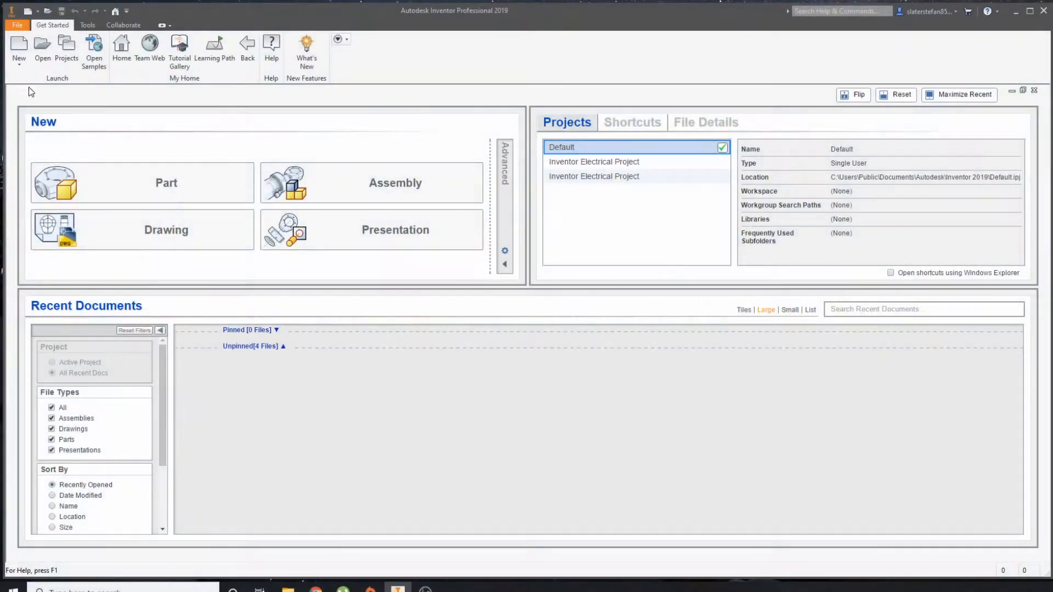
mouse_move(500, 108)
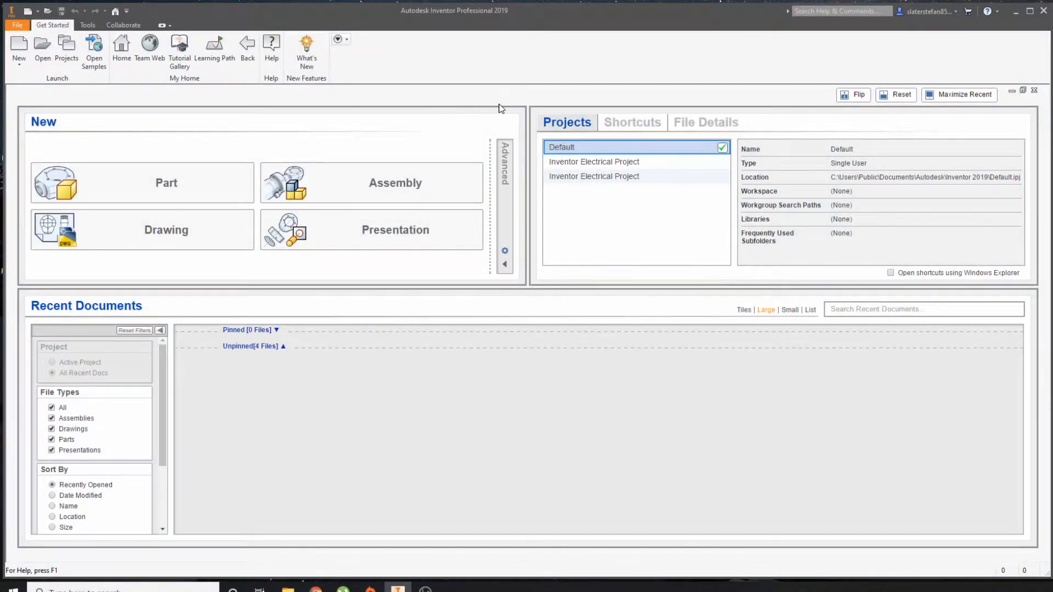
mouse_move(533, 100)
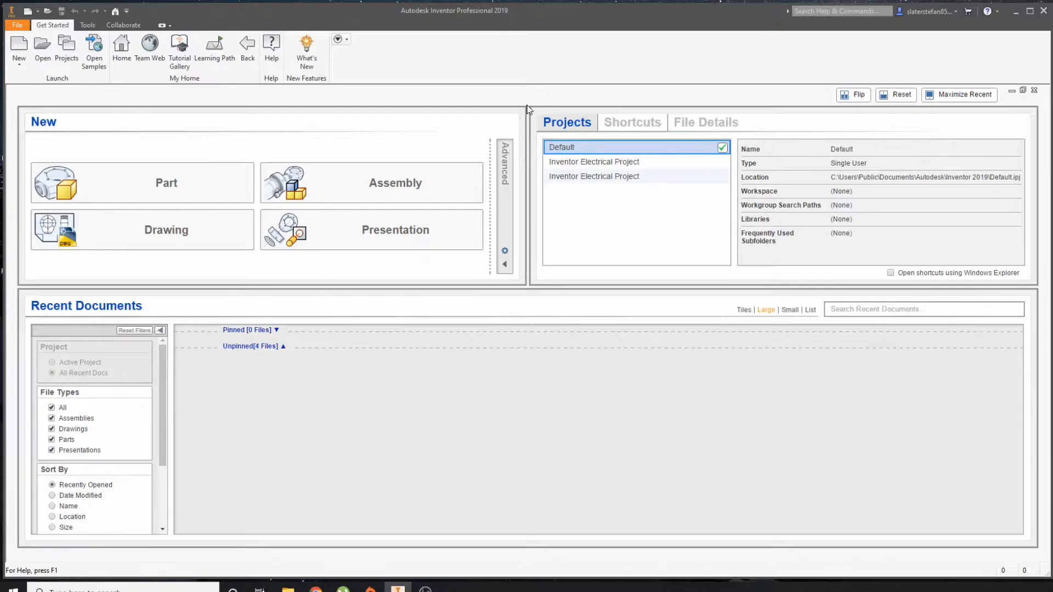
mouse_move(85, 100)
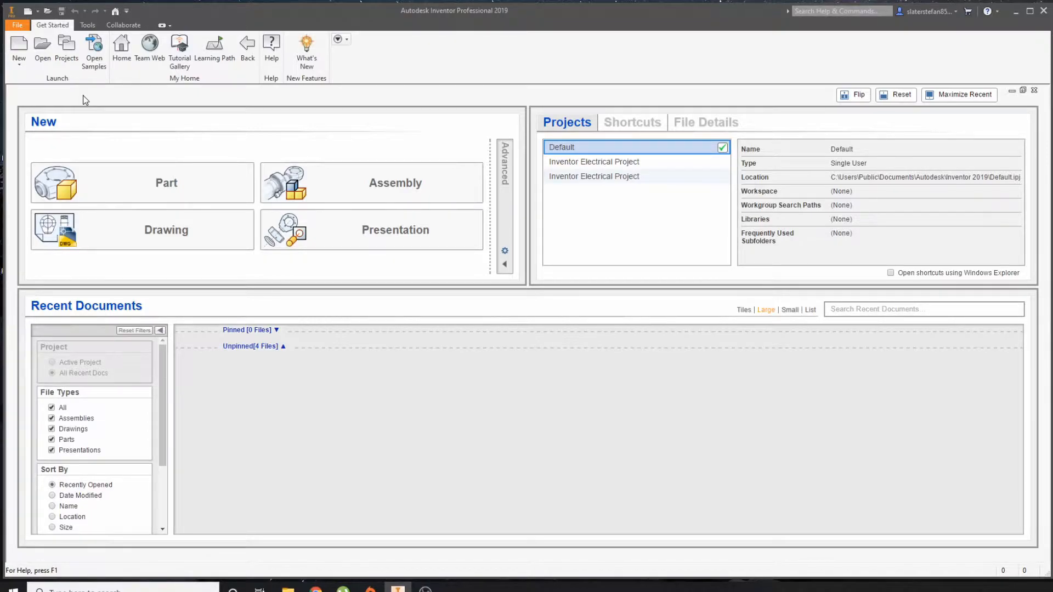
mouse_move(19, 50)
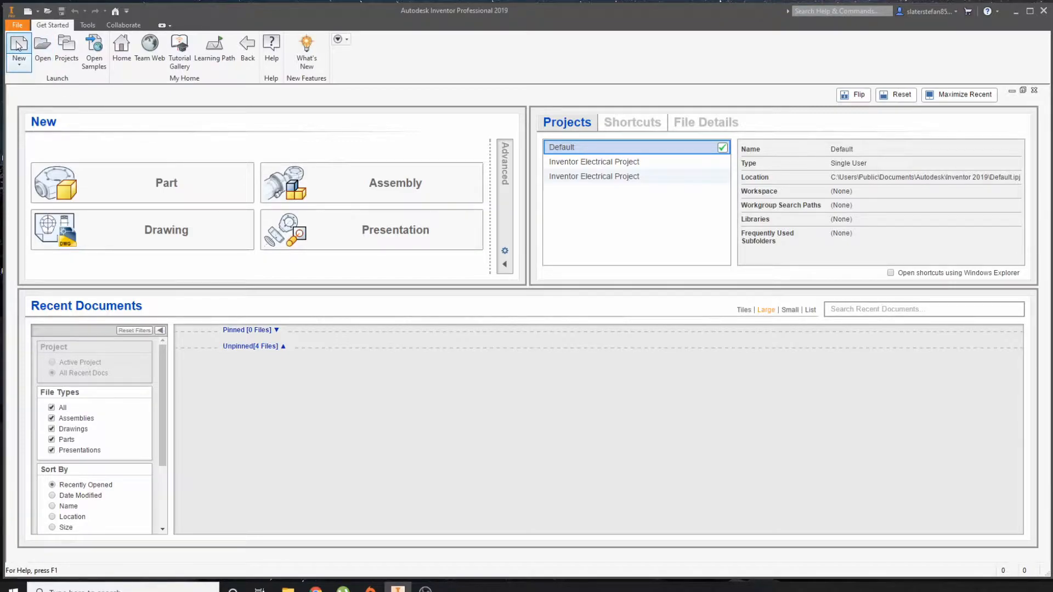
mouse_move(18, 47)
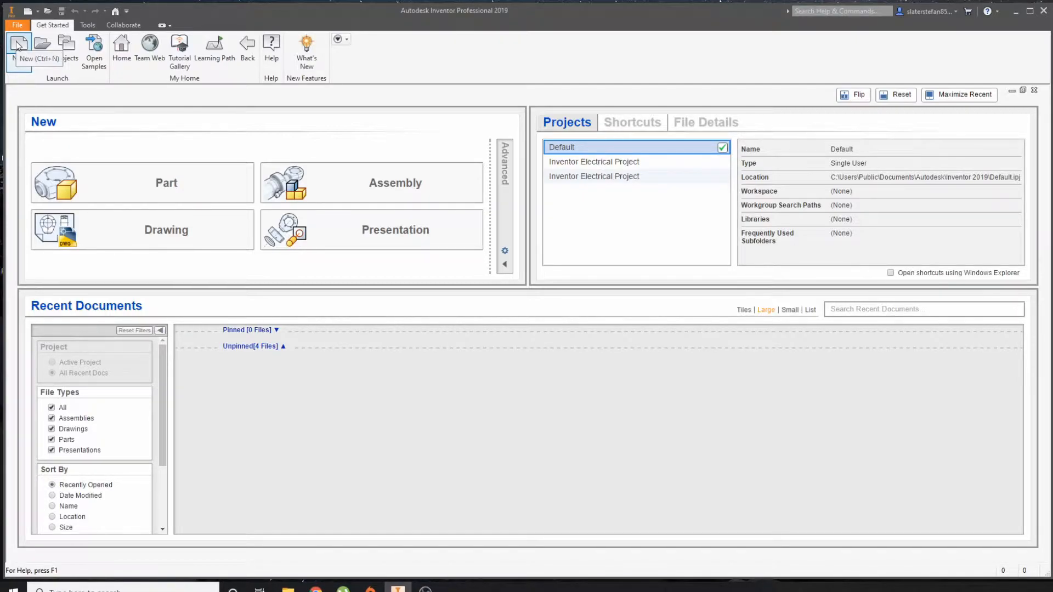
mouse_move(224, 110)
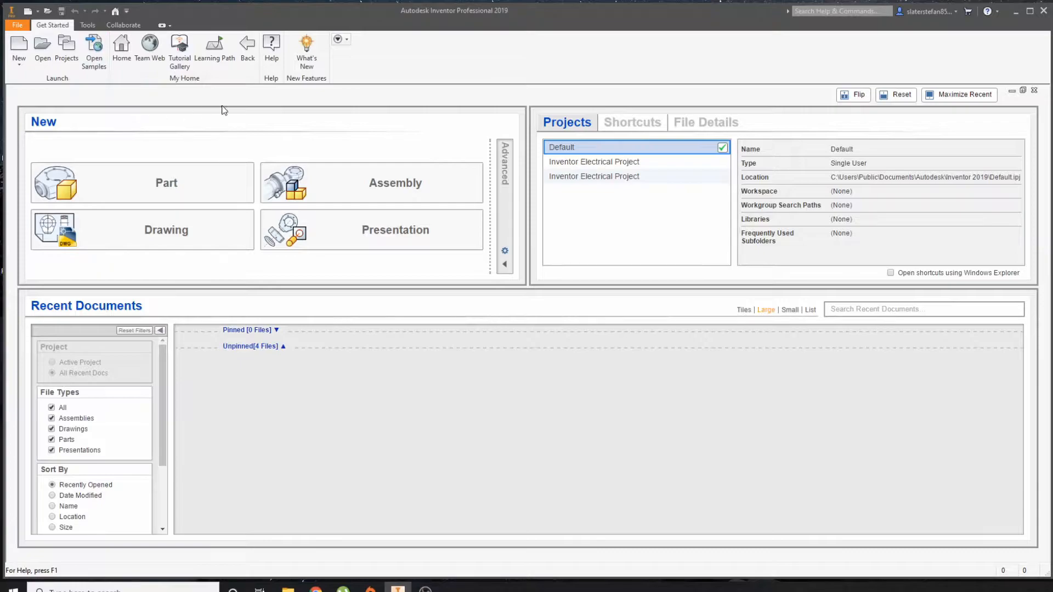
mouse_move(216, 112)
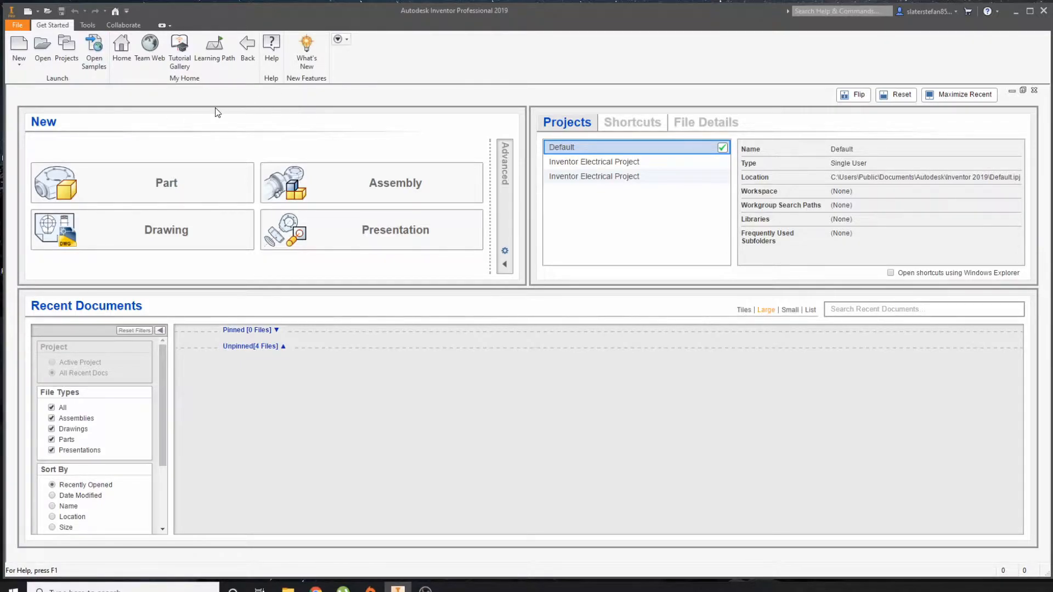
mouse_move(18, 47)
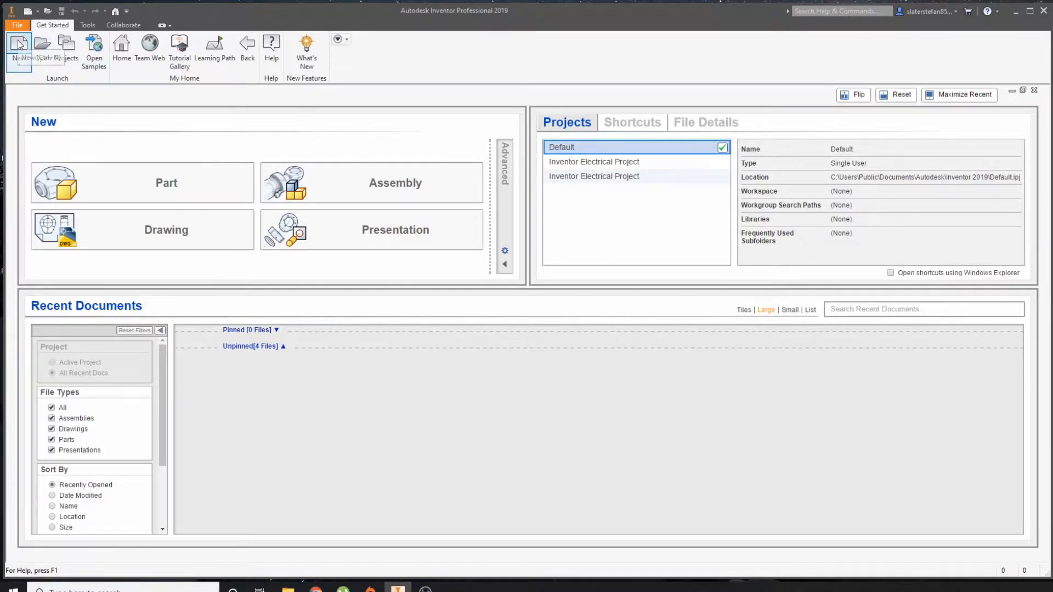
mouse_move(19, 48)
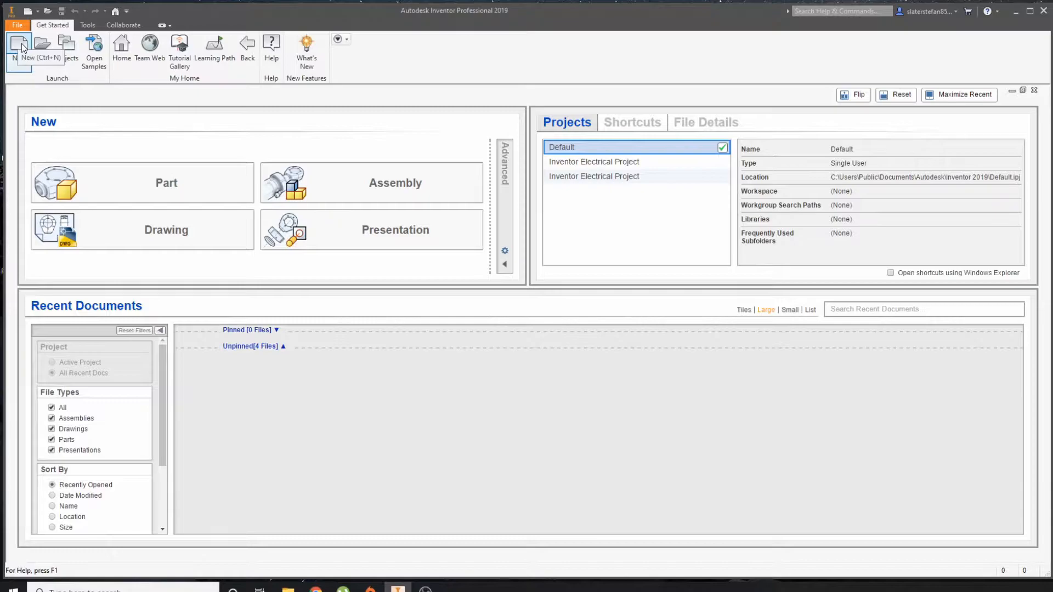
Create Part1 from the Metric Standard (mm).ipt template, accepting the style conflict warning.
click(19, 46)
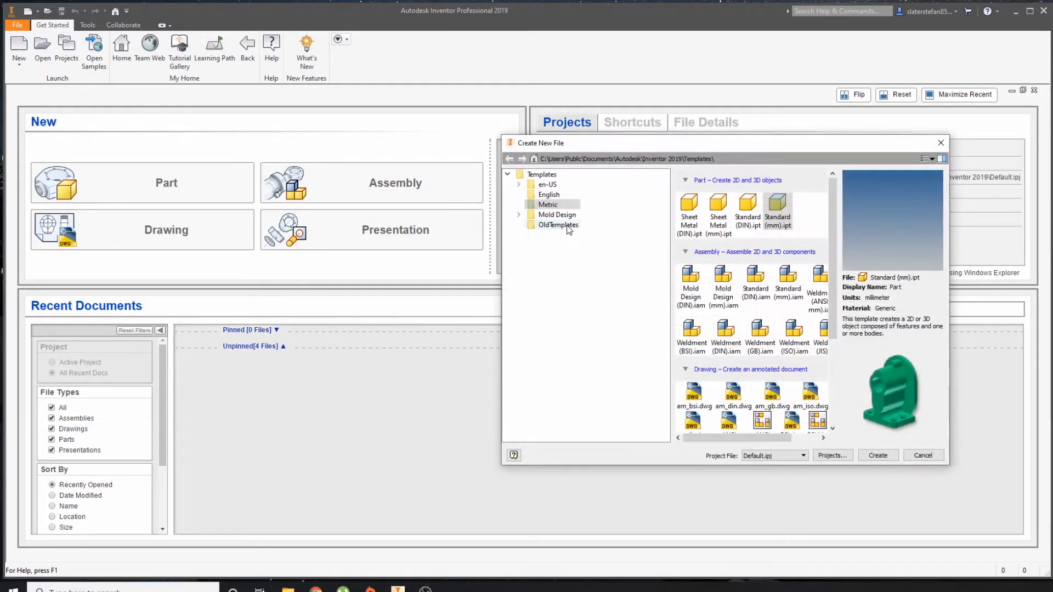
click(922, 455)
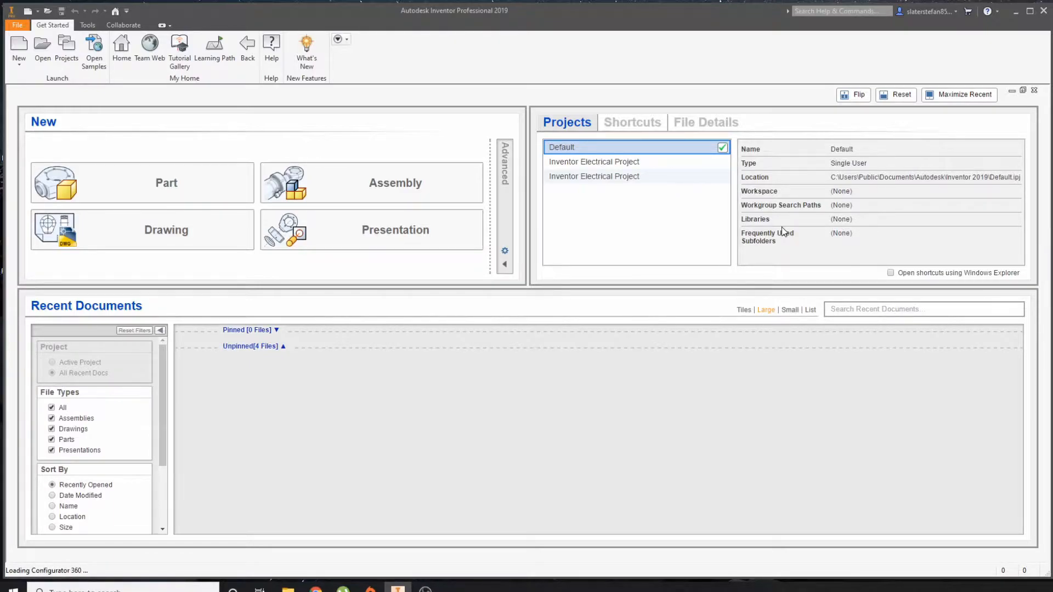
click(285, 182)
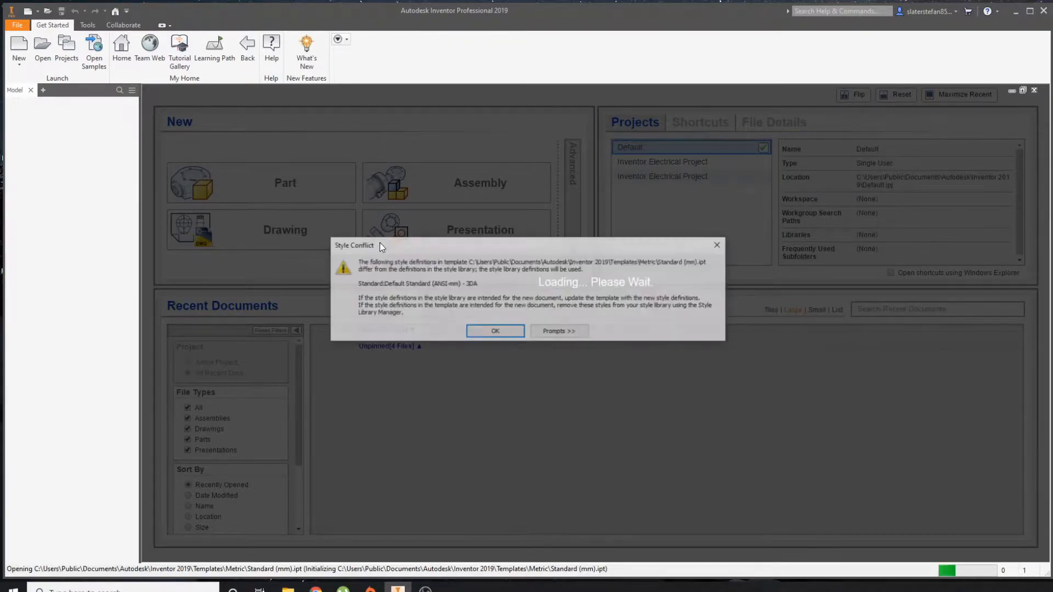
click(494, 330)
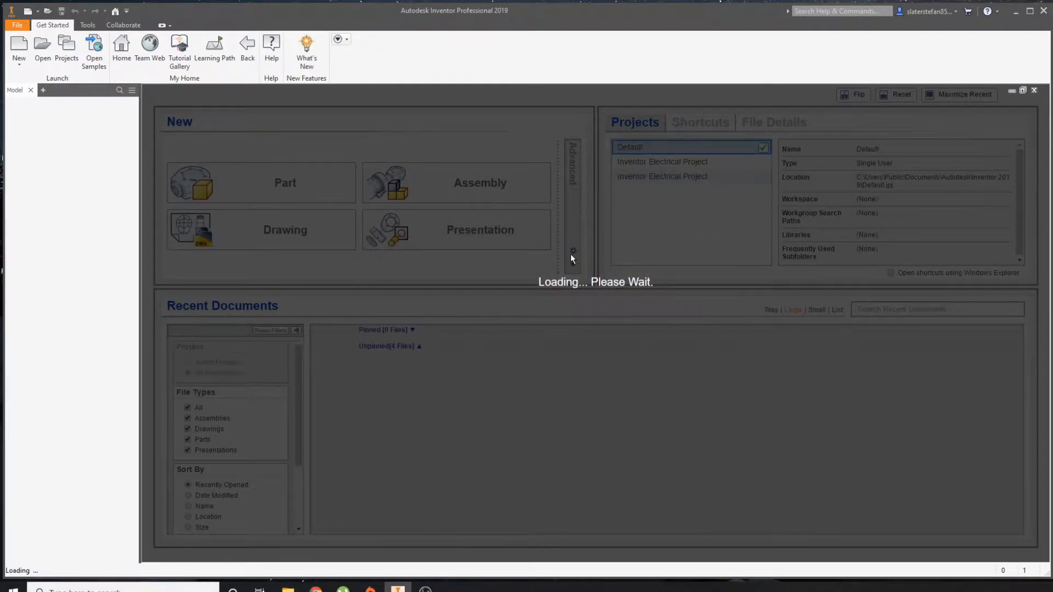
click(285, 183)
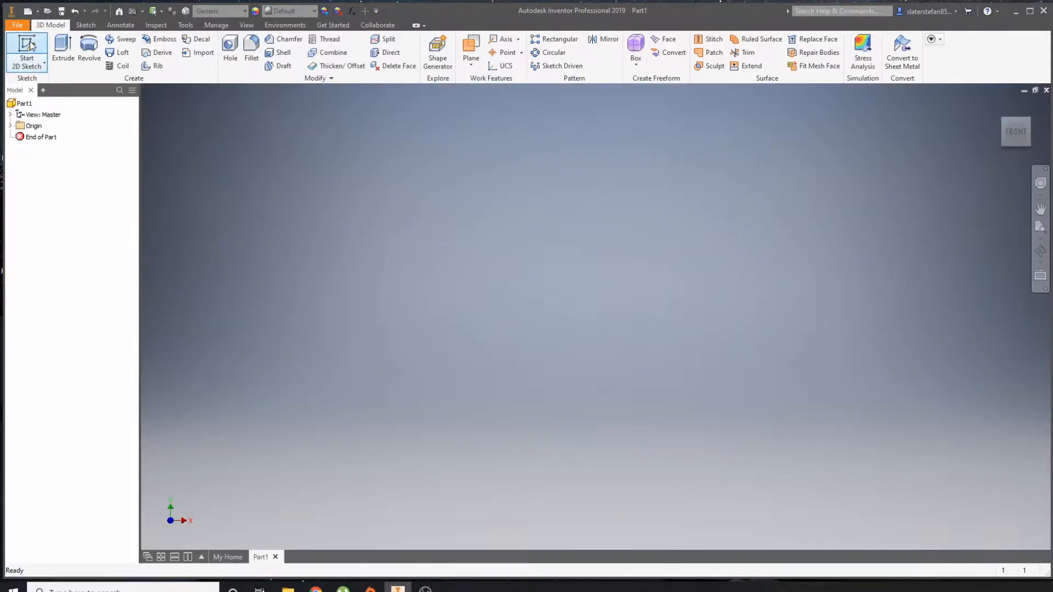
mouse_move(547, 256)
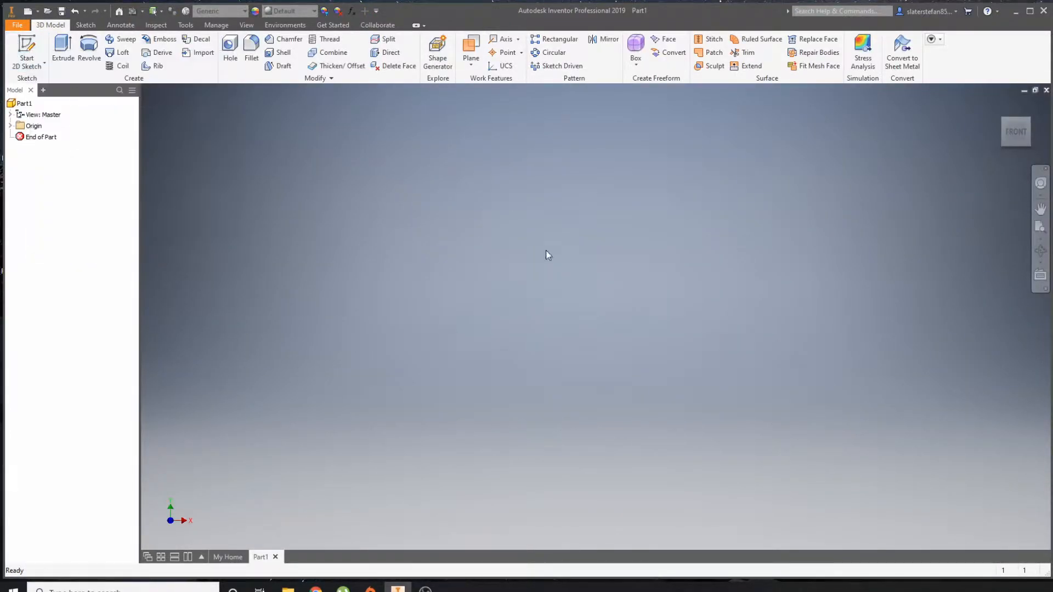
Draw a centre-point rectangle at the origin in Sketch1, dimension it 50 mm, and finish.
click(26, 48)
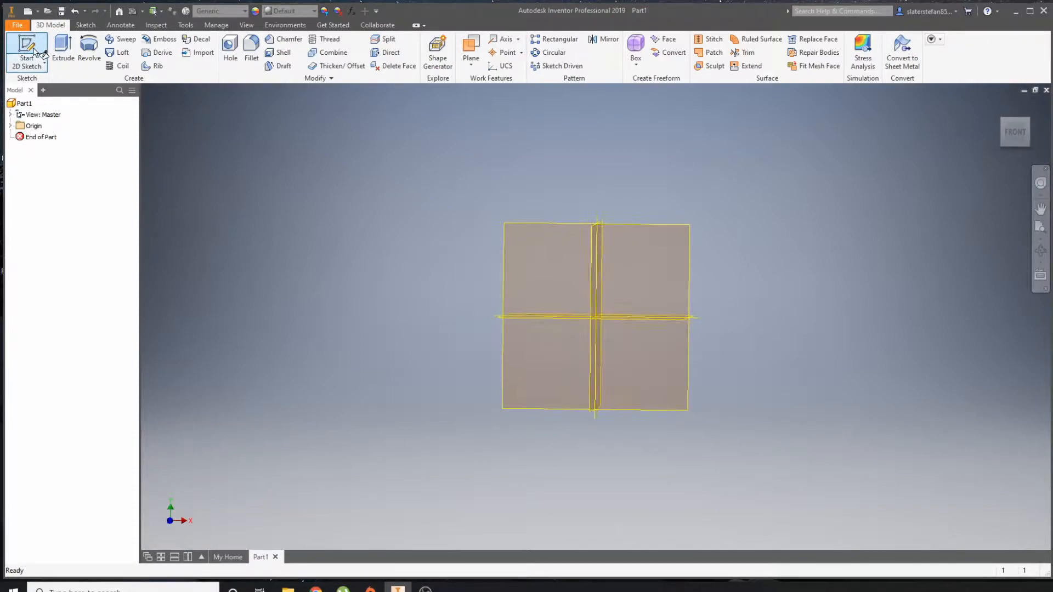
click(26, 51)
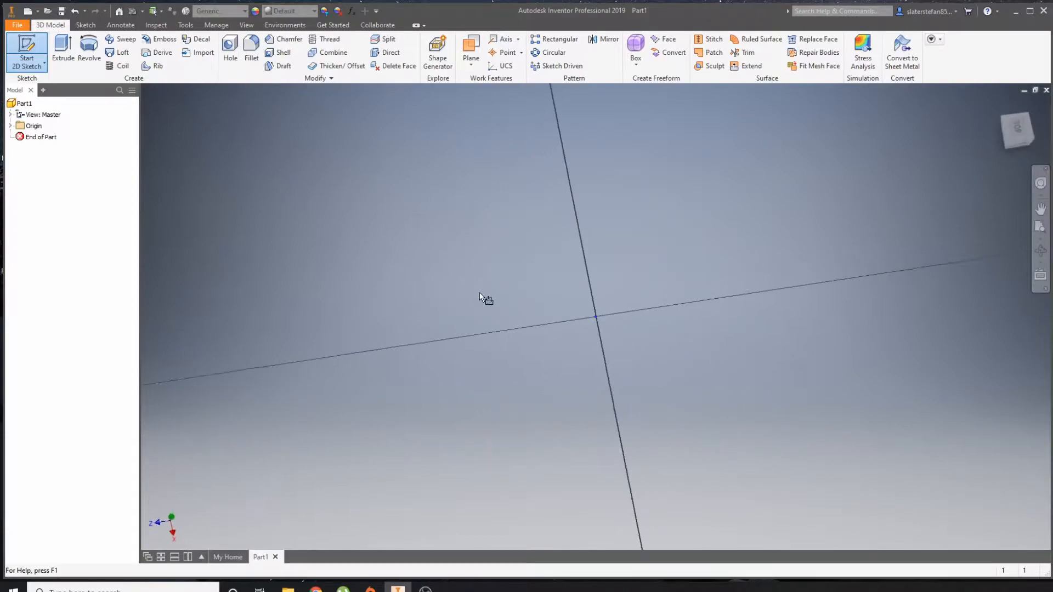
click(145, 58)
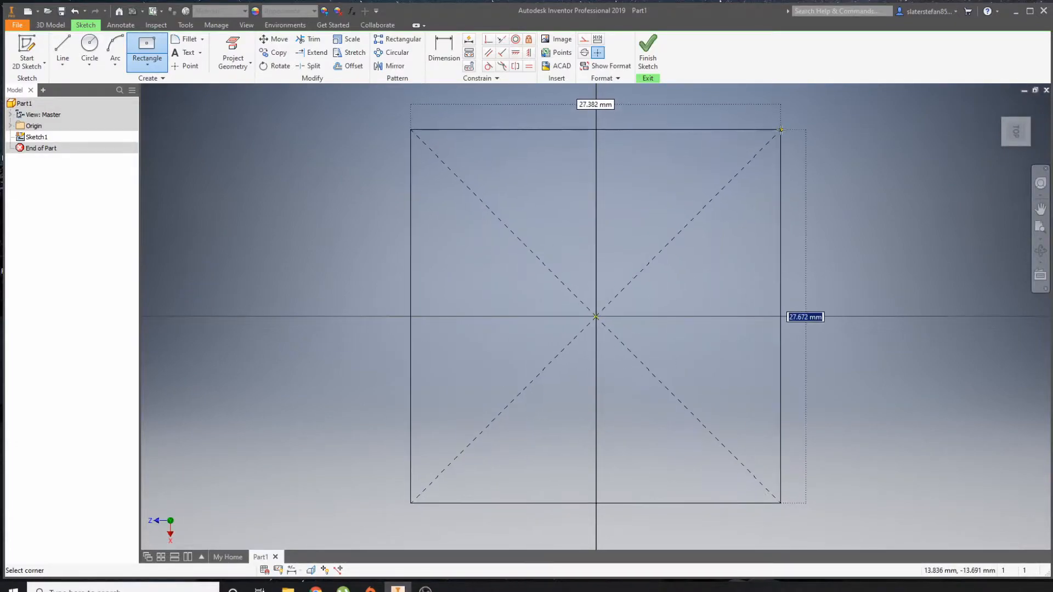
click(443, 50)
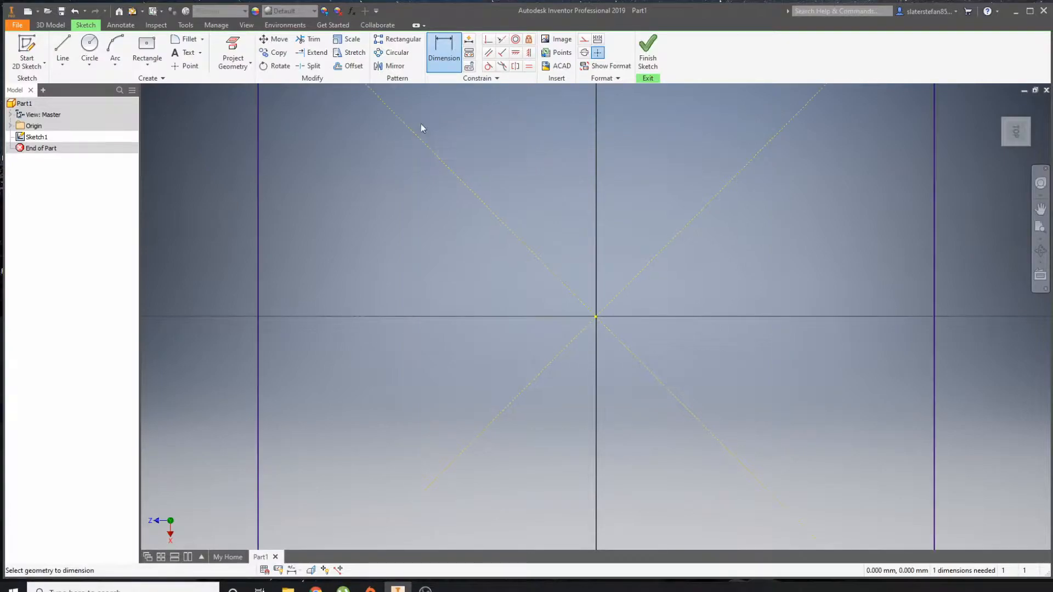
click(257, 270)
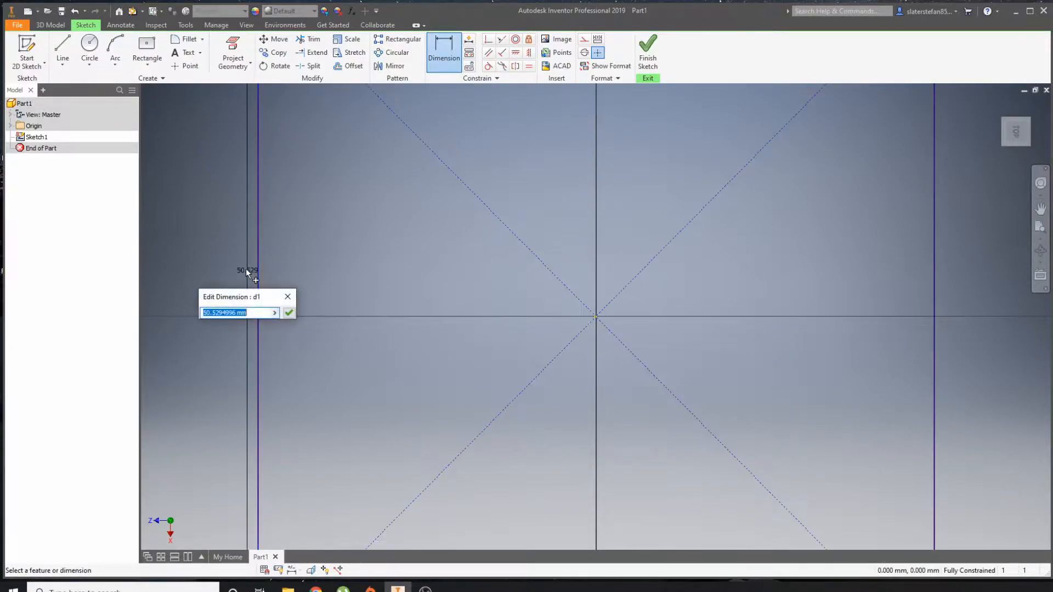
click(288, 312)
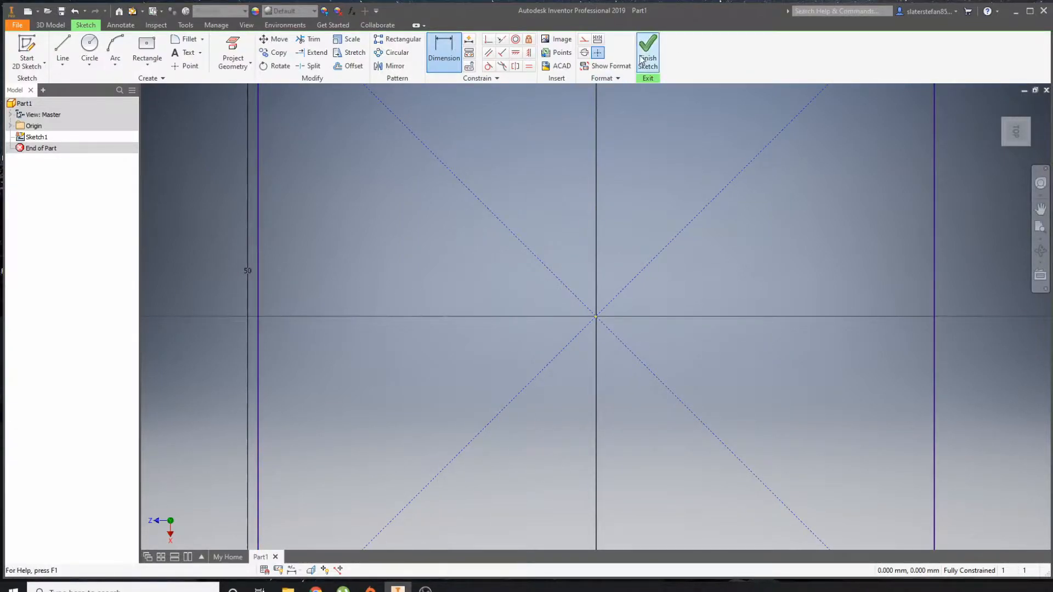
click(647, 52)
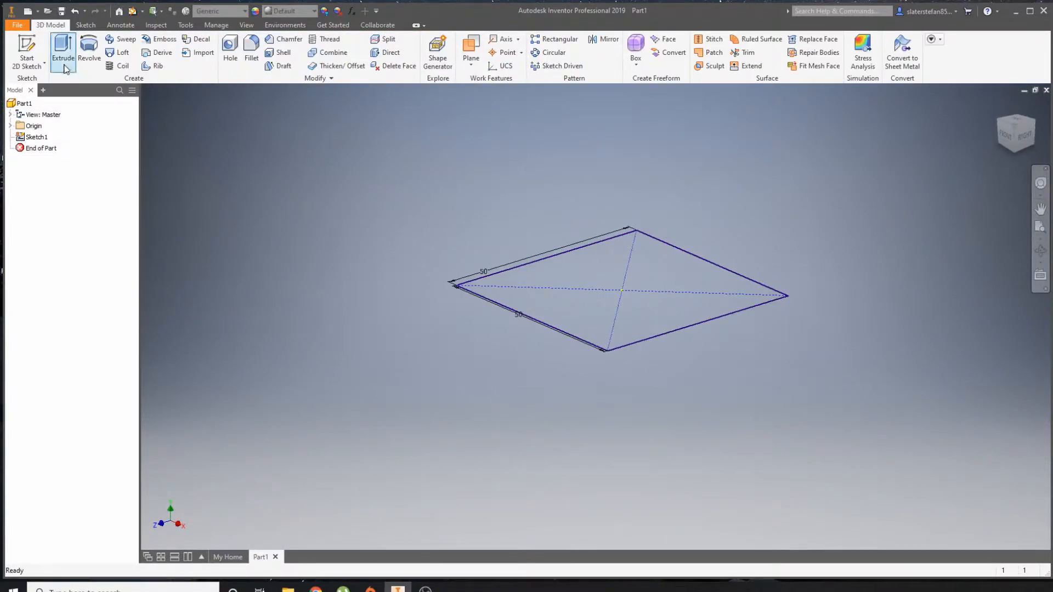
Extrude Sketch1 by 50 mm into Extrusion1 and start a sketch on a cube face.
click(63, 47)
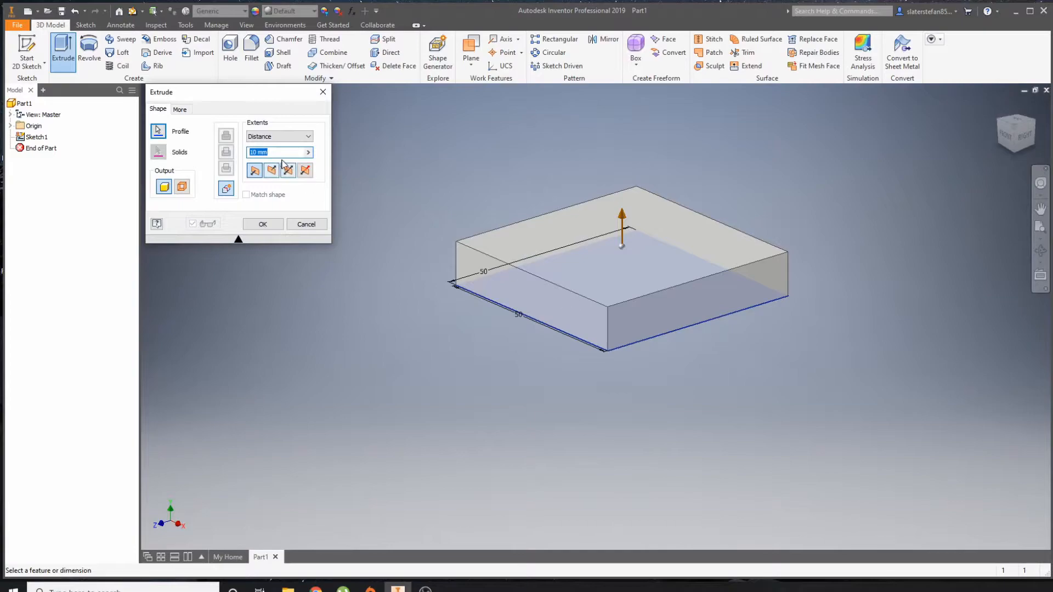
text(50)
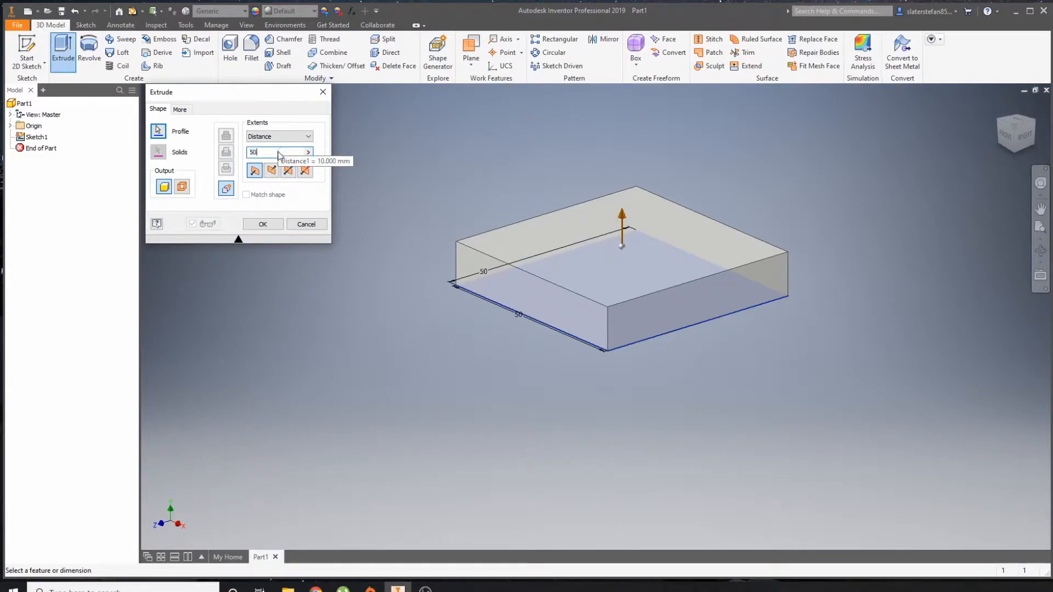
click(262, 224)
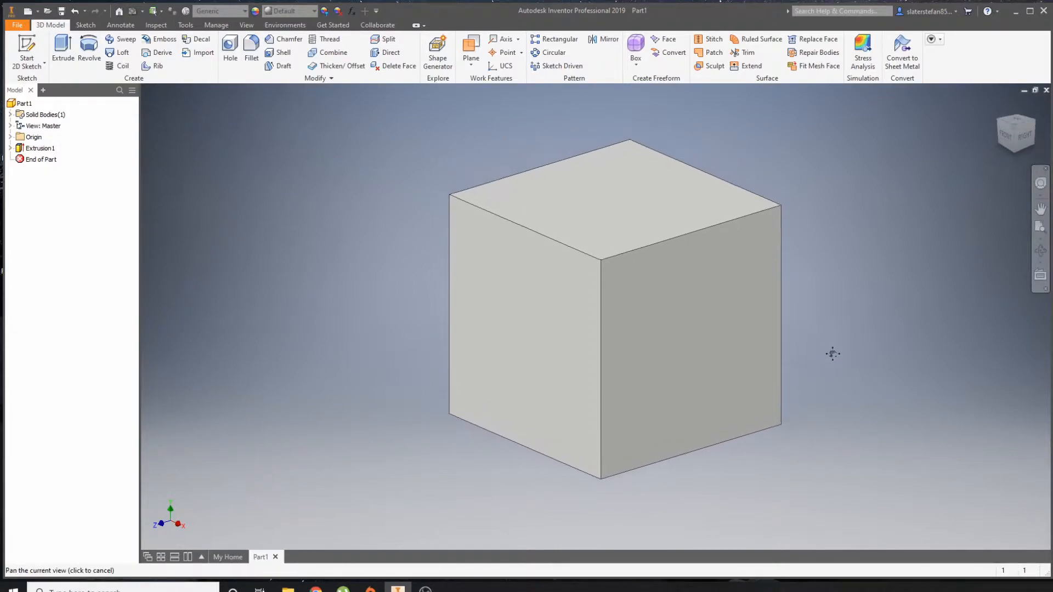
click(27, 51)
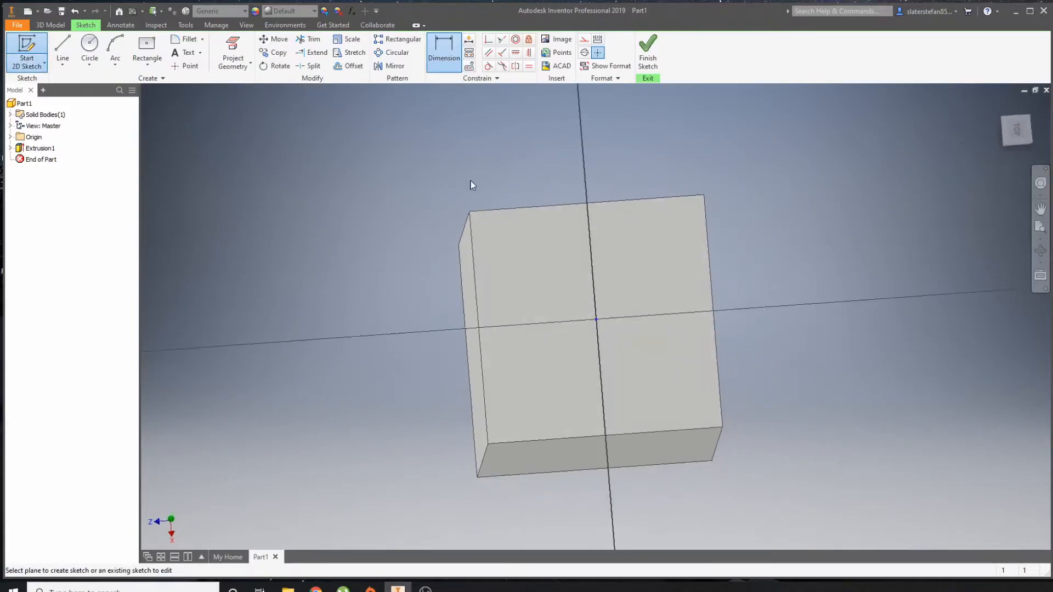
Draw a 10 mm circle at the face centre with two 25 mm driven edge dimensions, then finish Sketch2.
click(89, 47)
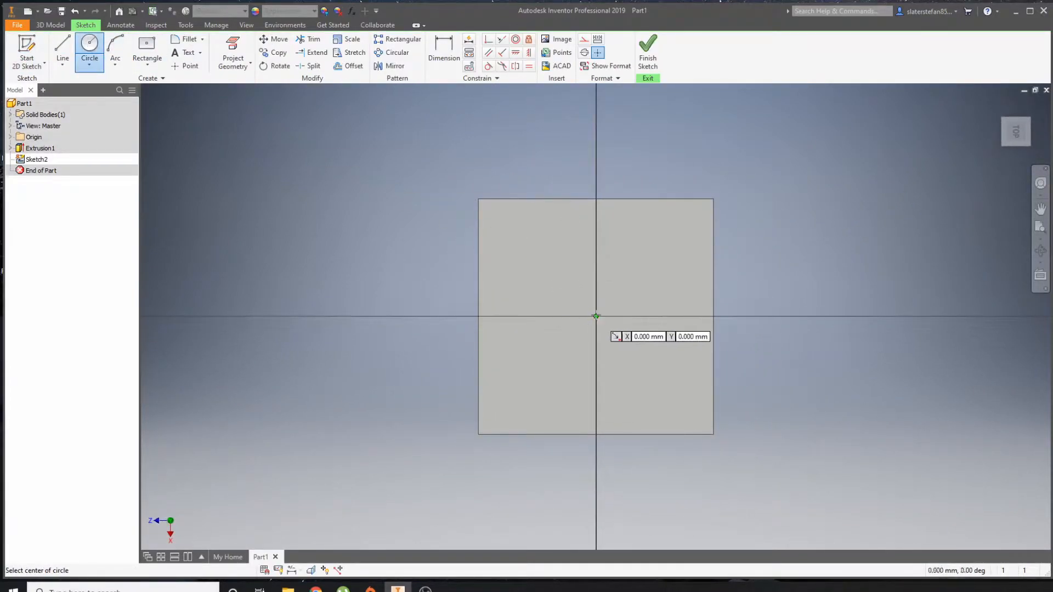
click(595, 315)
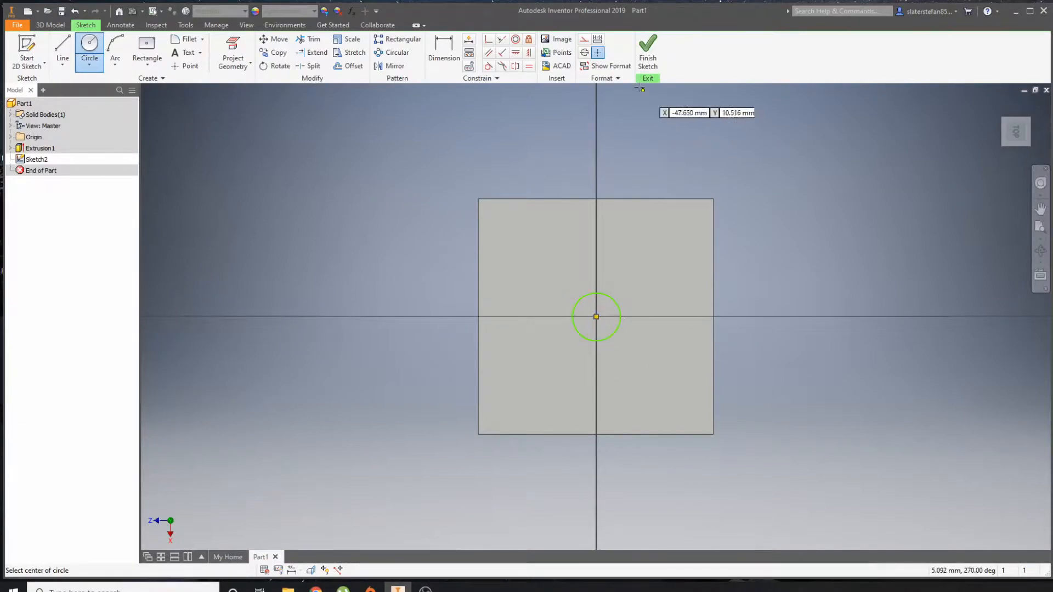
click(443, 51)
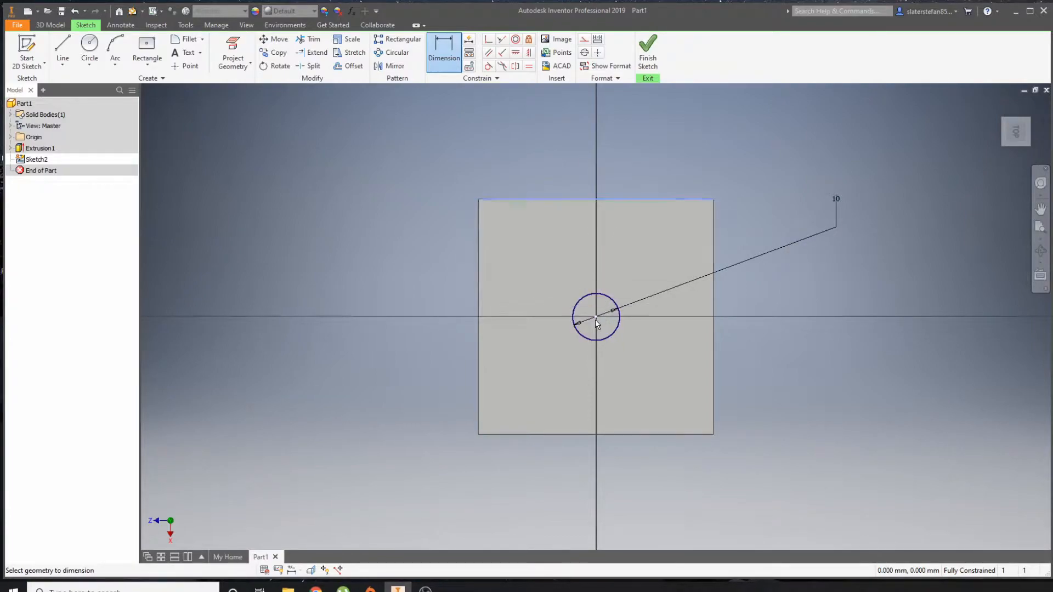
click(596, 325)
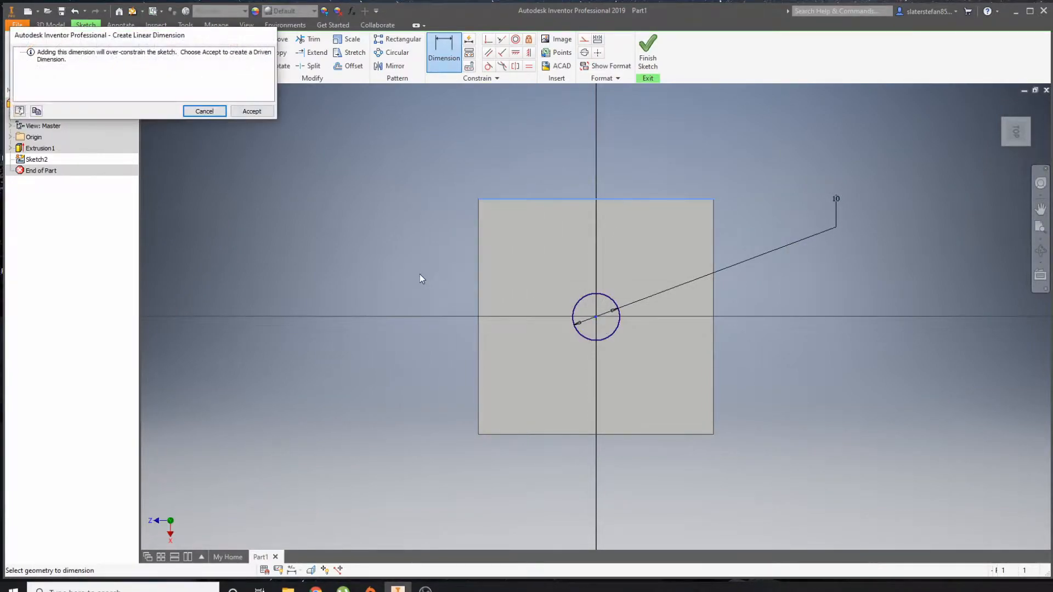
click(251, 110)
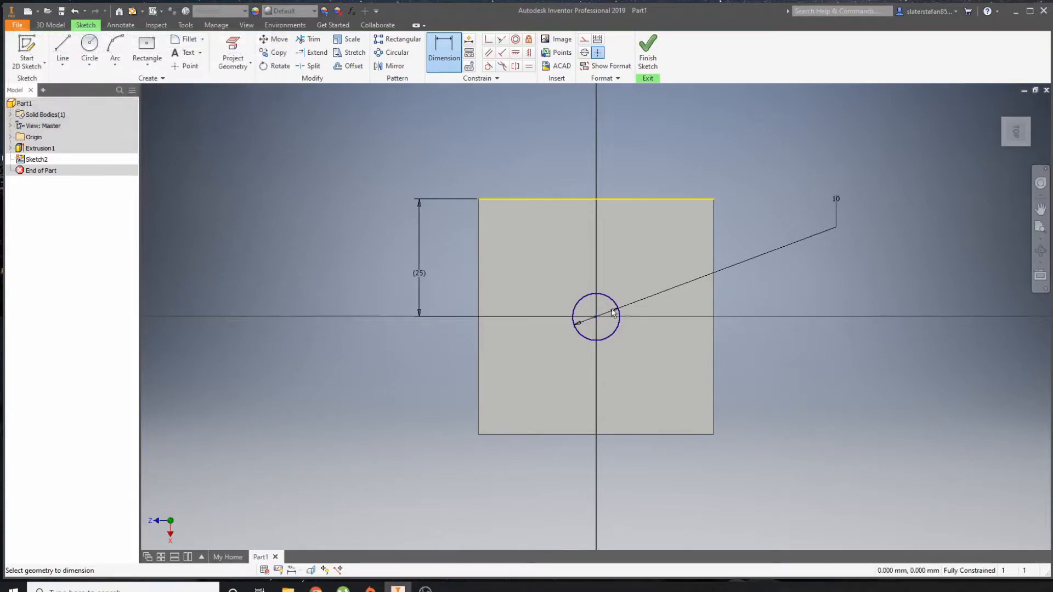
mouse_move(481, 240)
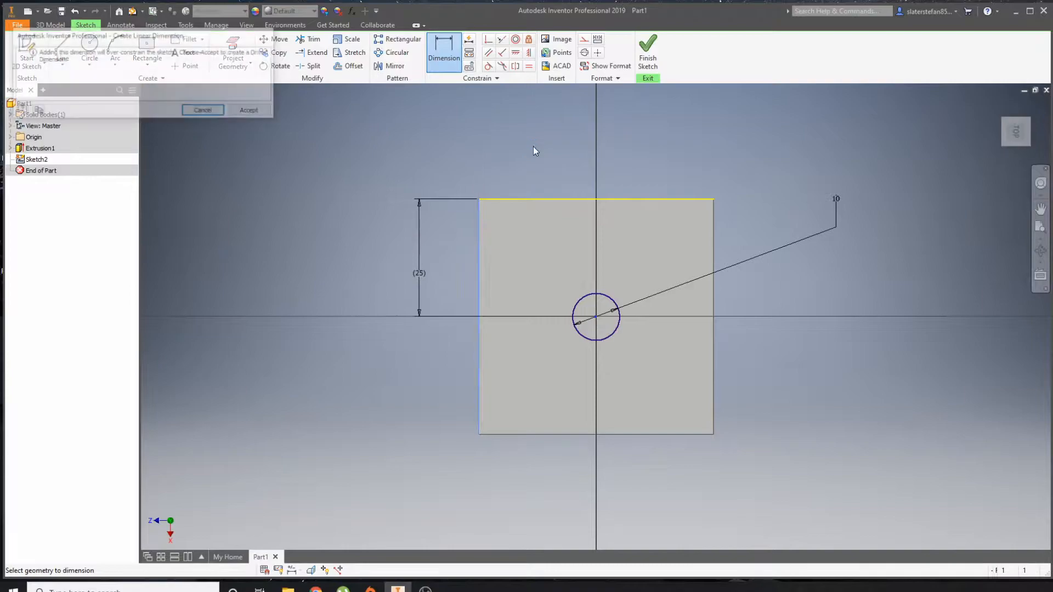
click(248, 109)
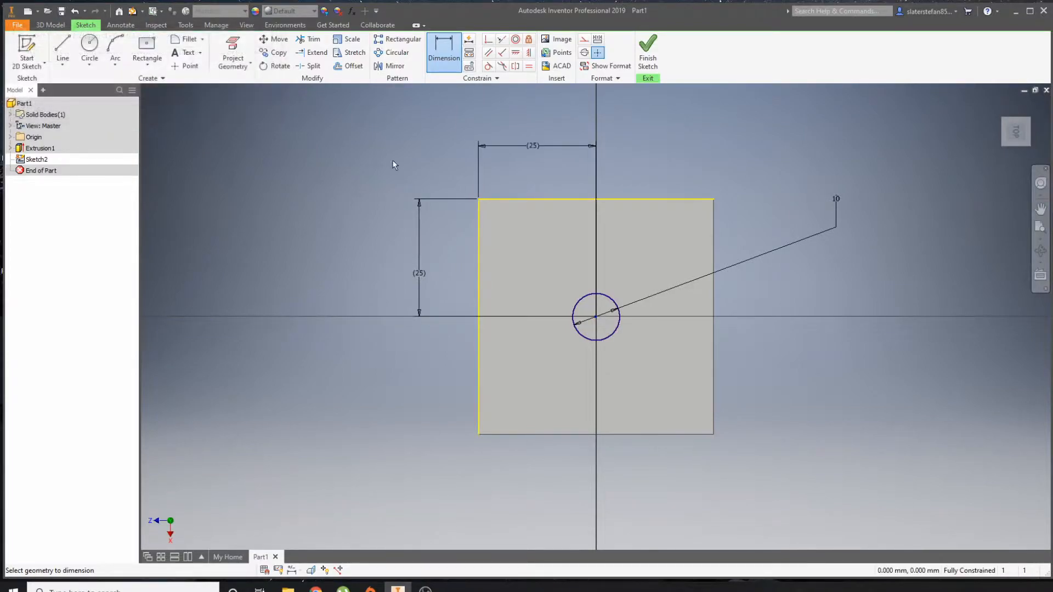
mouse_move(573, 300)
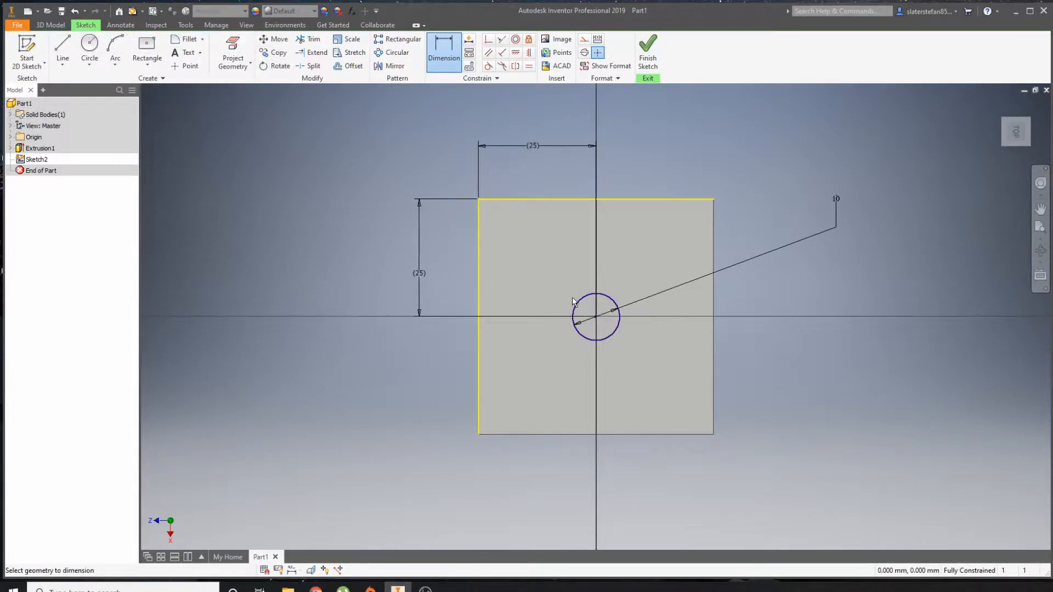
click(647, 48)
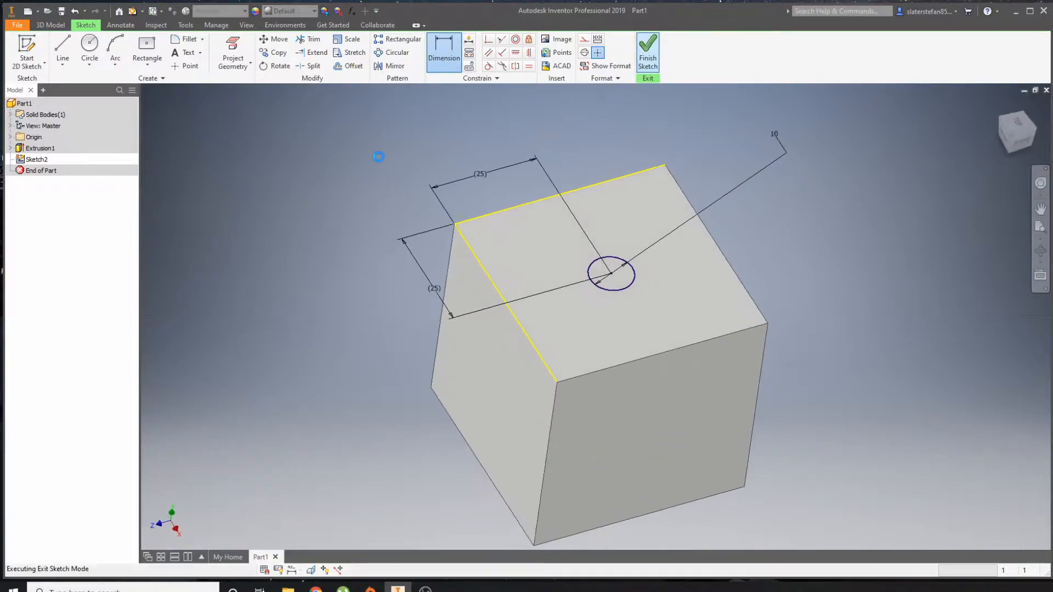
Extrude Sketch2's circle as a 1 mm cut, Extrusion2, forming the single pip.
click(647, 51)
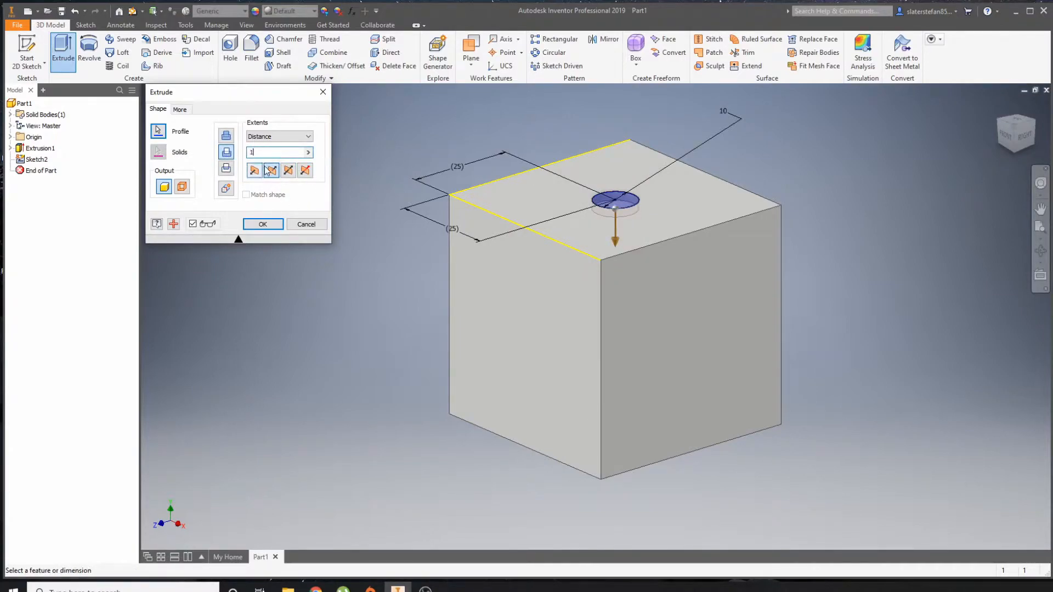
click(306, 224)
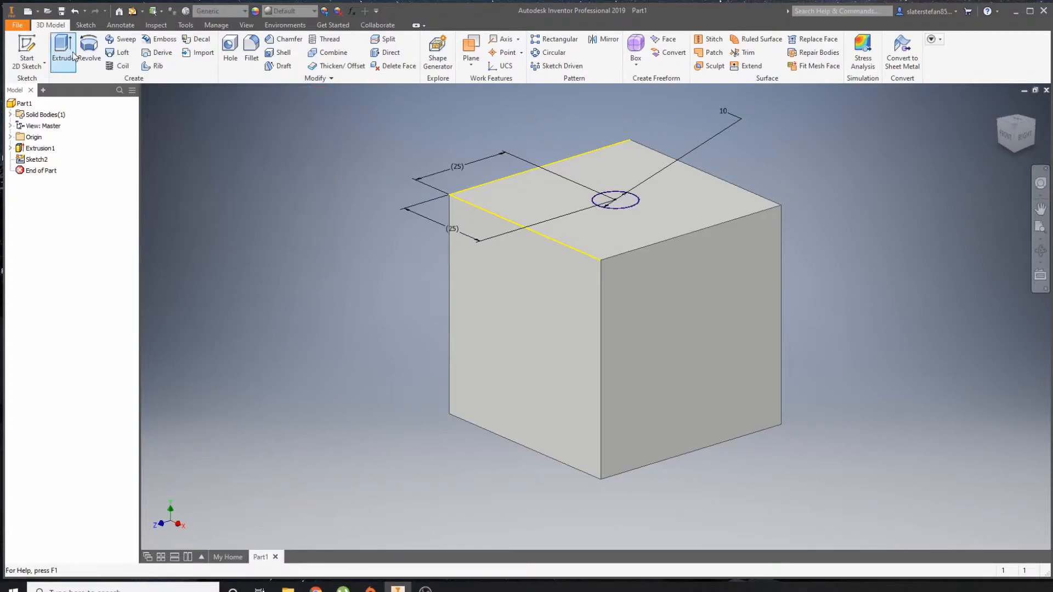
click(63, 47)
text(1)
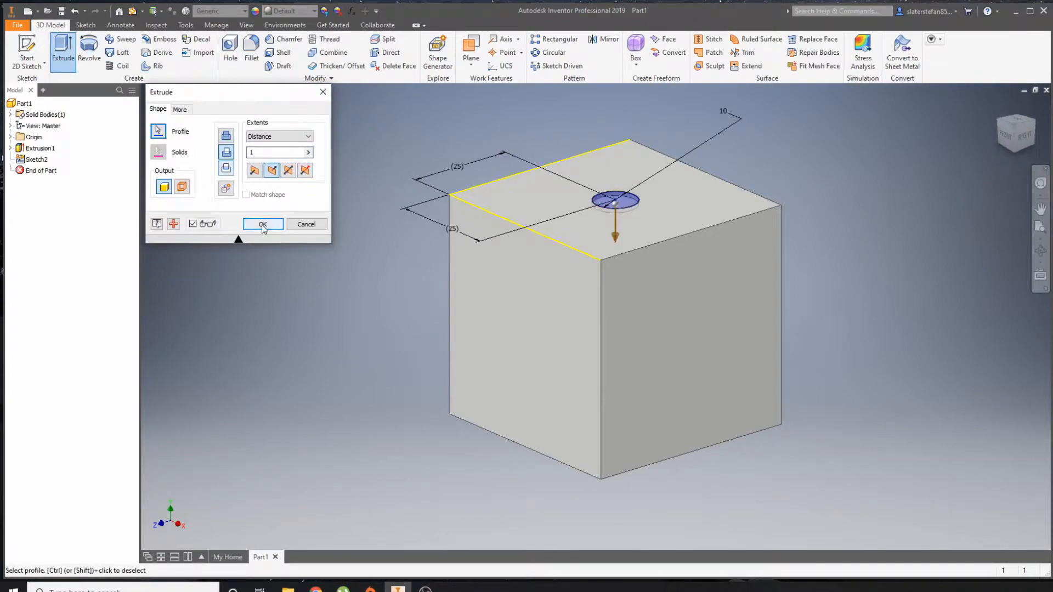
click(263, 223)
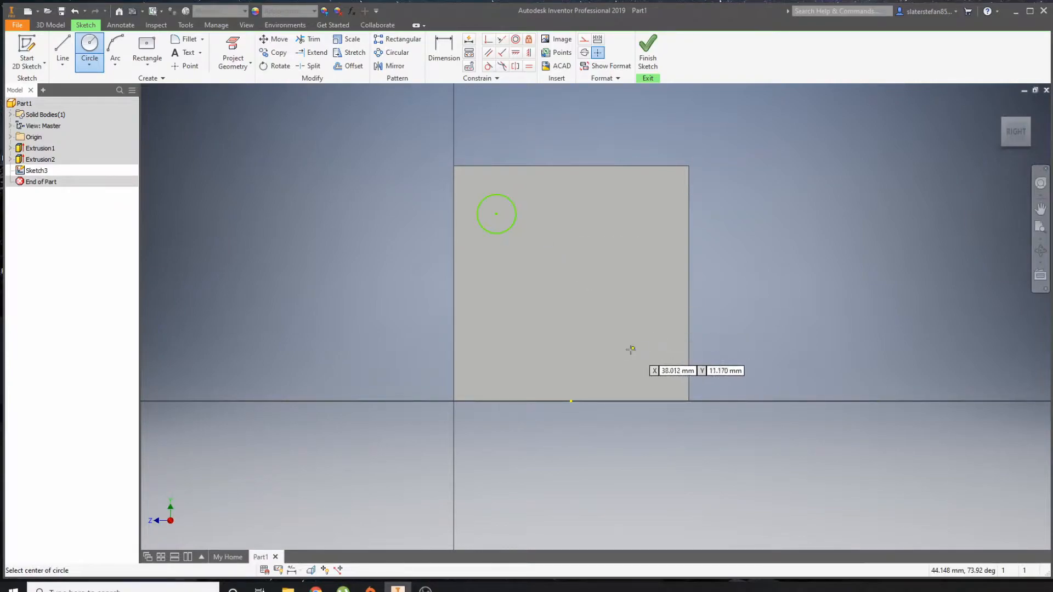
Place two 10 mm circles and fix the first 12.5 mm from the top and left edges.
click(640, 363)
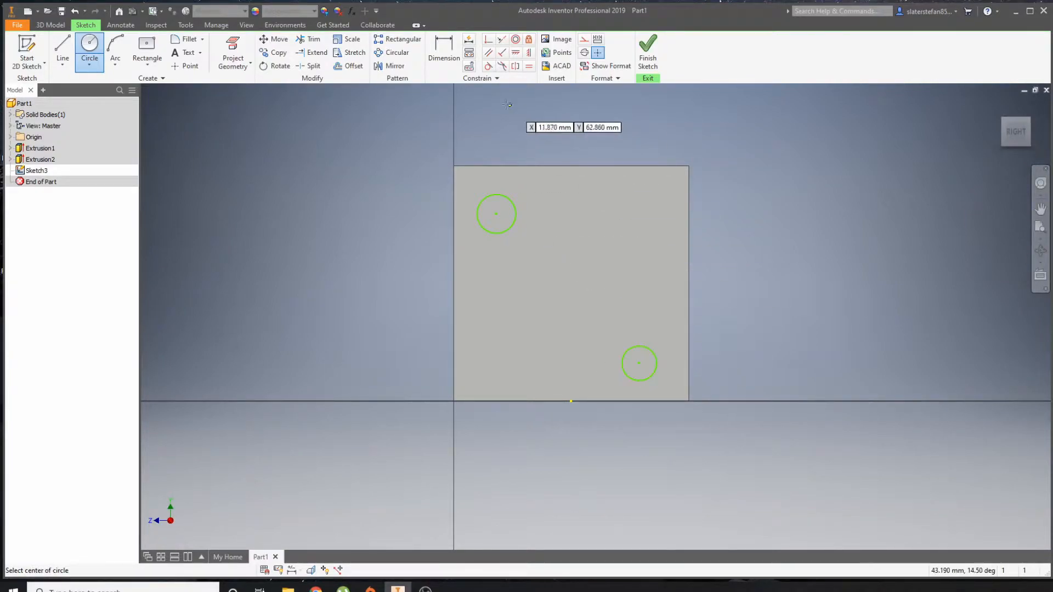
click(443, 51)
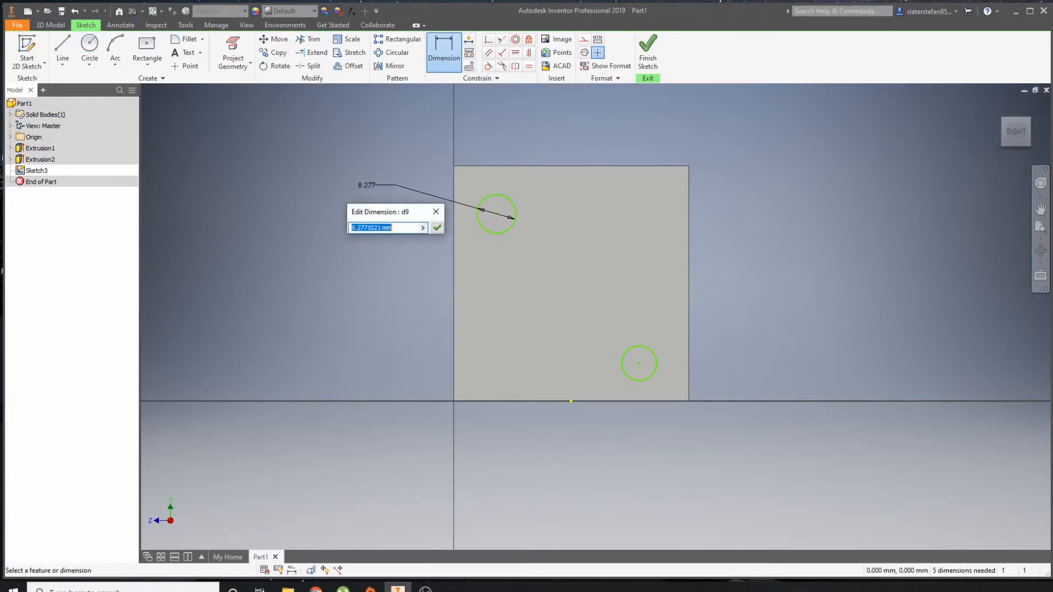
click(437, 227)
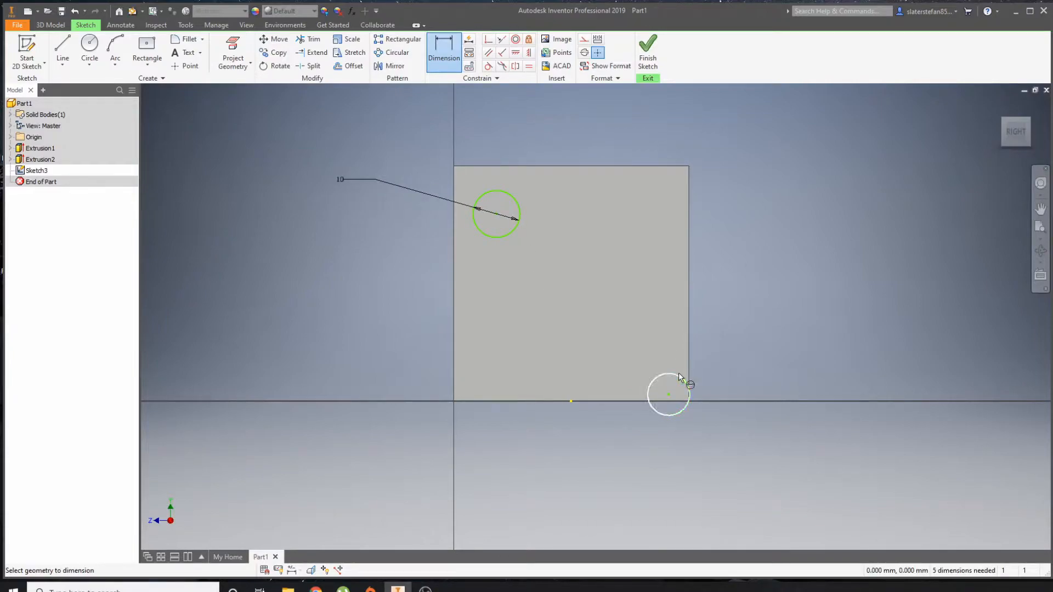
click(667, 393)
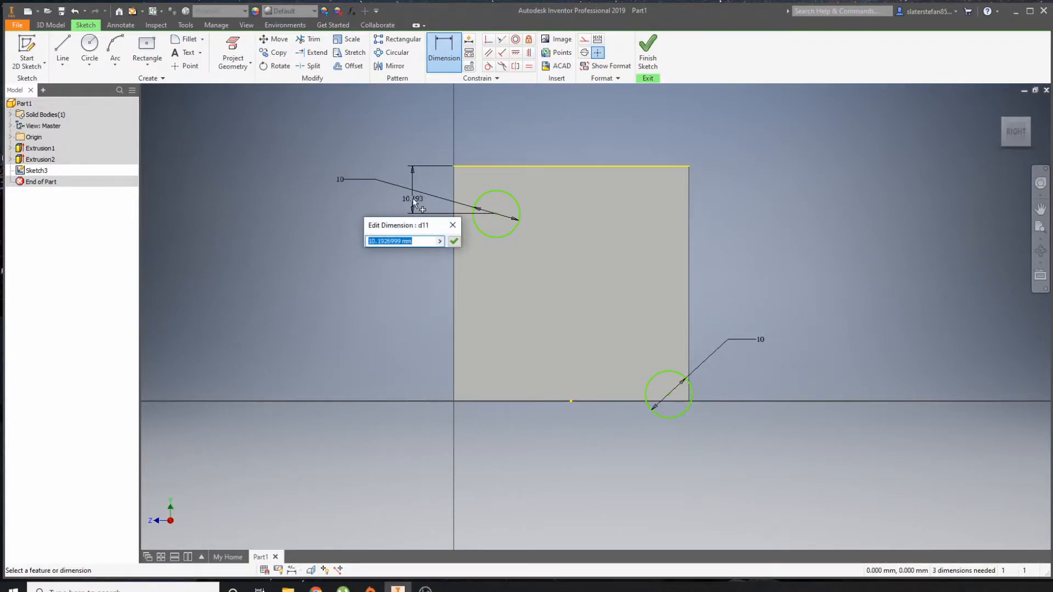
click(453, 242)
text(1)
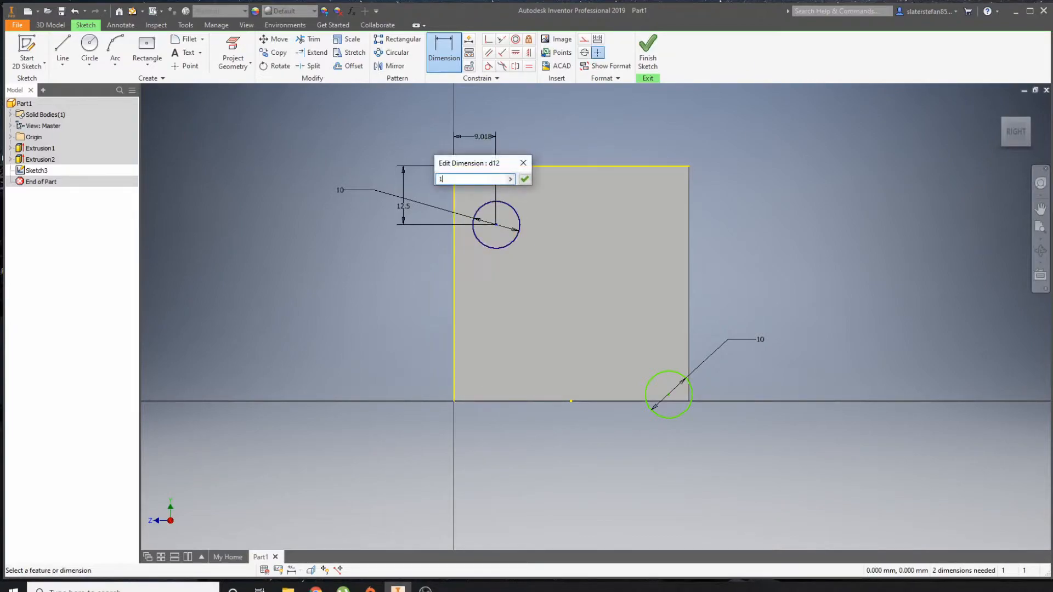
click(524, 179)
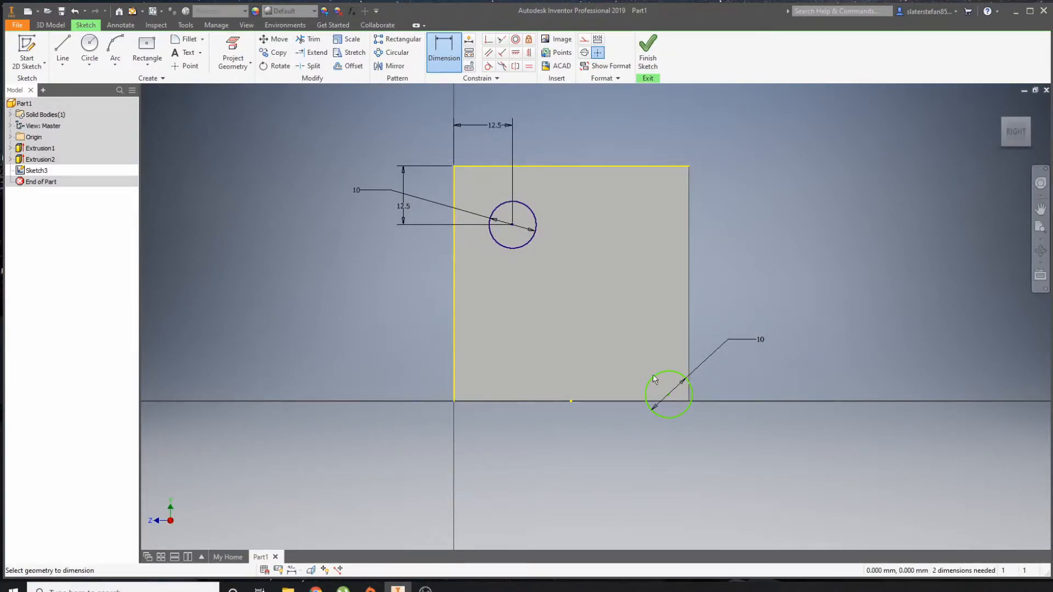
mouse_move(631, 402)
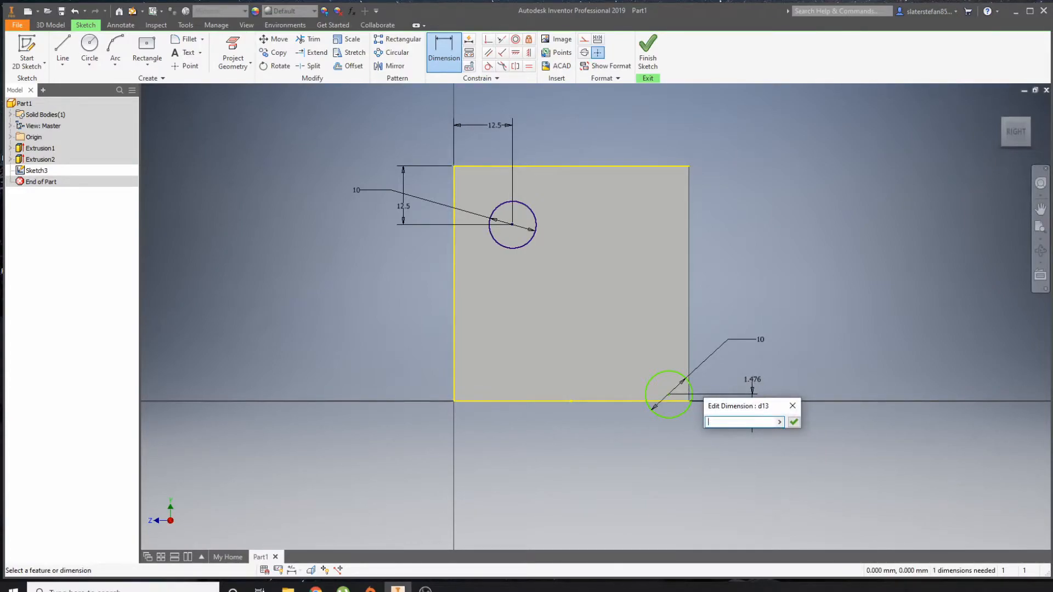
Fix the second circle 12.5 mm from the bottom and right edges, then cut both 1 mm as Extrusion3.
click(793, 421)
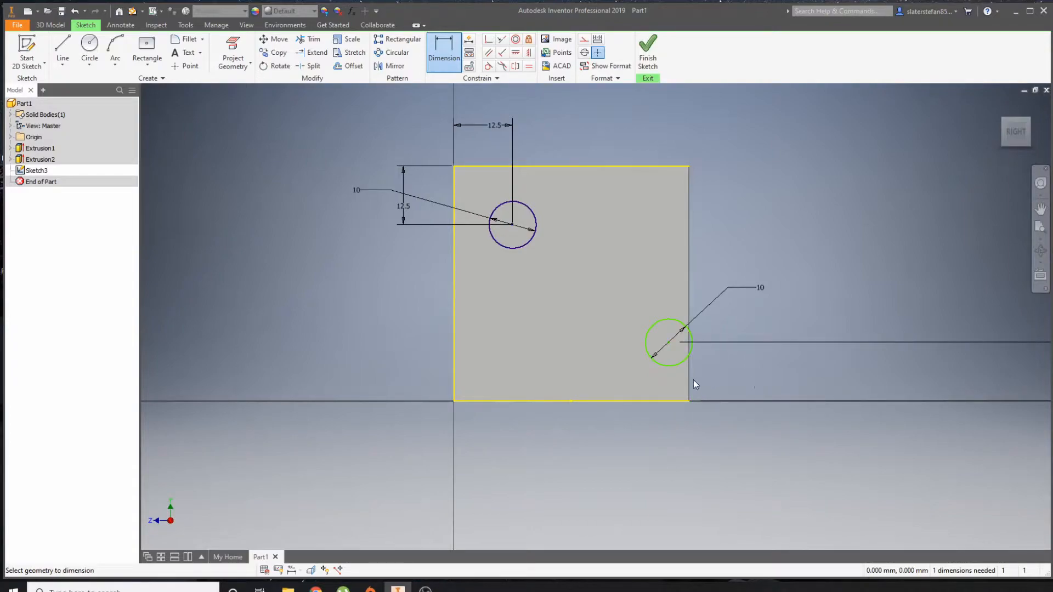
click(669, 343)
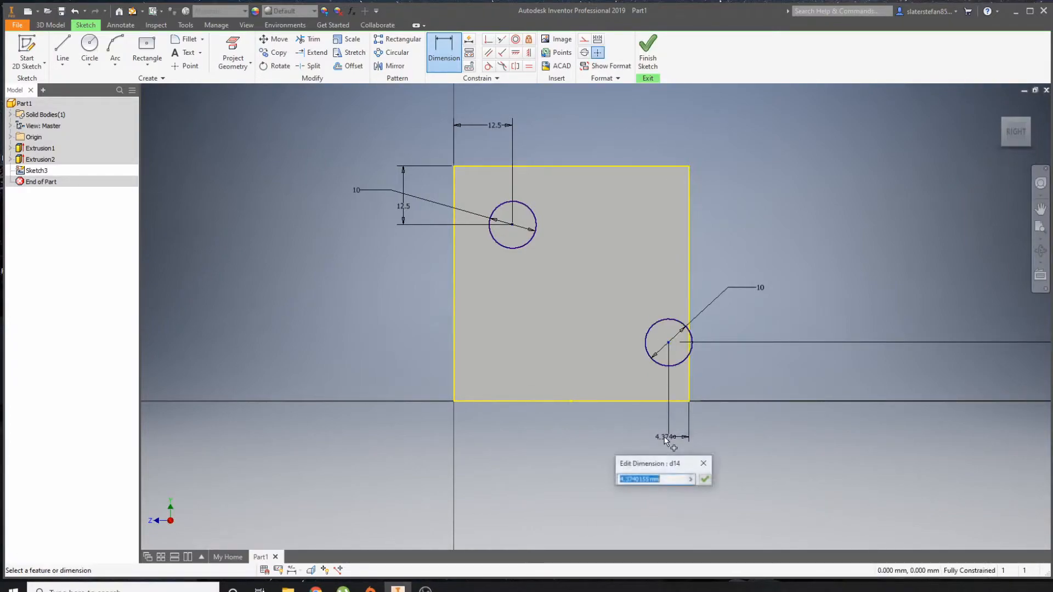
click(704, 480)
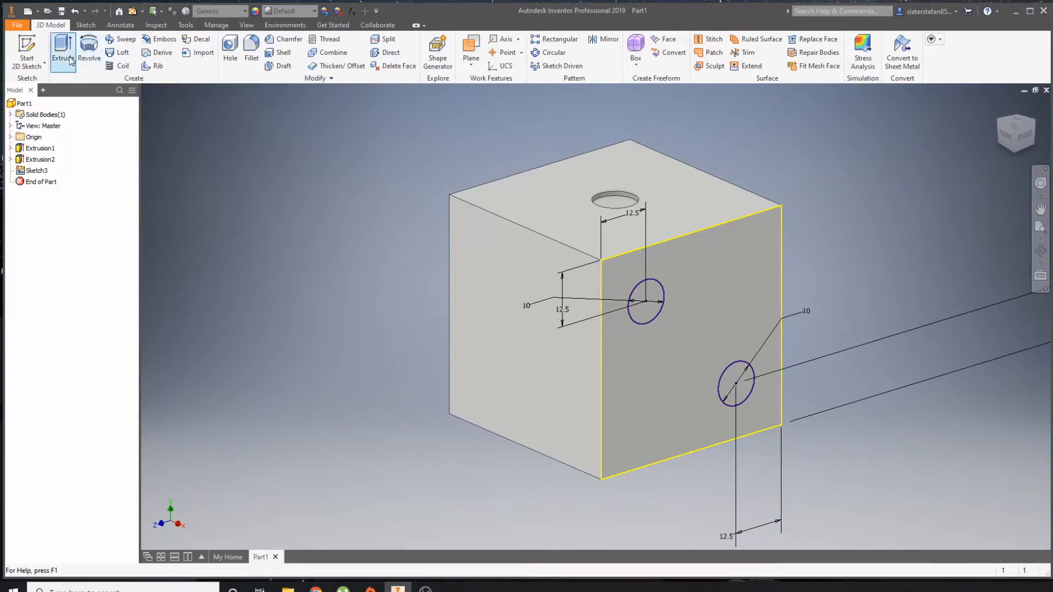
click(63, 49)
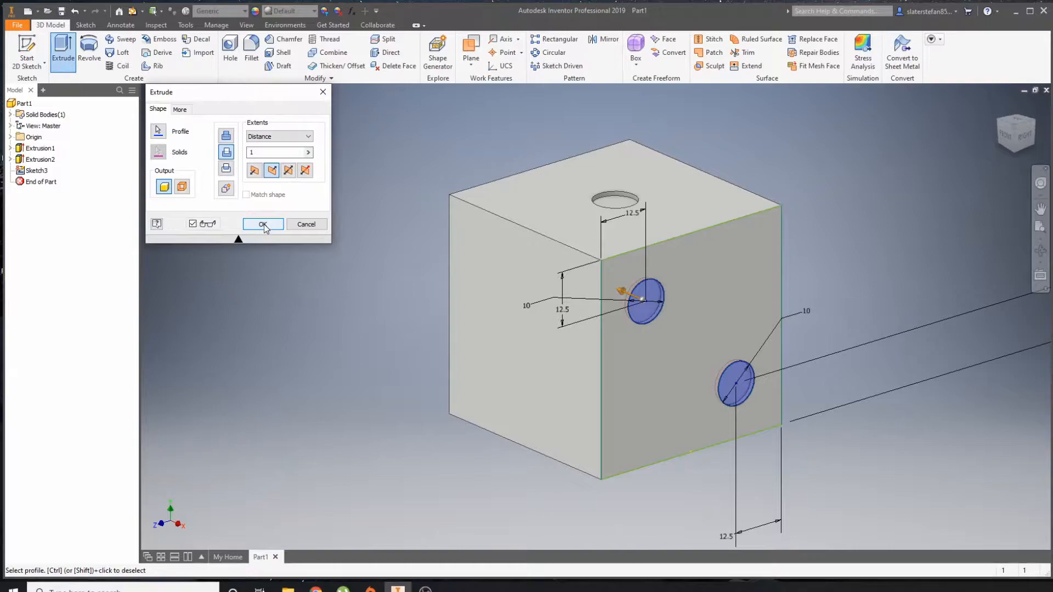
click(263, 223)
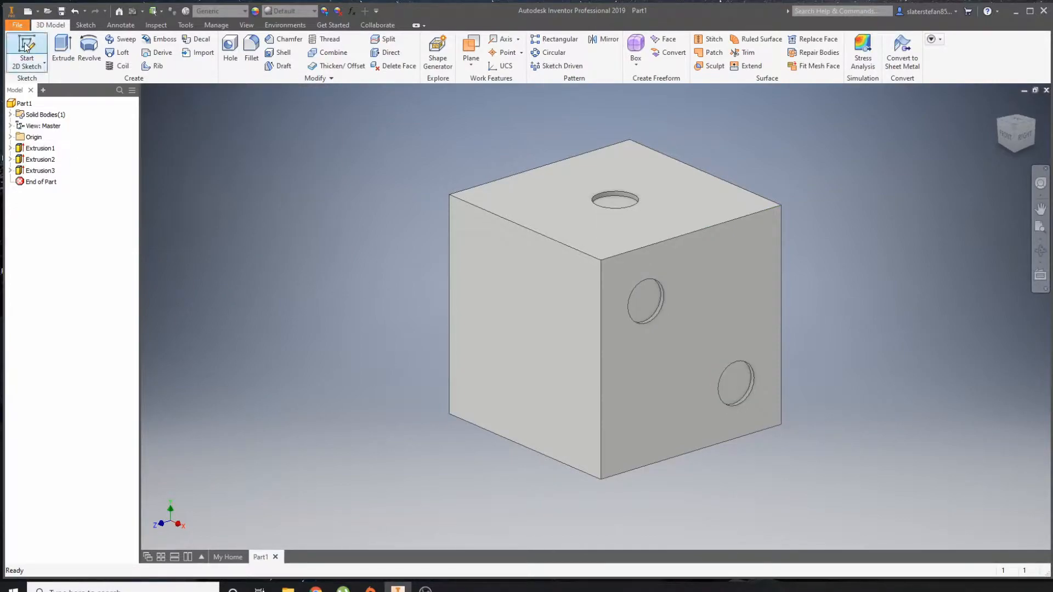
Sketch 10 mm circles at the face centre and a corner of a third face.
click(27, 50)
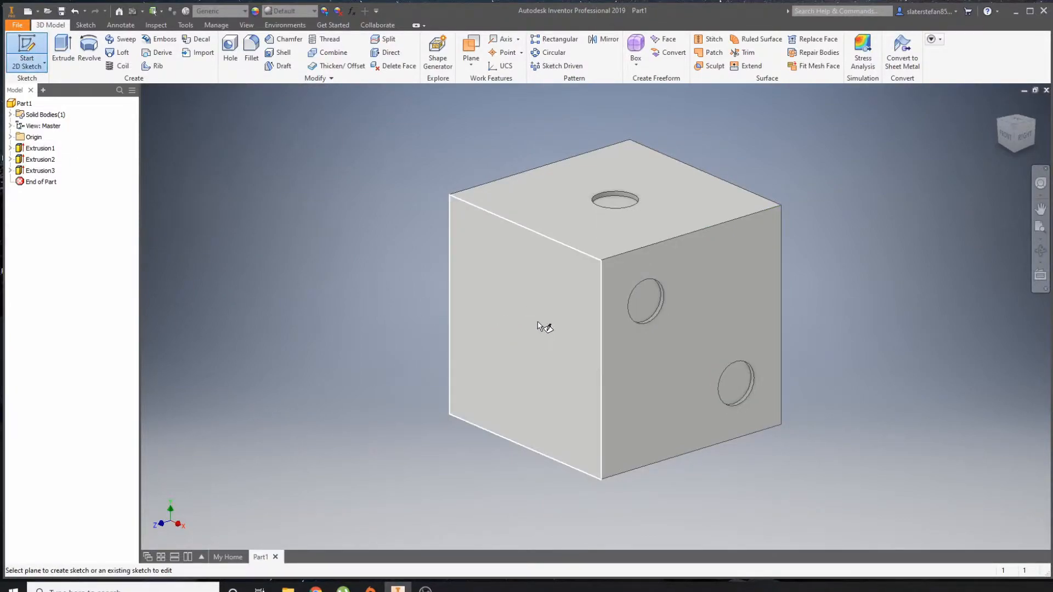
mouse_move(483, 265)
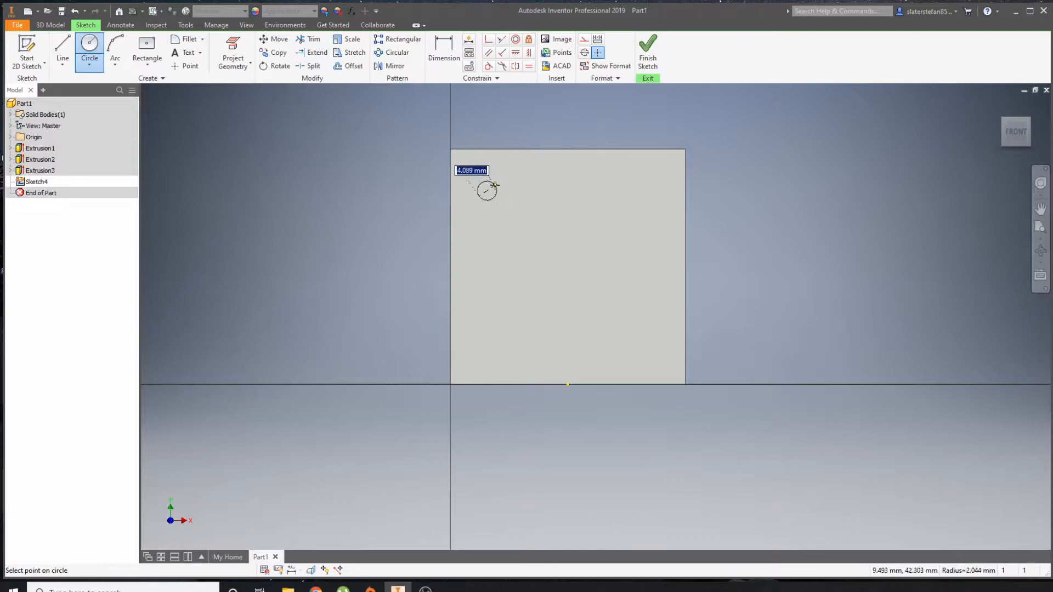
text(10)
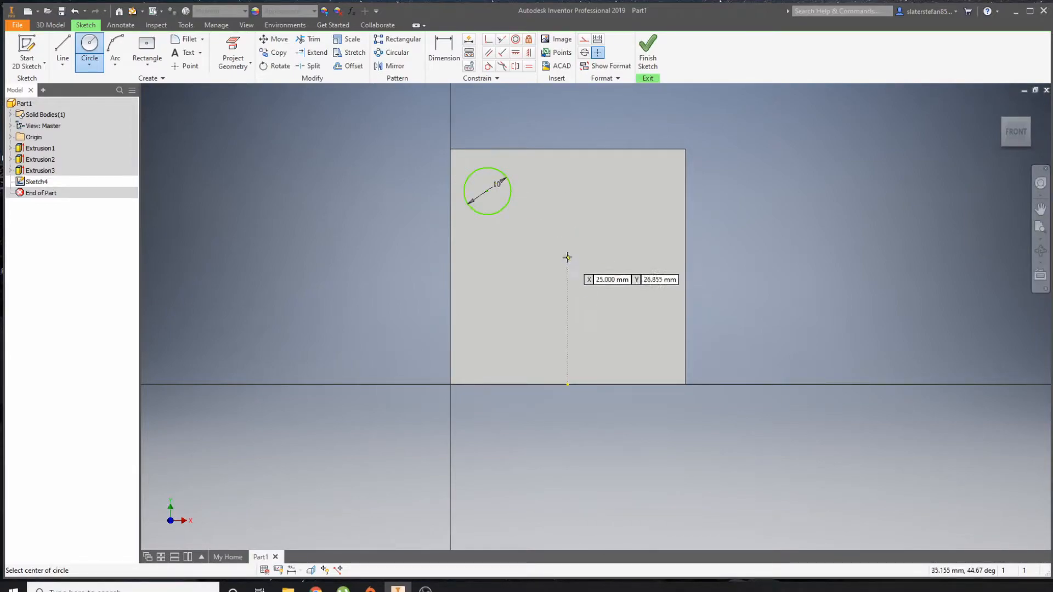
click(567, 257)
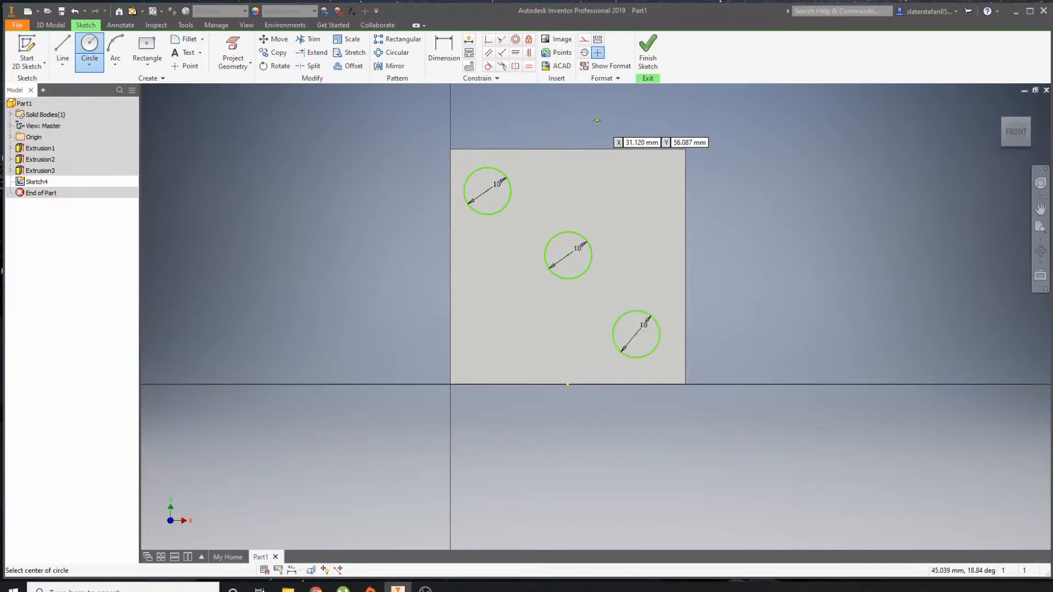
click(443, 45)
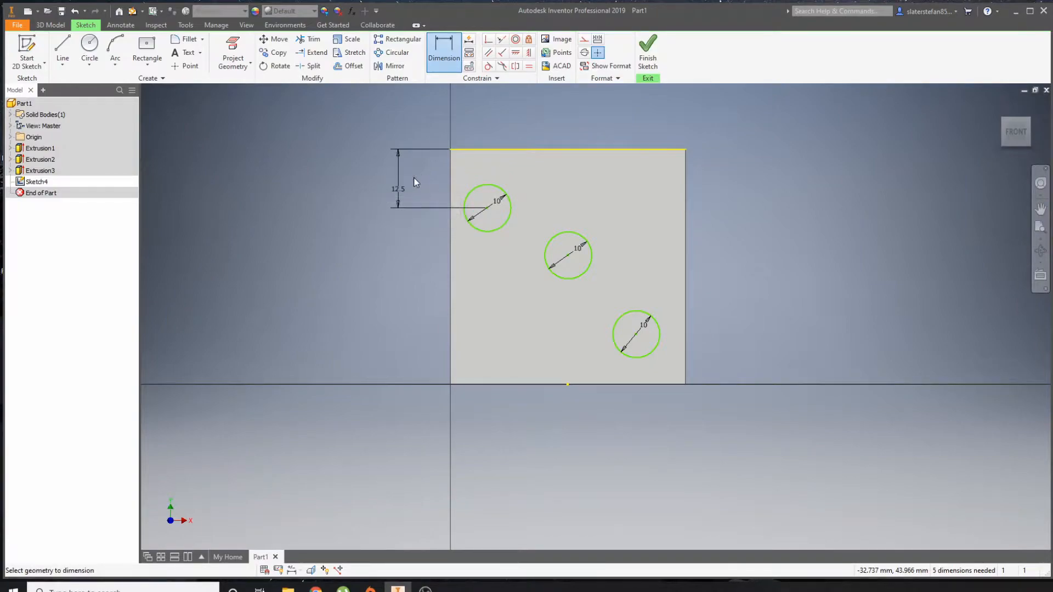
mouse_move(475, 130)
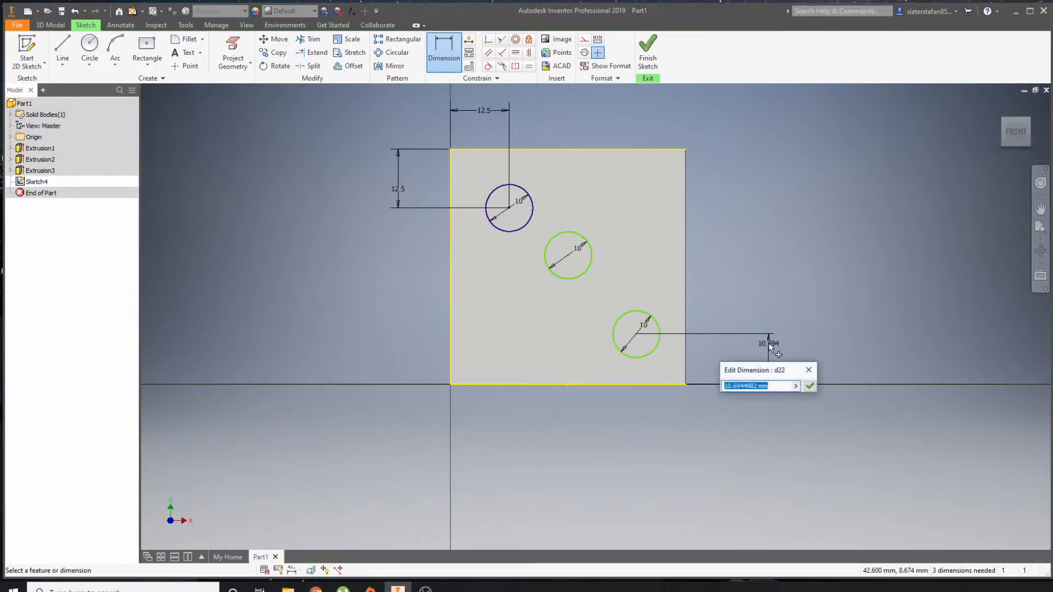
Dimension the lower circle 12.5 mm from the right and bottom edges and cut the three holes as Extrusion4.
click(810, 385)
text(12)
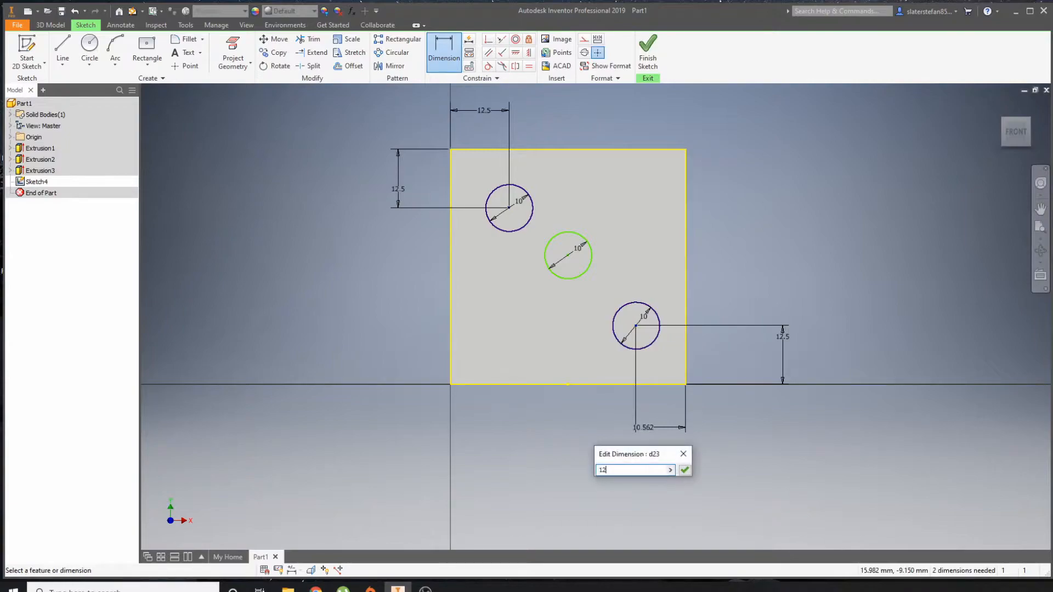
click(685, 469)
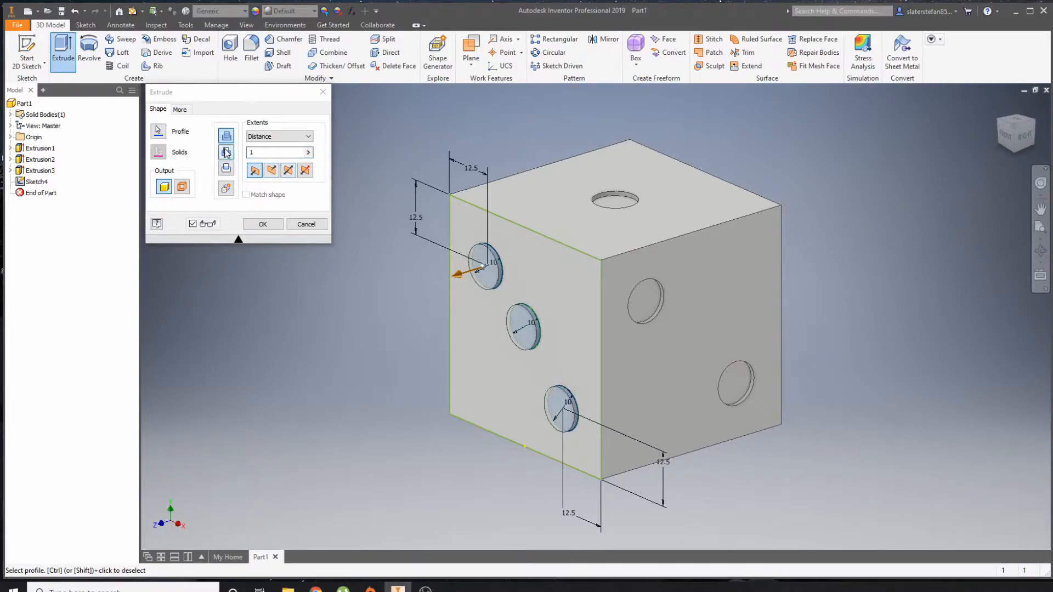
click(262, 224)
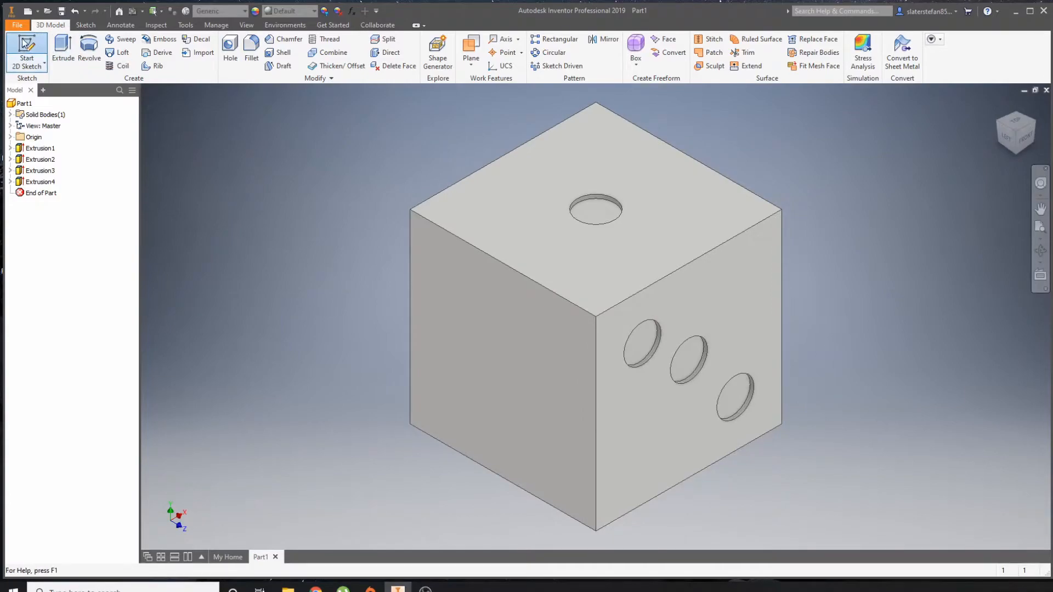
click(27, 50)
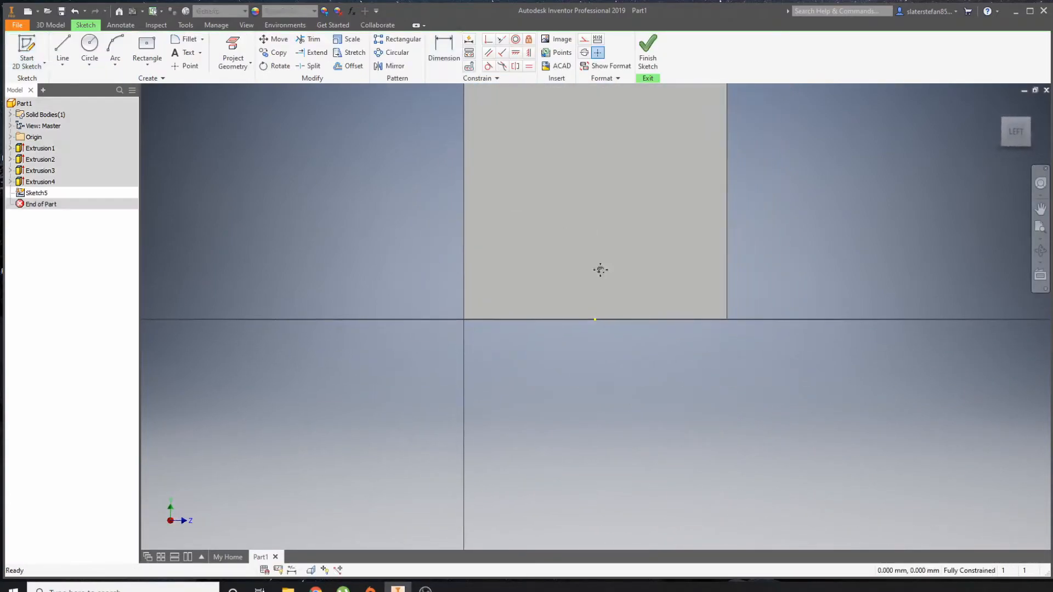
Draw a 10 mm circle near the top-left corner, 12.5 mm from the top and side edges.
click(89, 45)
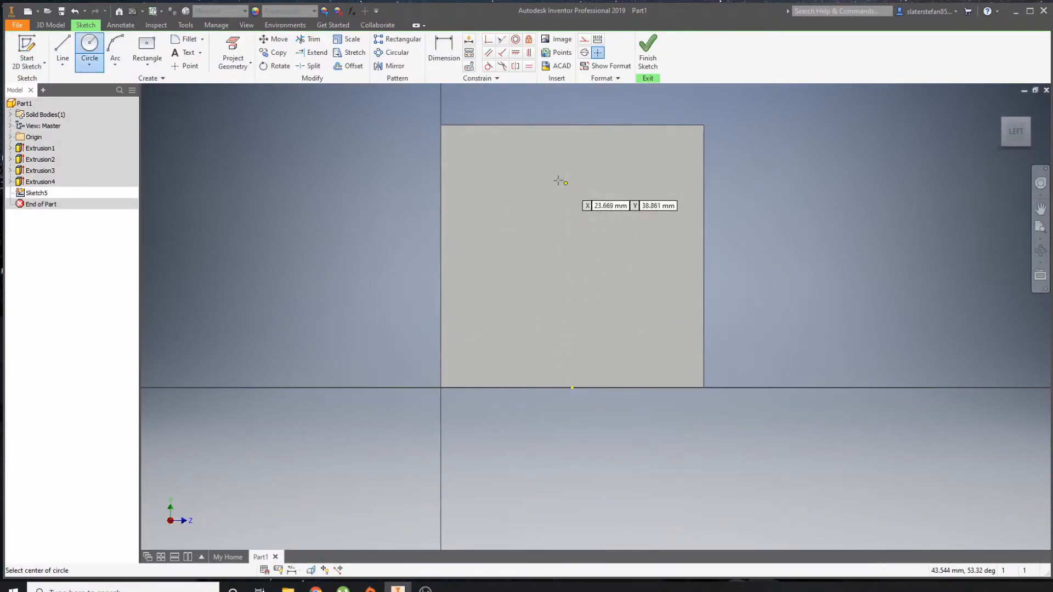
mouse_move(481, 173)
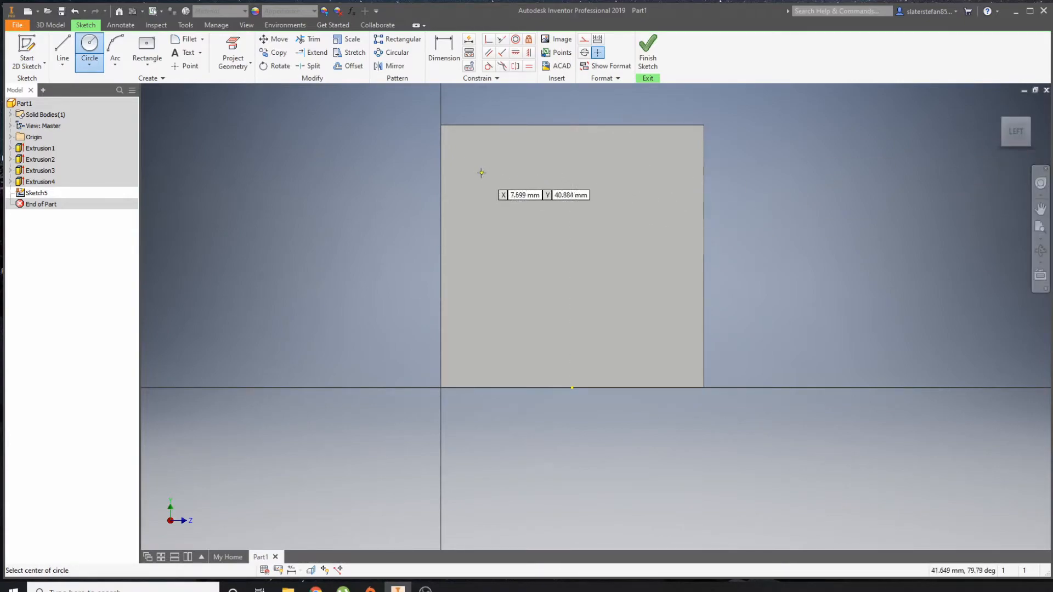
click(482, 173)
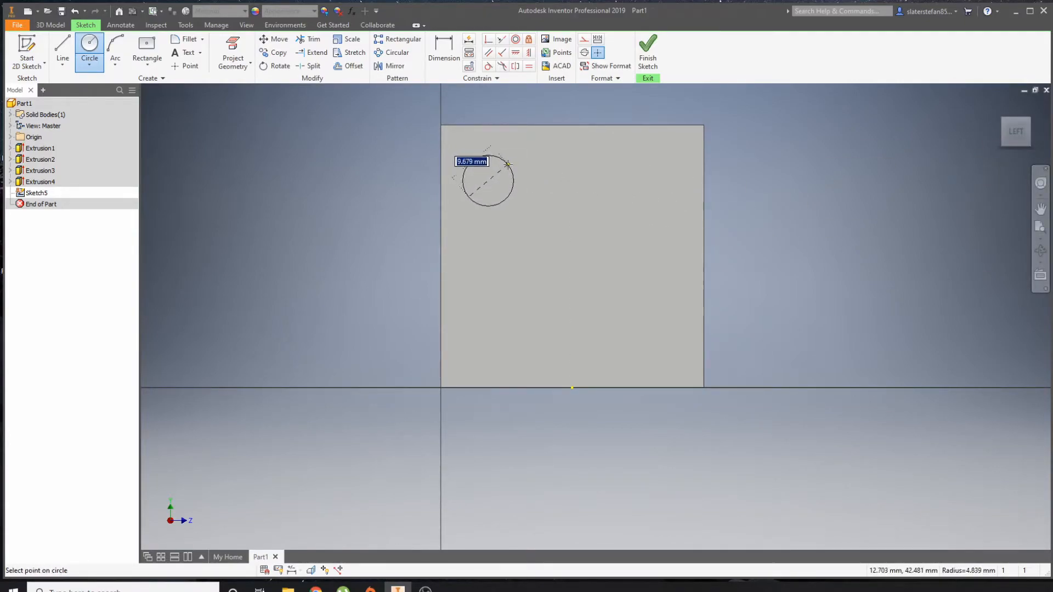
click(443, 51)
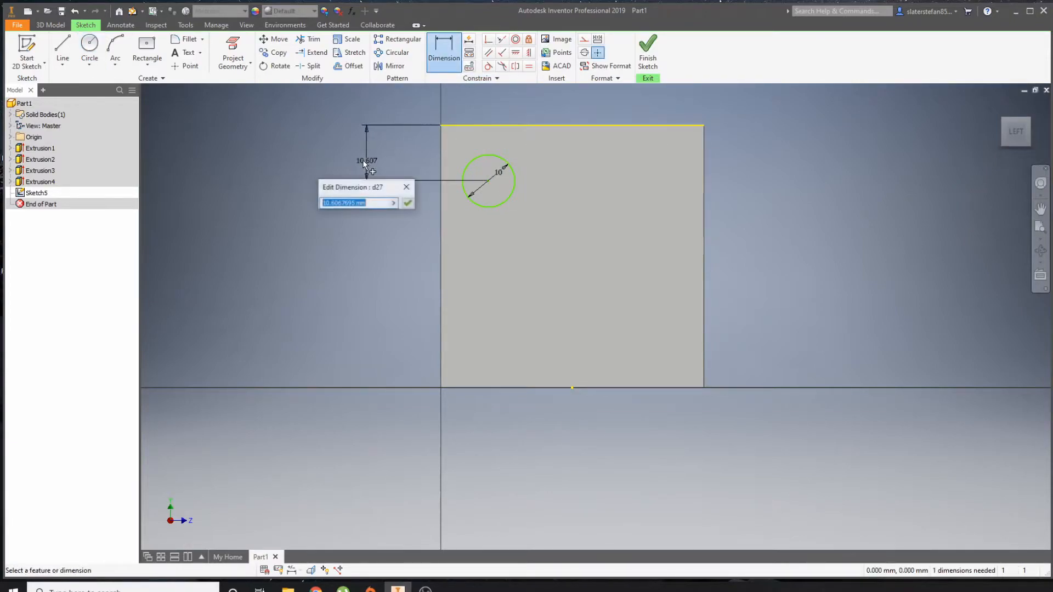
click(407, 203)
text(12.5)
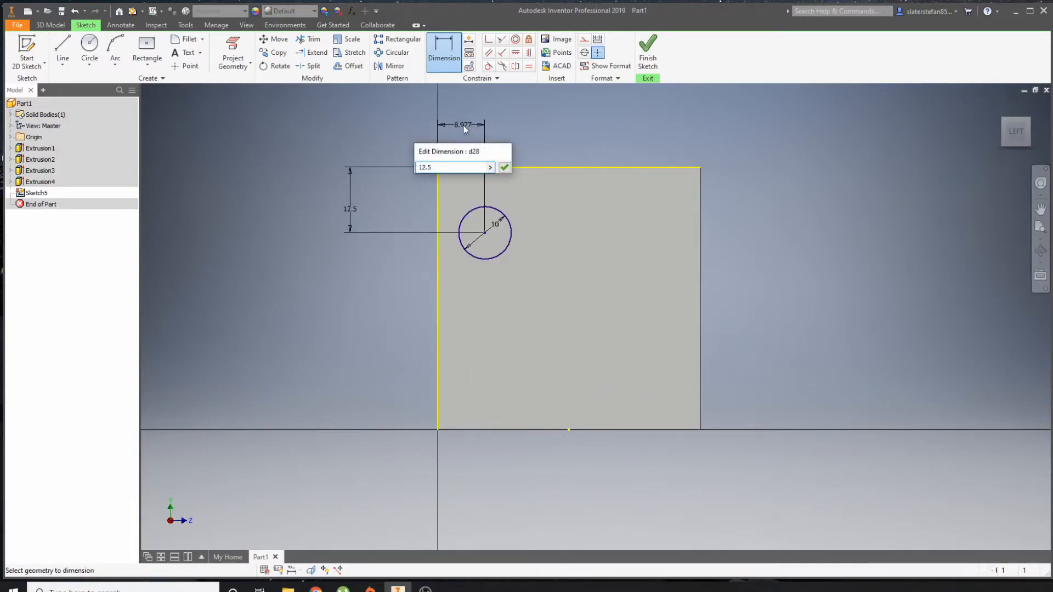
click(397, 40)
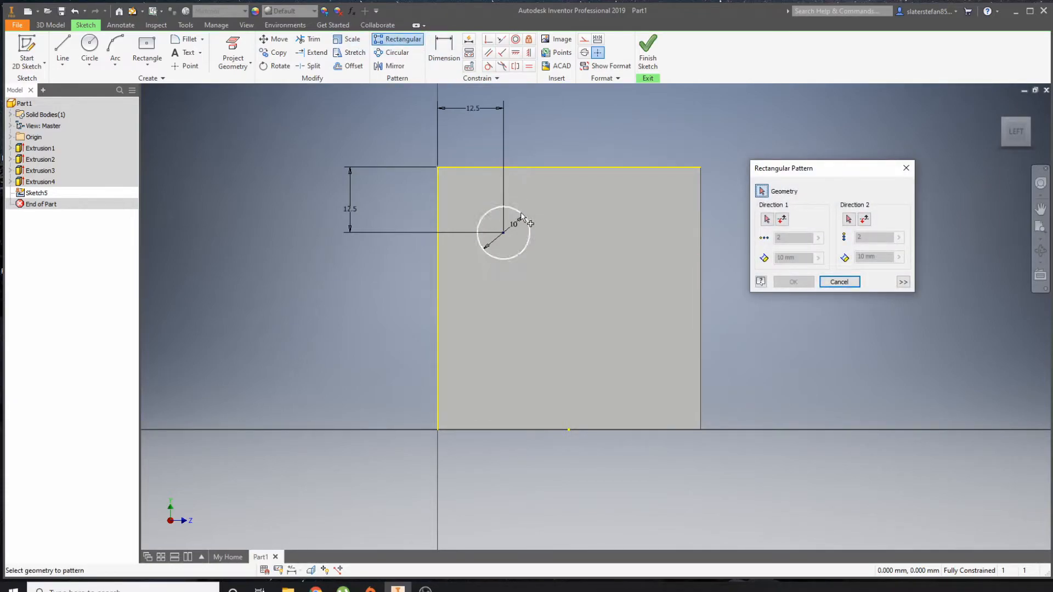
mouse_move(519, 214)
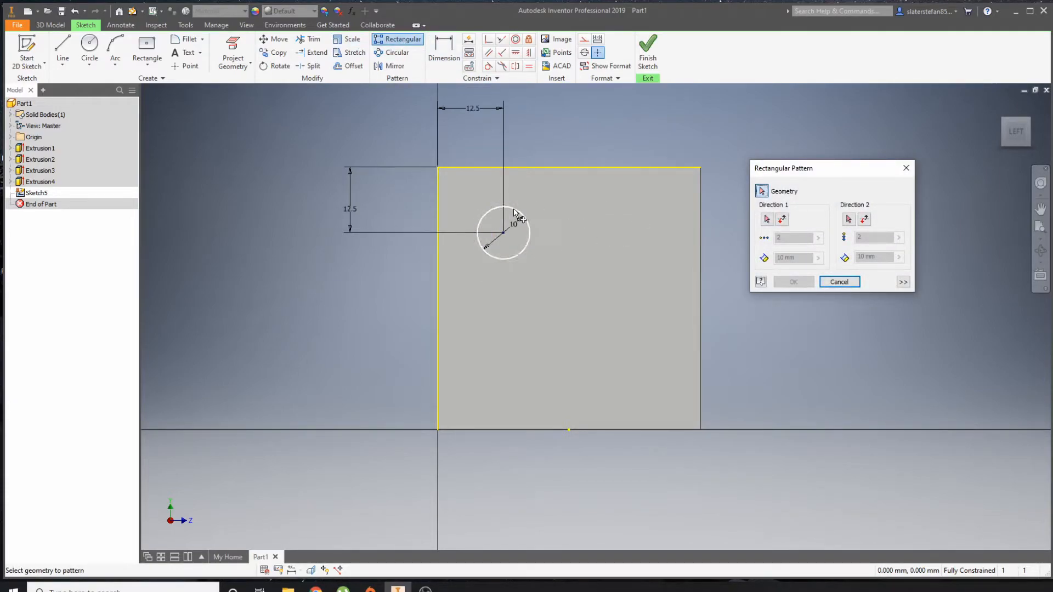
Rectangular-pattern the circle 2 by 2 at 25 mm spacing along both face edges.
click(504, 233)
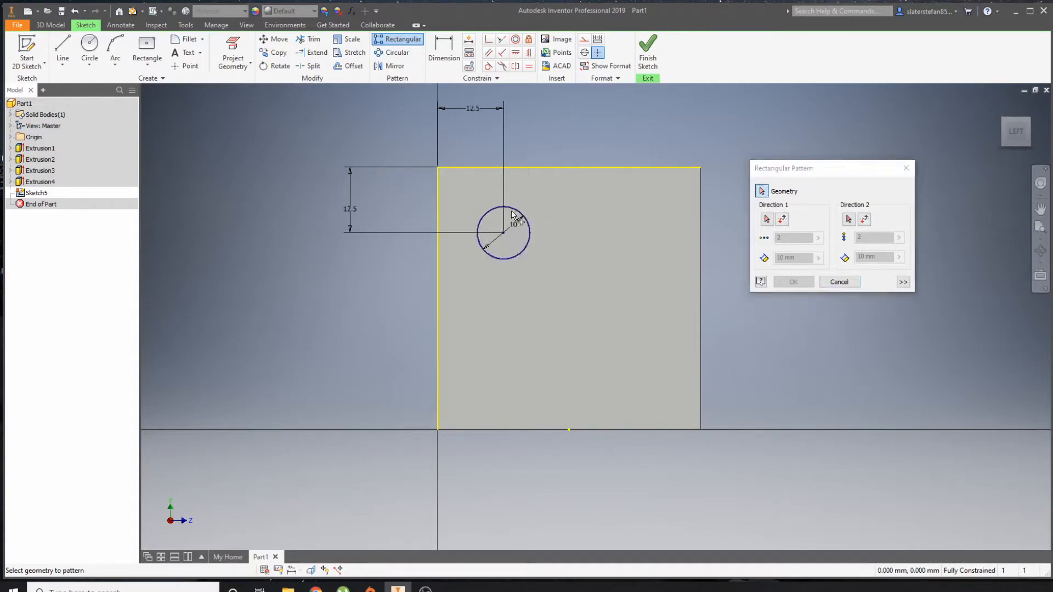
click(503, 232)
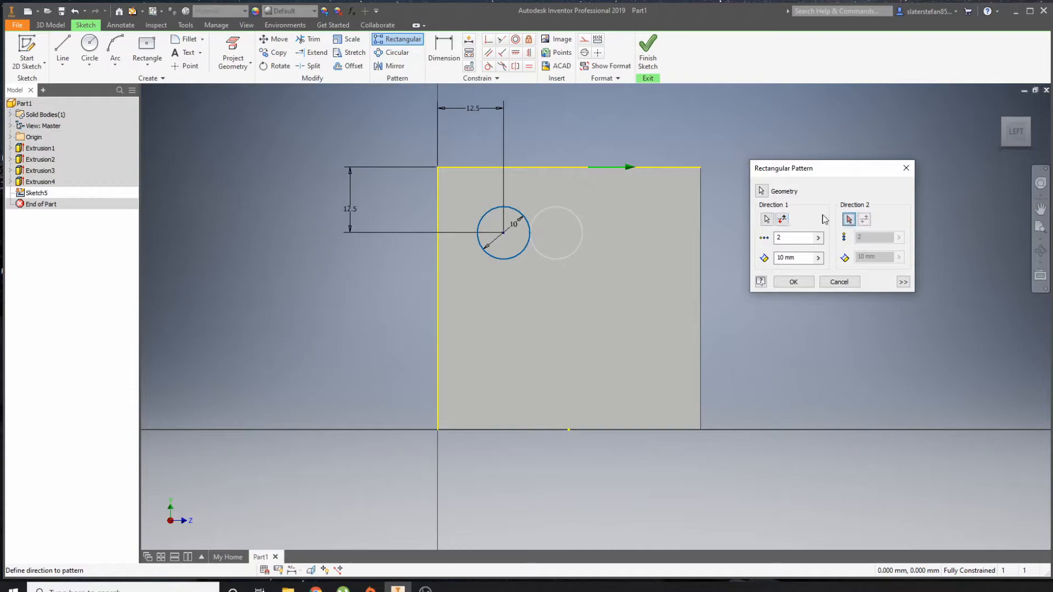
click(848, 219)
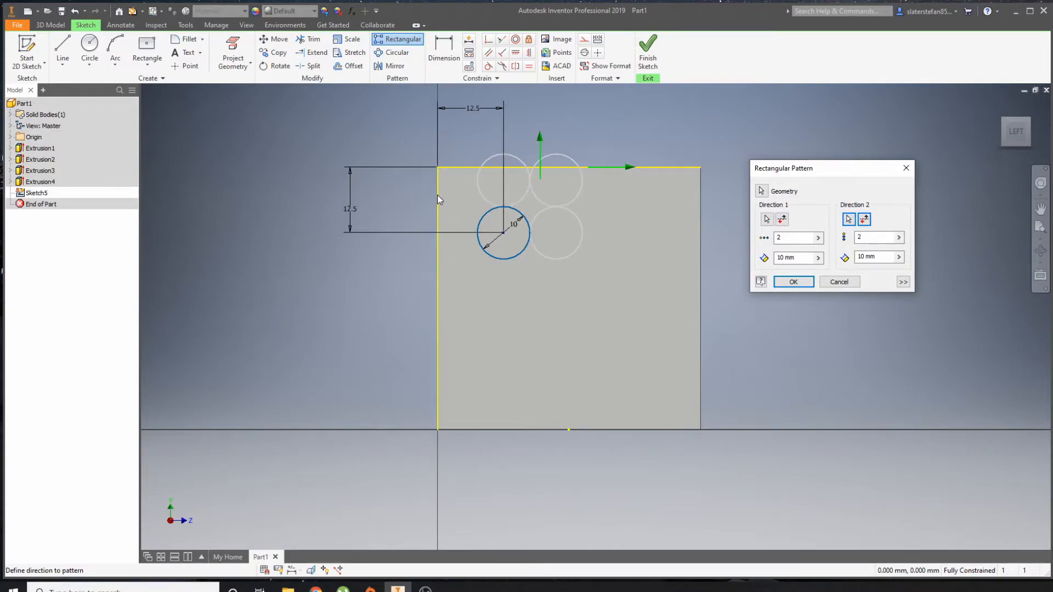
mouse_move(542, 206)
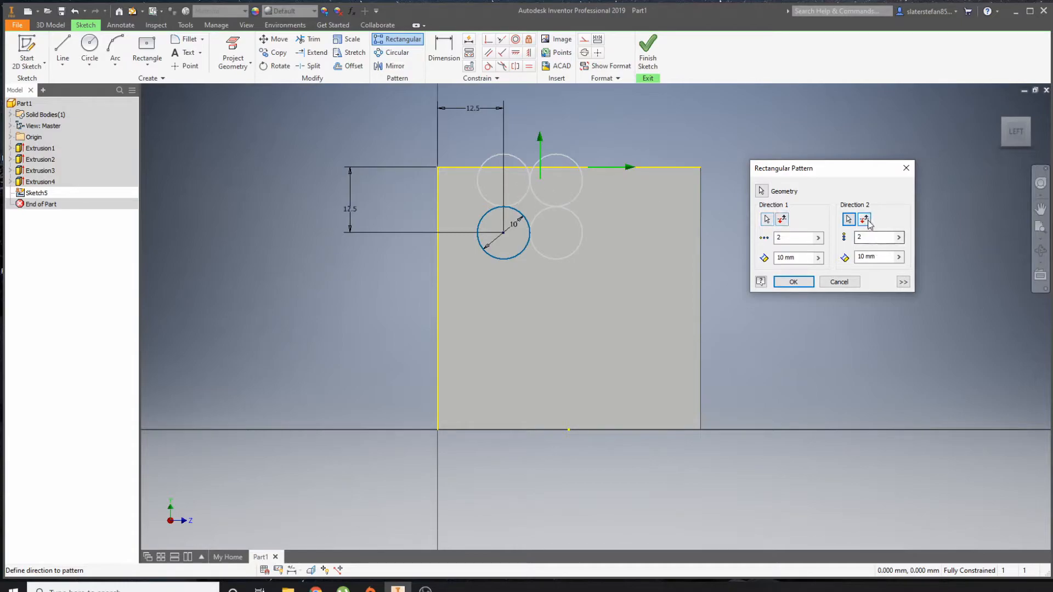
click(864, 219)
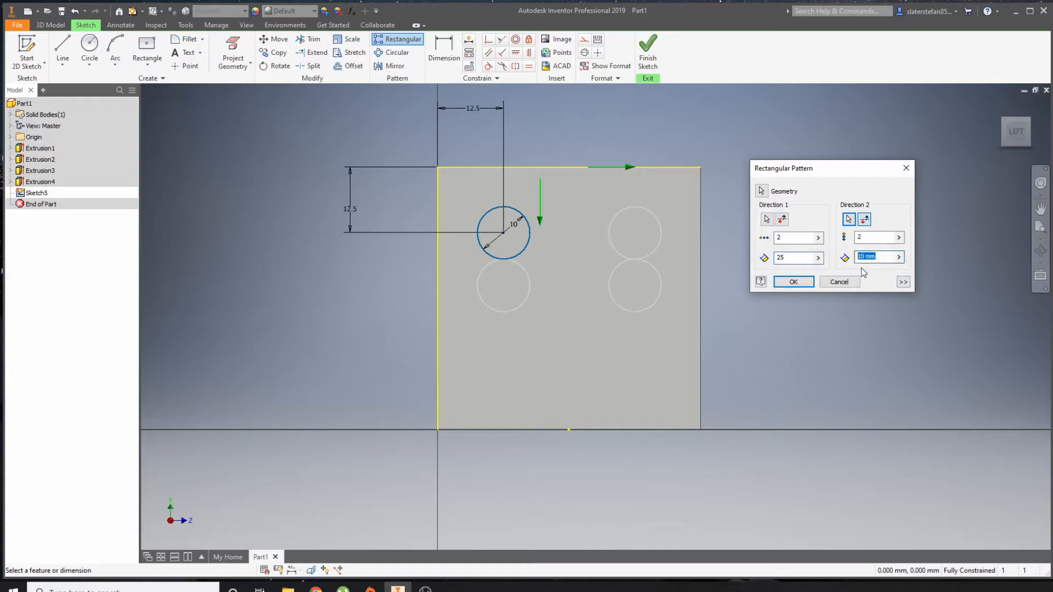
text(25)
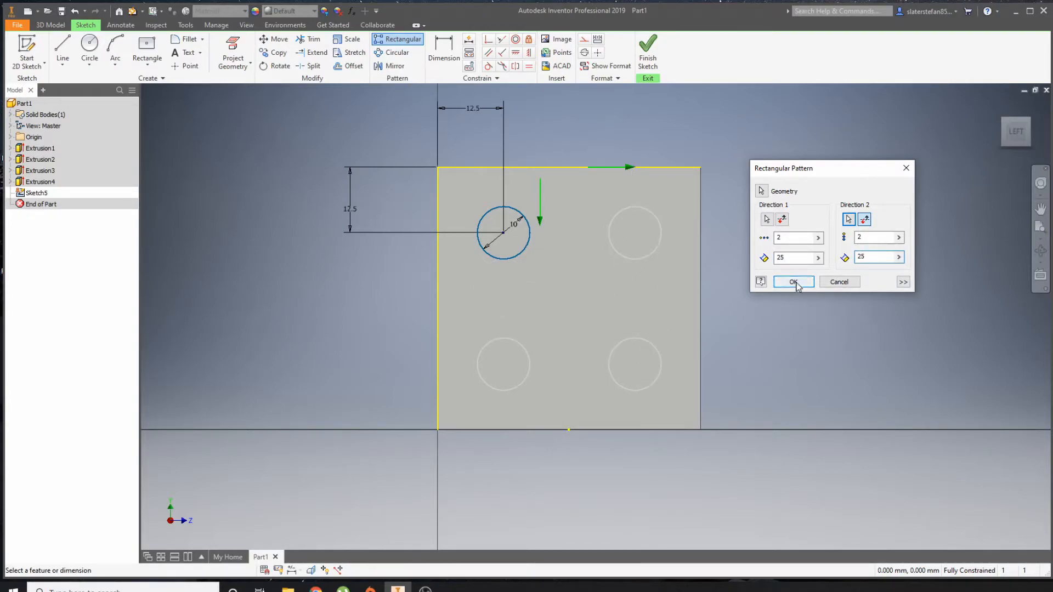
click(793, 281)
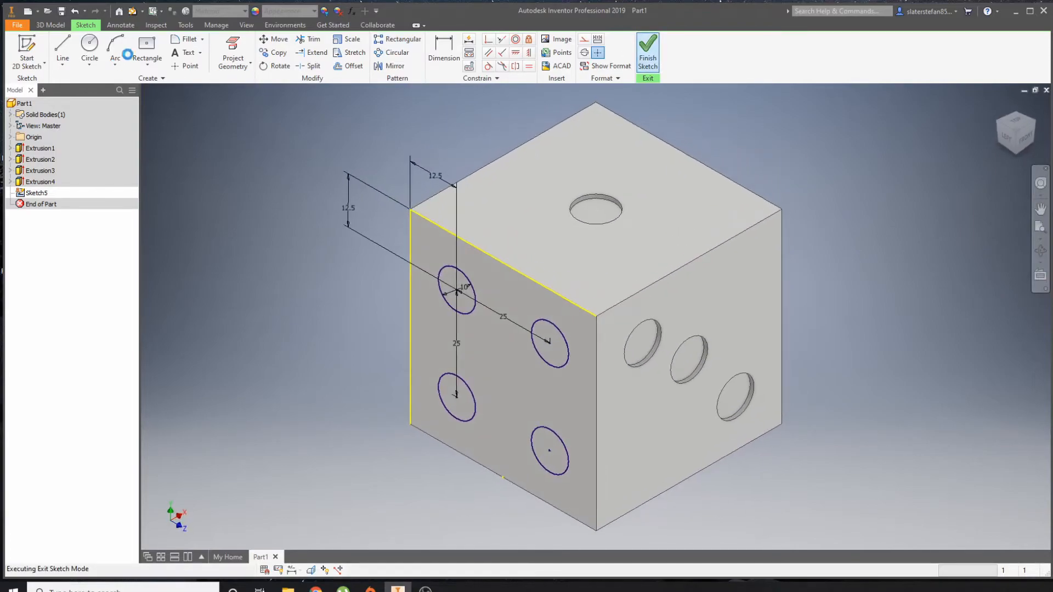
Finish Sketch5 and cut the four circles 1 mm as Extrusion5.
click(647, 51)
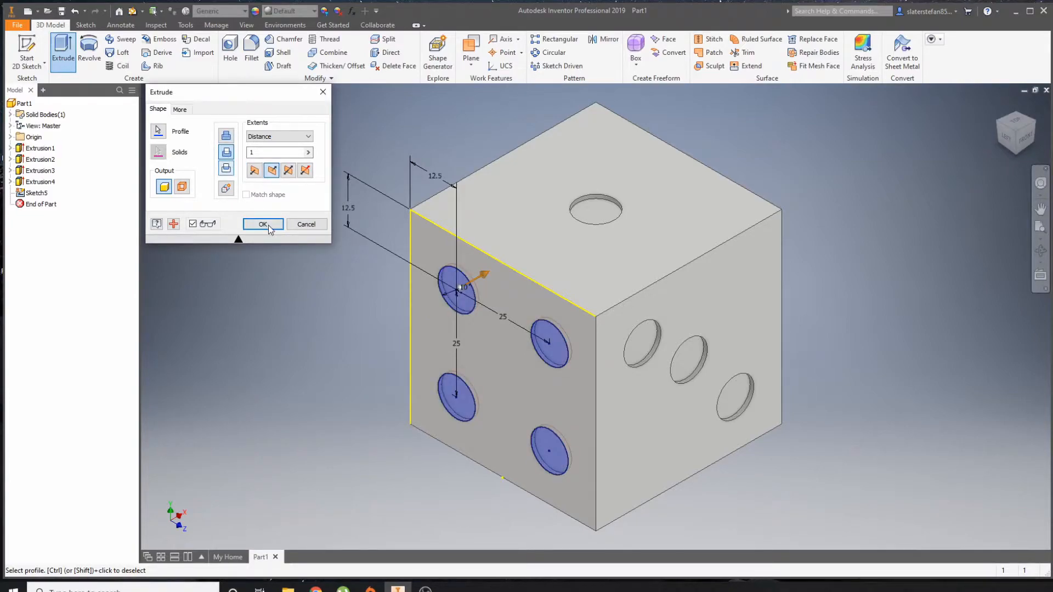
click(262, 223)
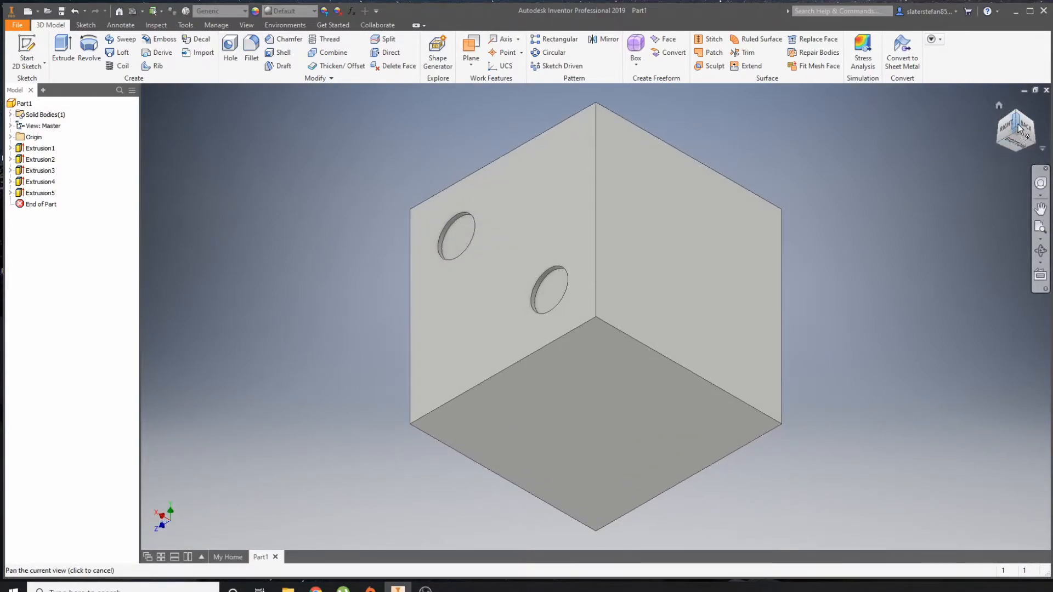
Draw a 10 mm circle near the back face's top-left corner, 12.5 mm from the top and side edges.
click(26, 48)
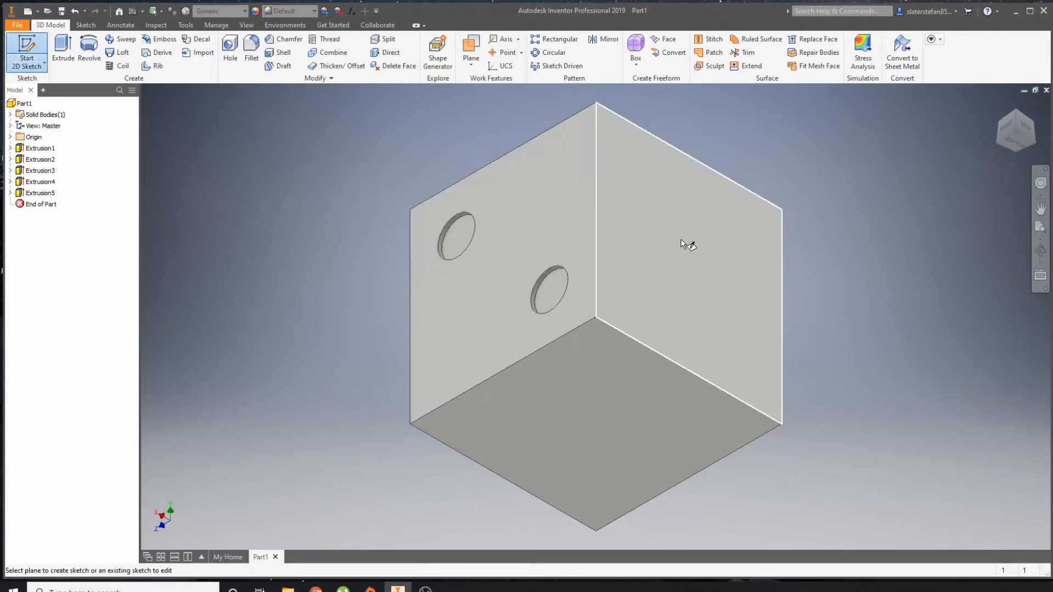
click(685, 241)
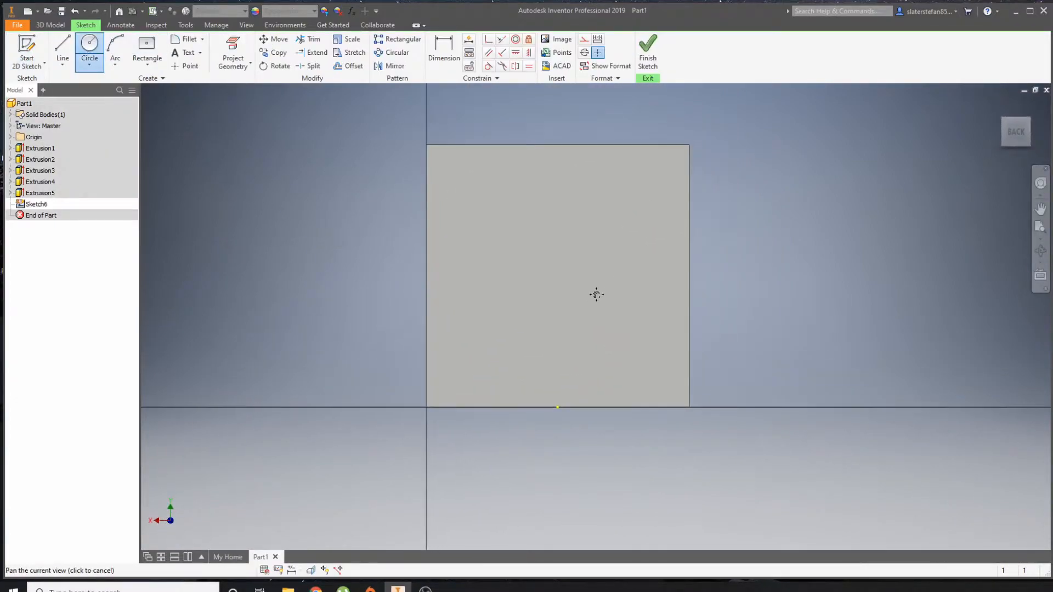
click(479, 201)
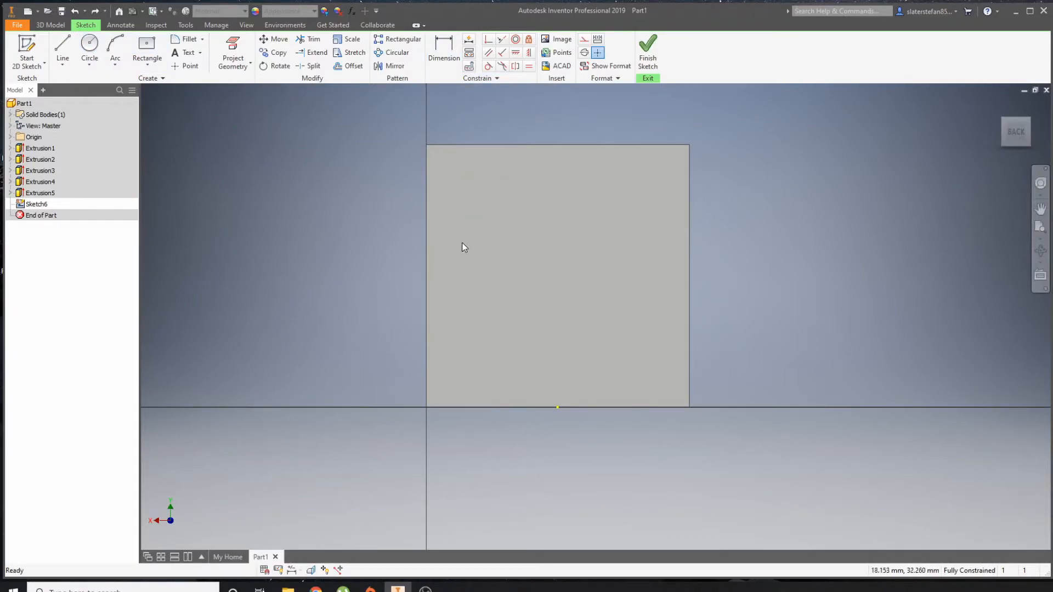
click(89, 47)
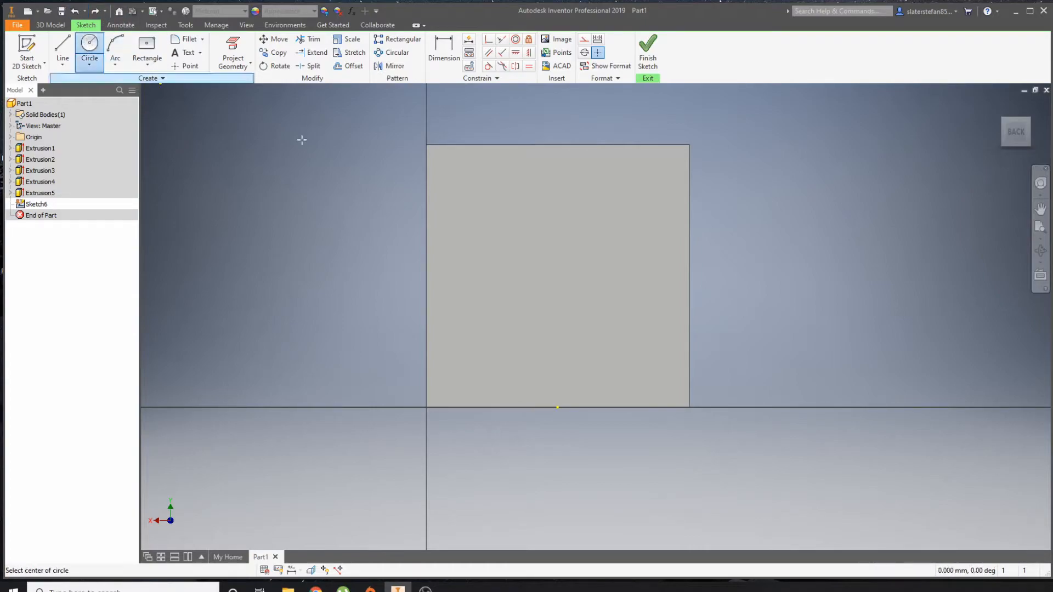
click(477, 199)
text(1)
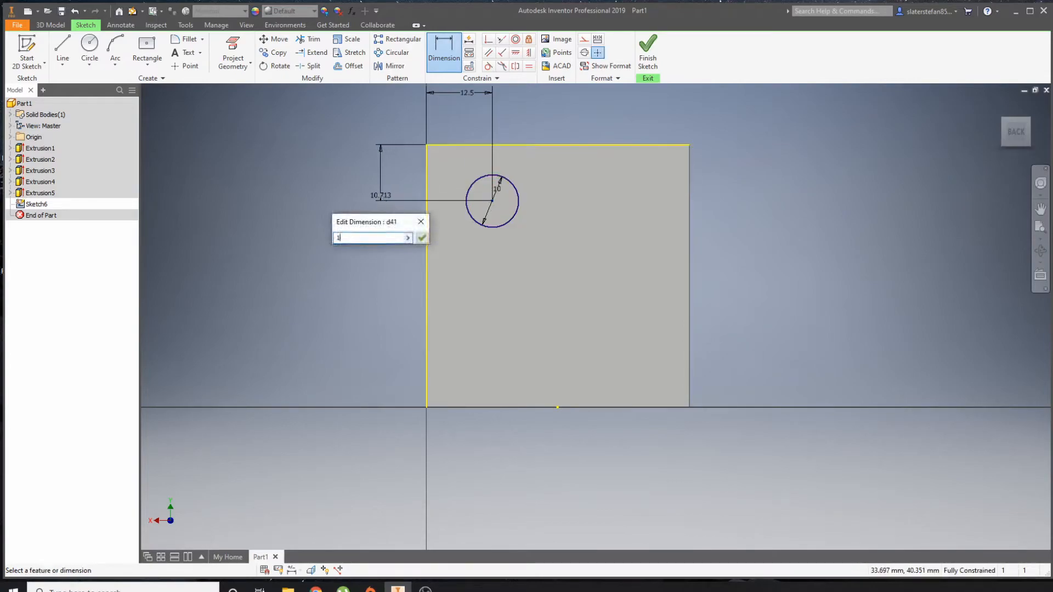
click(421, 238)
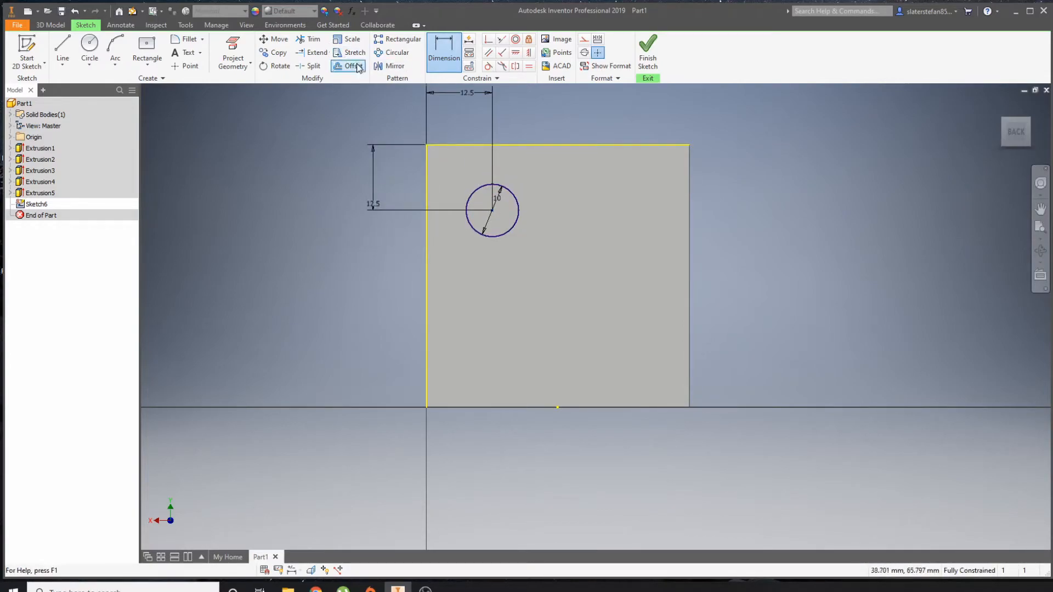
click(403, 38)
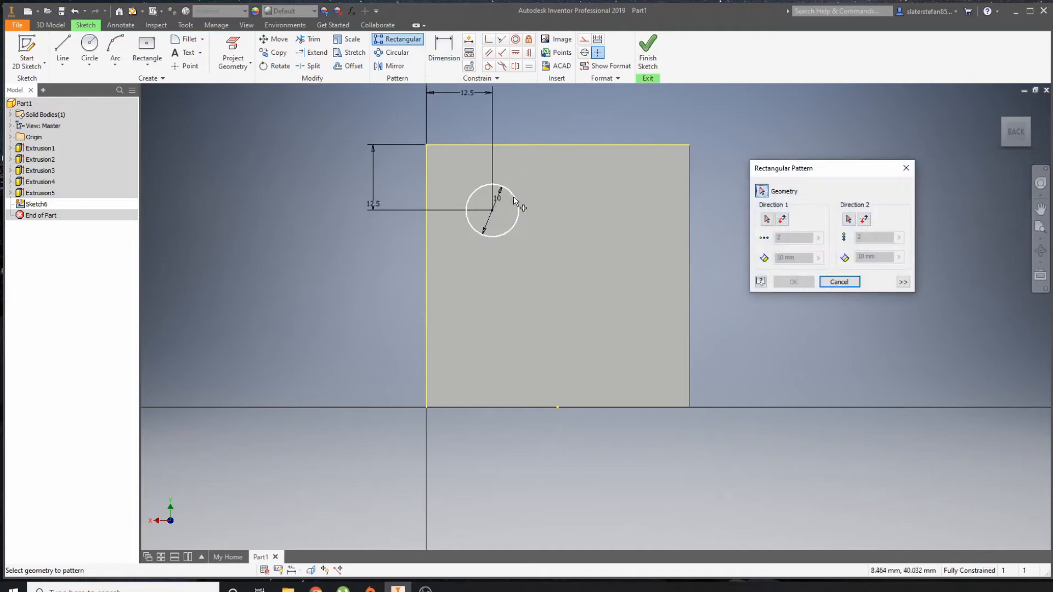
Rectangular-pattern the pip circle 2 by 2 at 25 mm spacing in both directions.
click(493, 210)
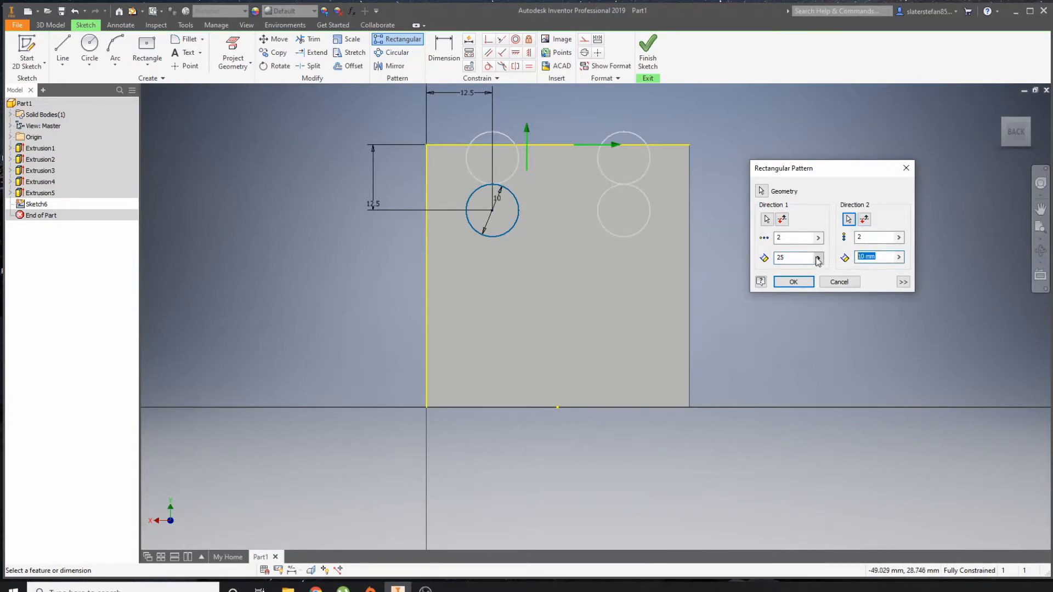
text(25)
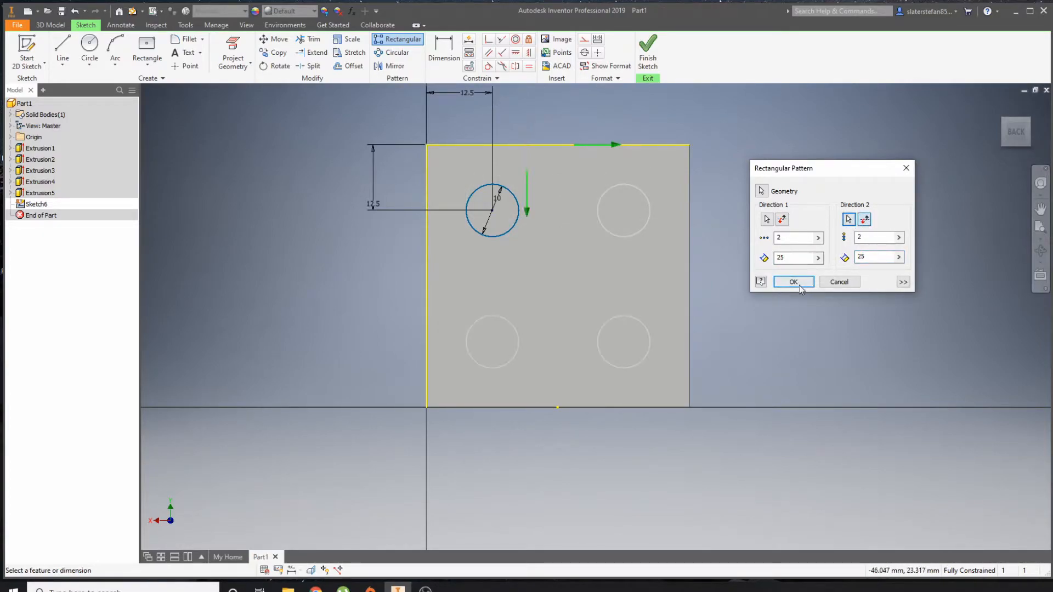
click(793, 282)
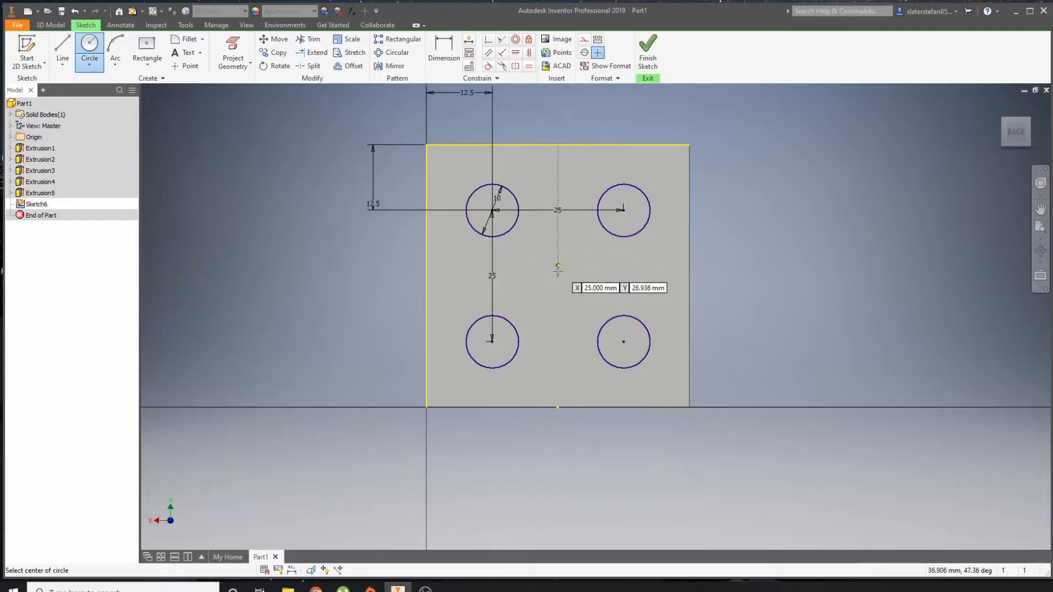
mouse_move(559, 274)
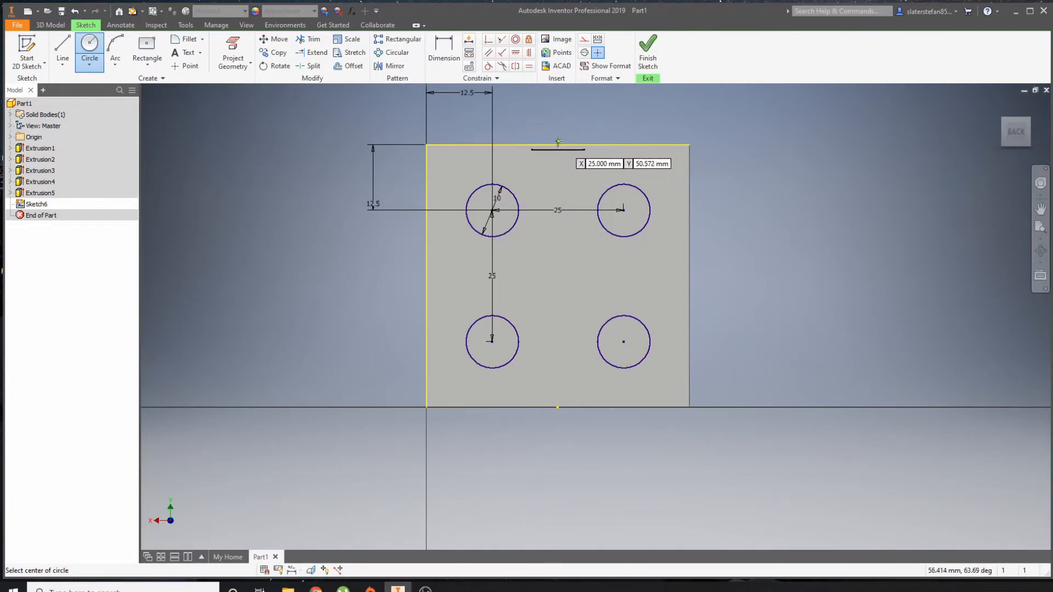
mouse_move(557, 142)
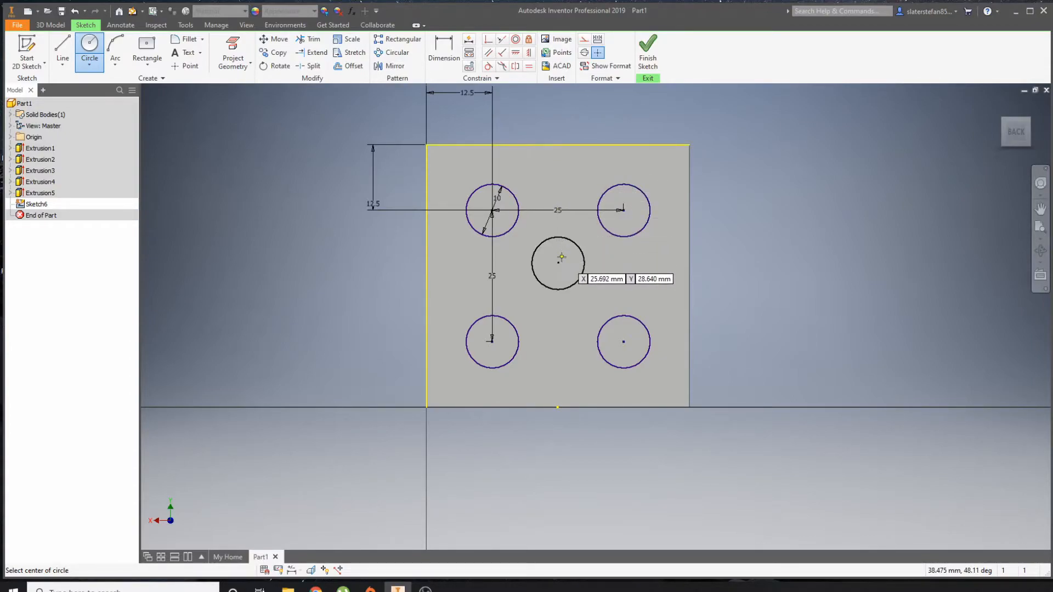
Place a fifth matching circle at the centre point between the four patterned circles.
click(560, 256)
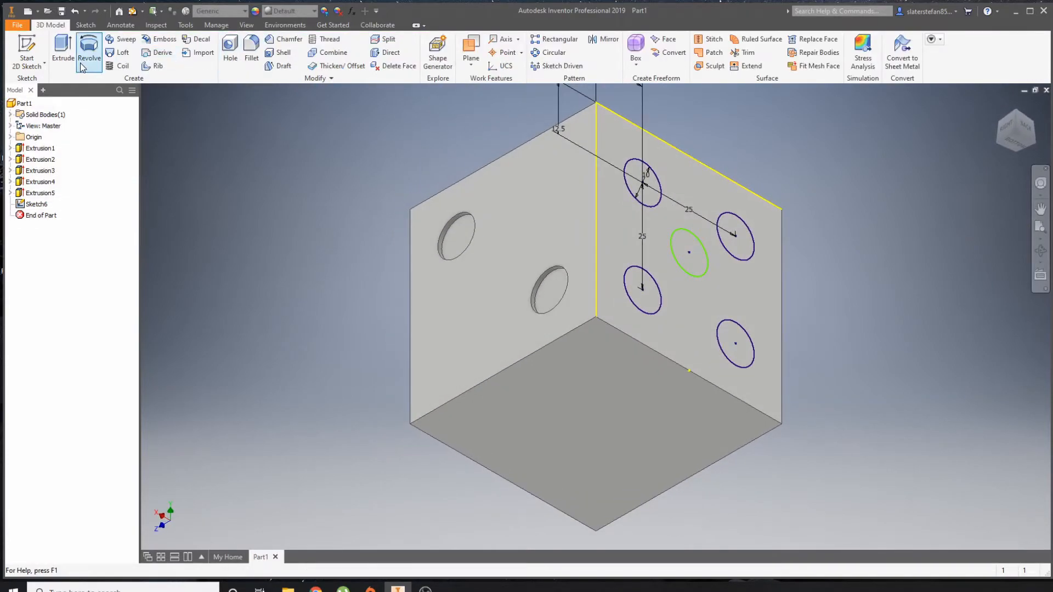
Extrude the five circles as a 1 mm cut into the face, confirming the Extrusion6 pip holes.
click(61, 51)
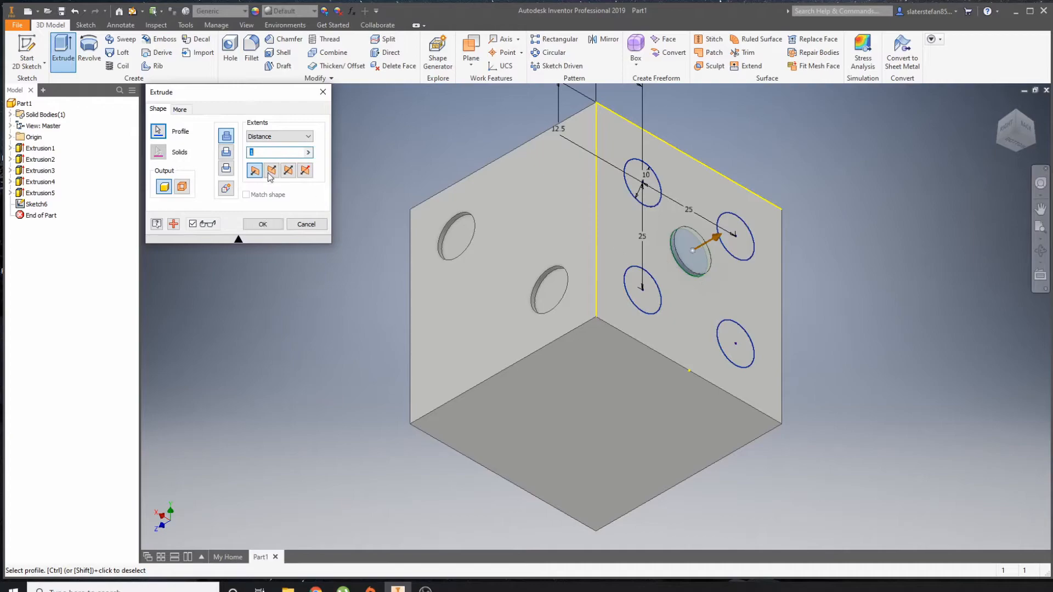
click(262, 224)
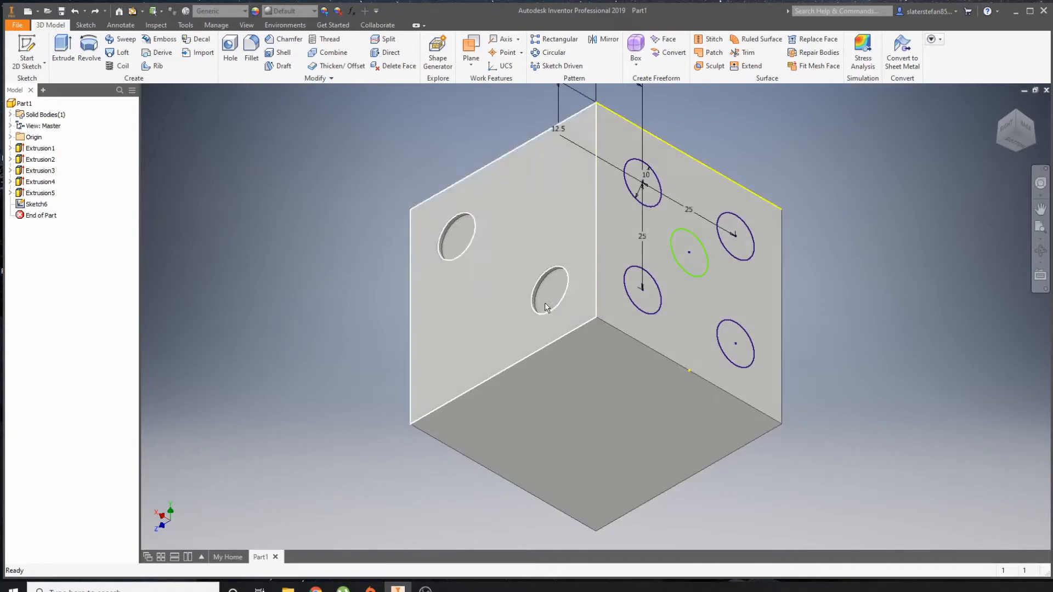
click(61, 48)
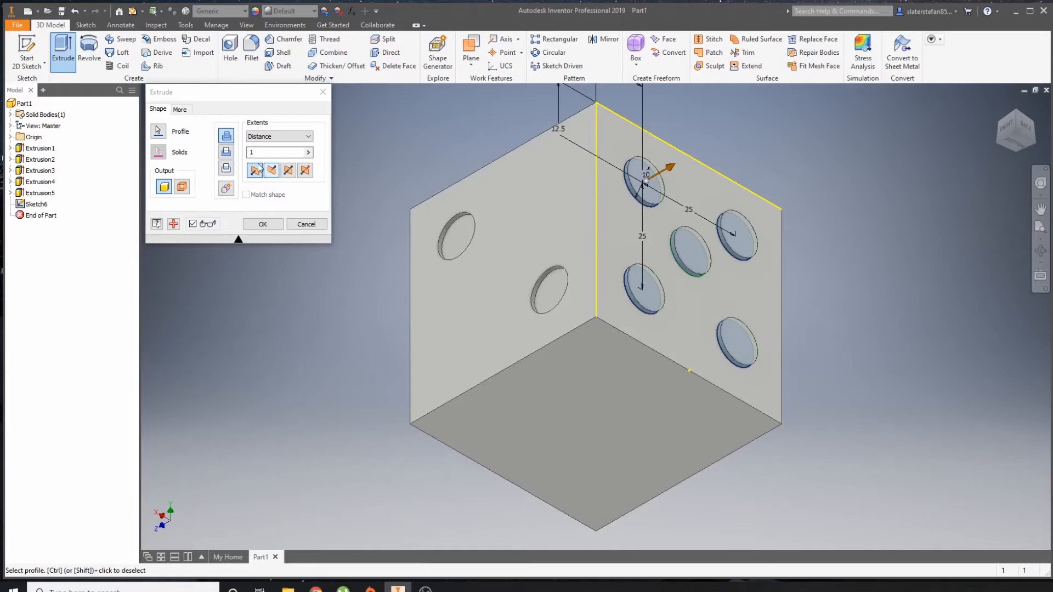
click(262, 223)
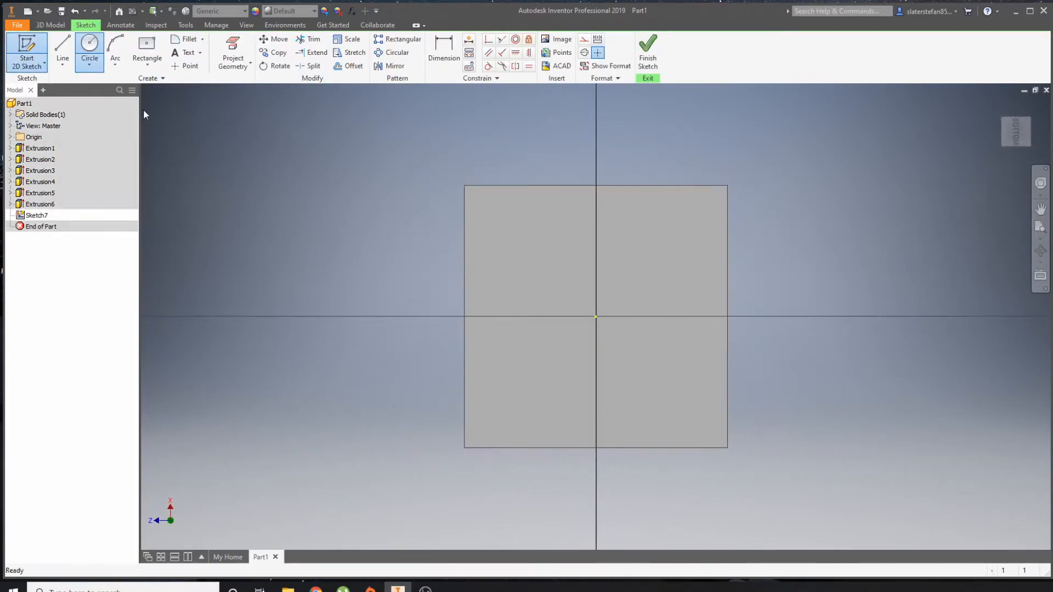
Draw a 10 mm circle in the upper-left quarter and dimension it 12.5 mm from the top and left edges.
click(512, 244)
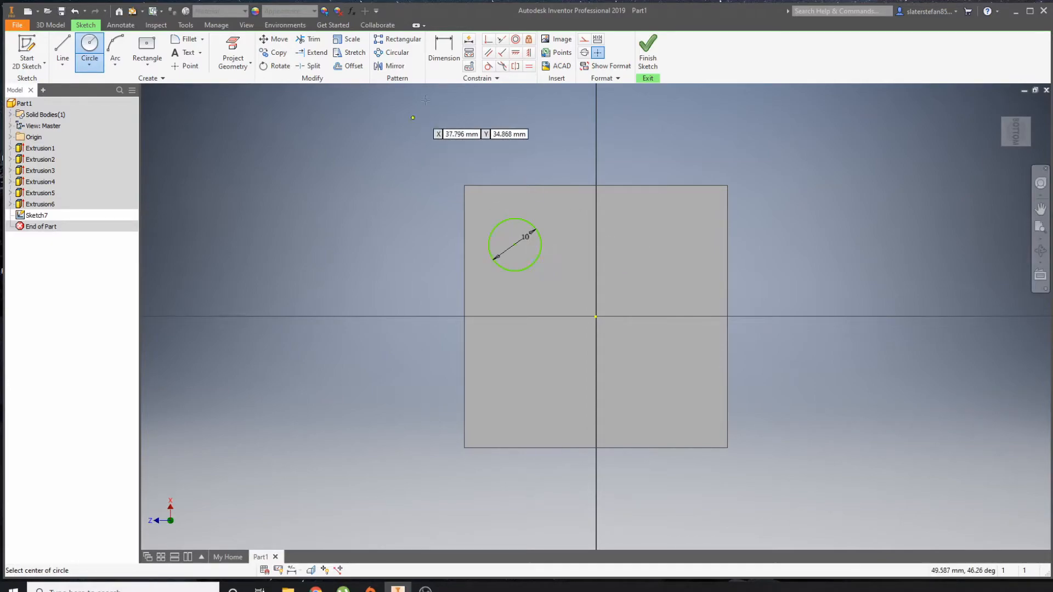
click(443, 52)
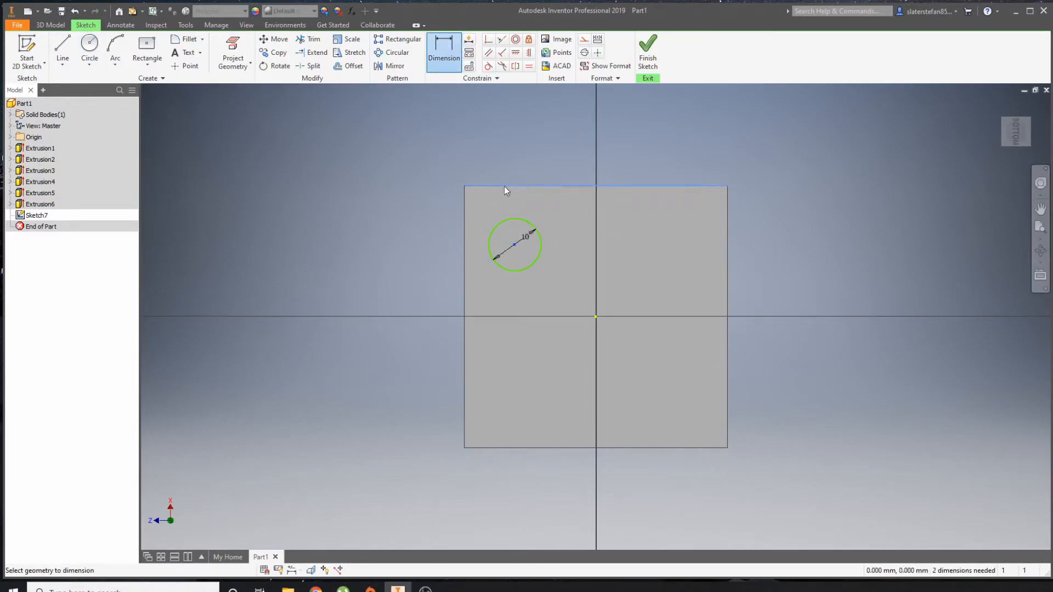
click(594, 185)
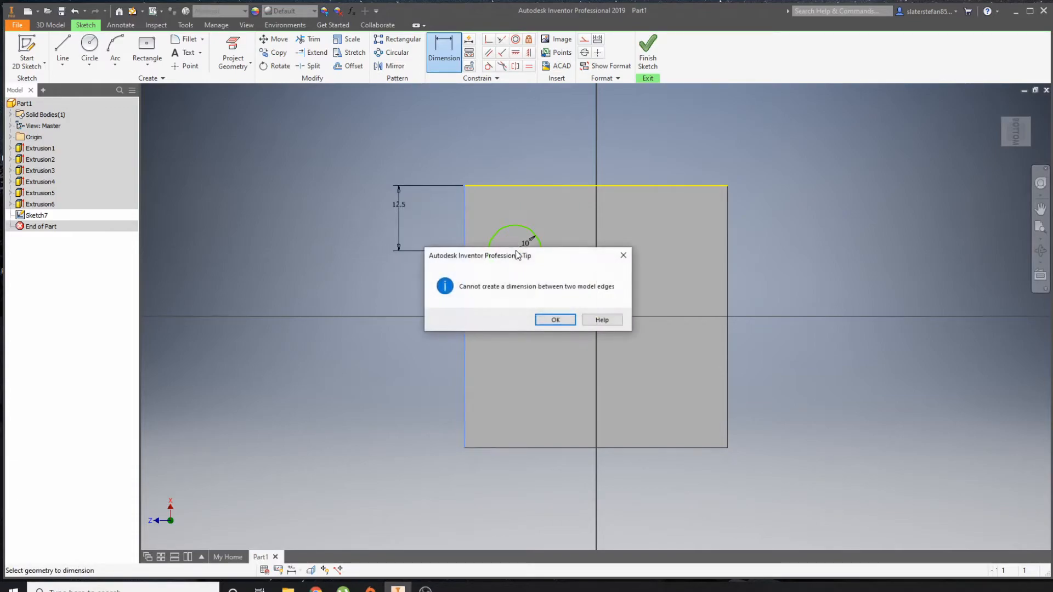
click(555, 320)
text(12)
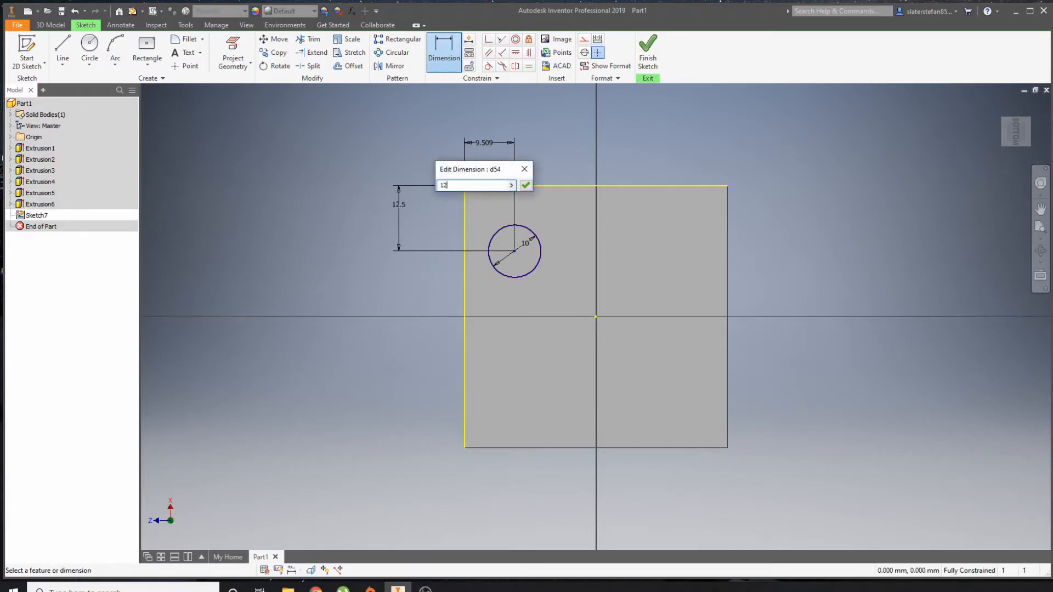
click(525, 186)
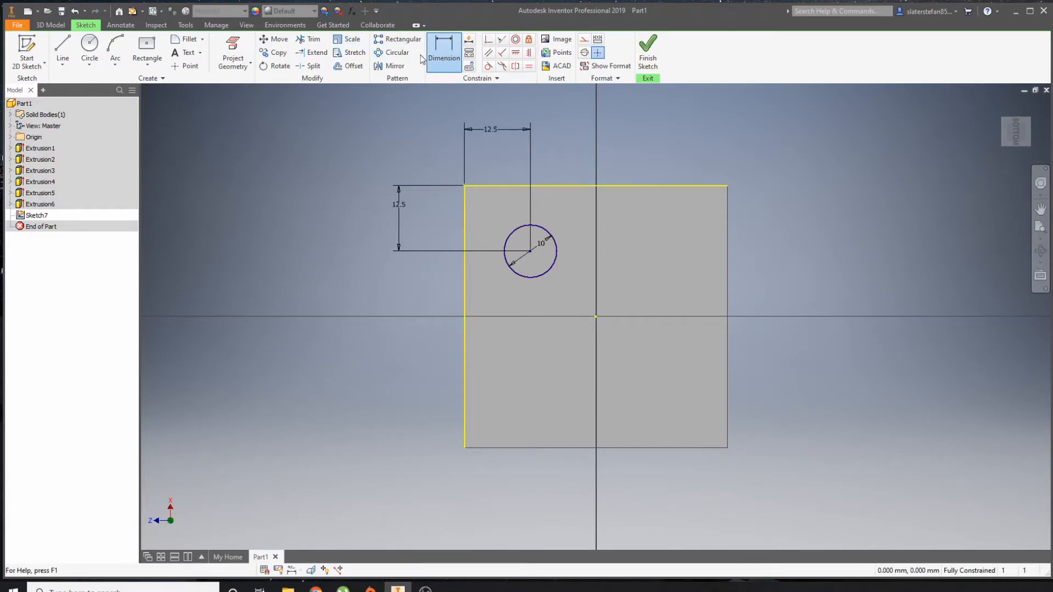
click(62, 51)
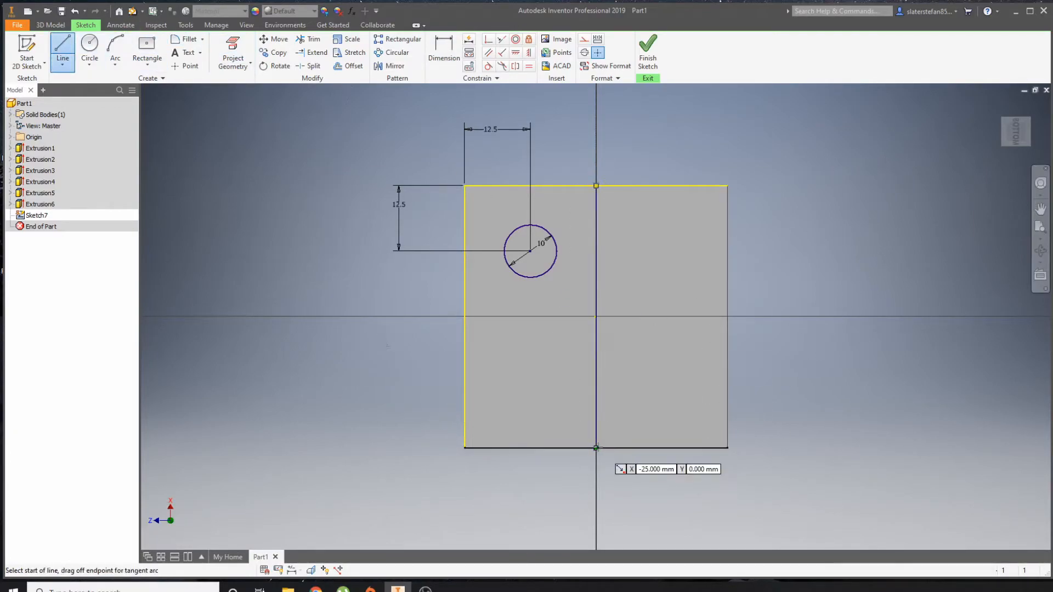
Draw a vertical centre line and mirror the pip circle across it into the upper-right quarter.
click(443, 45)
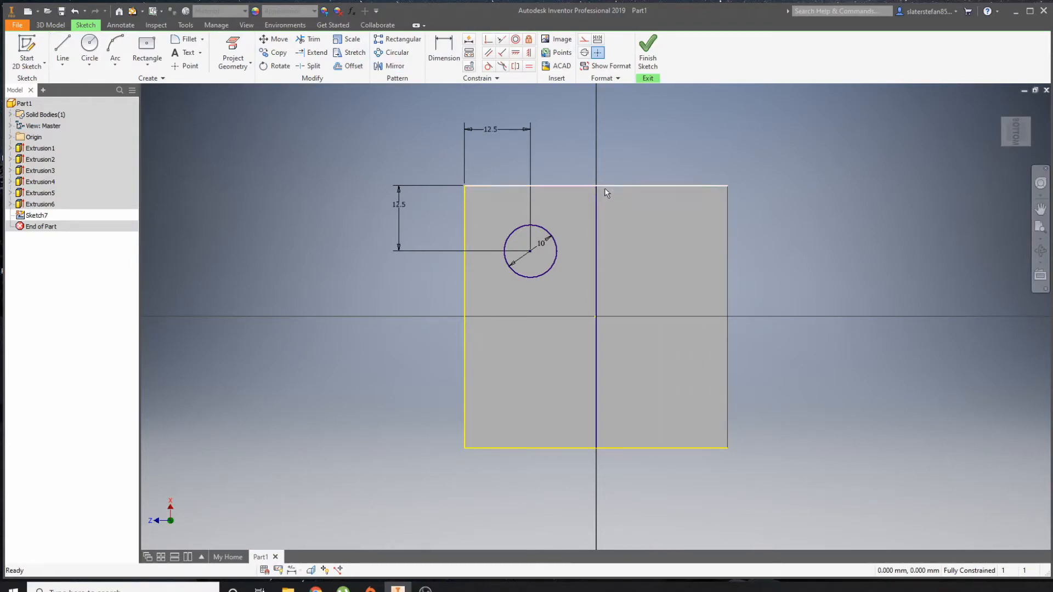
click(62, 50)
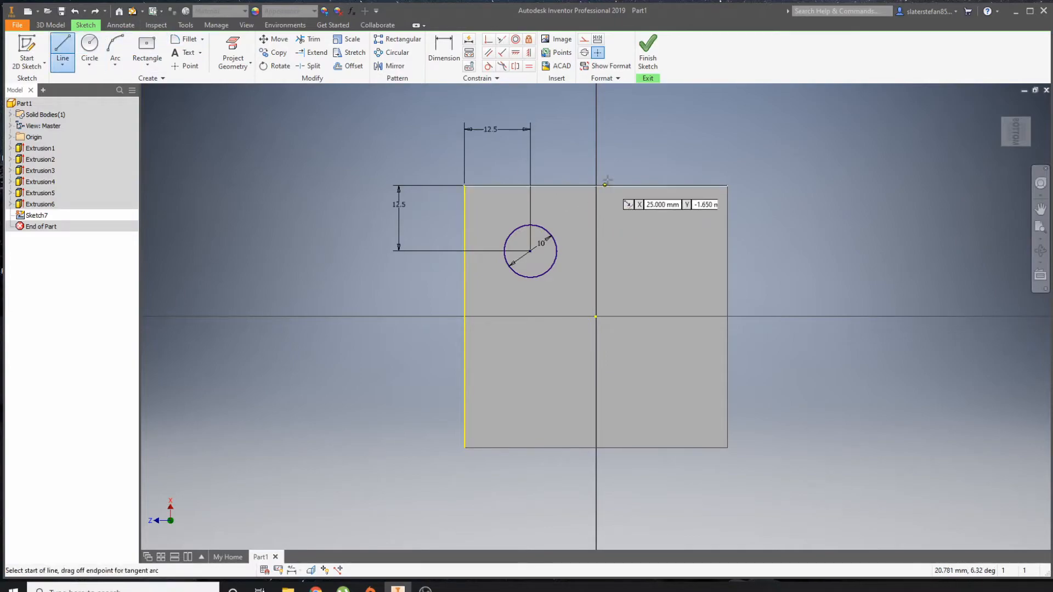
mouse_move(595, 185)
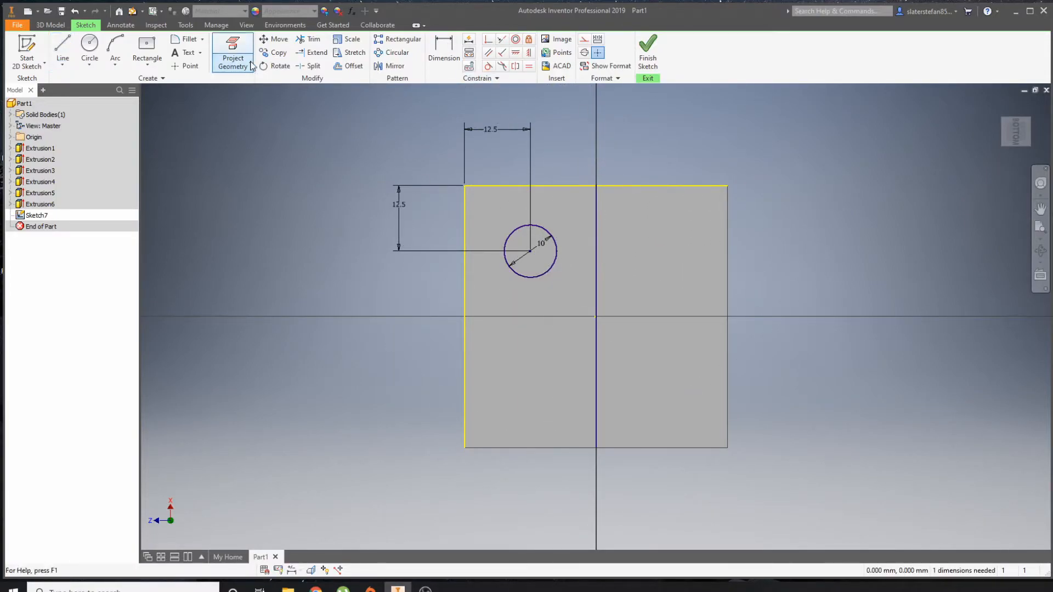
mouse_move(319, 79)
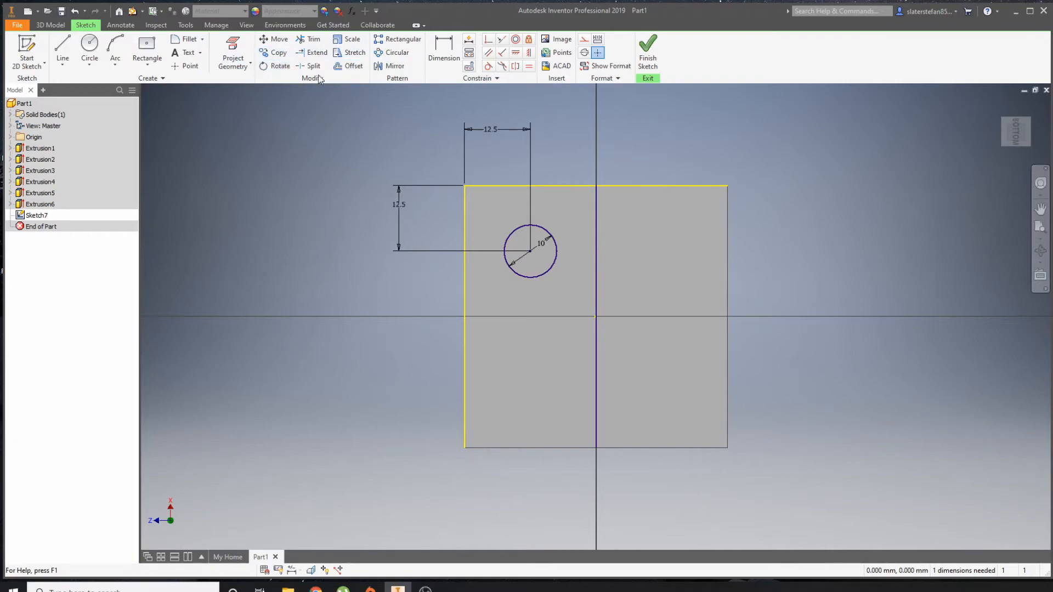
mouse_move(395, 66)
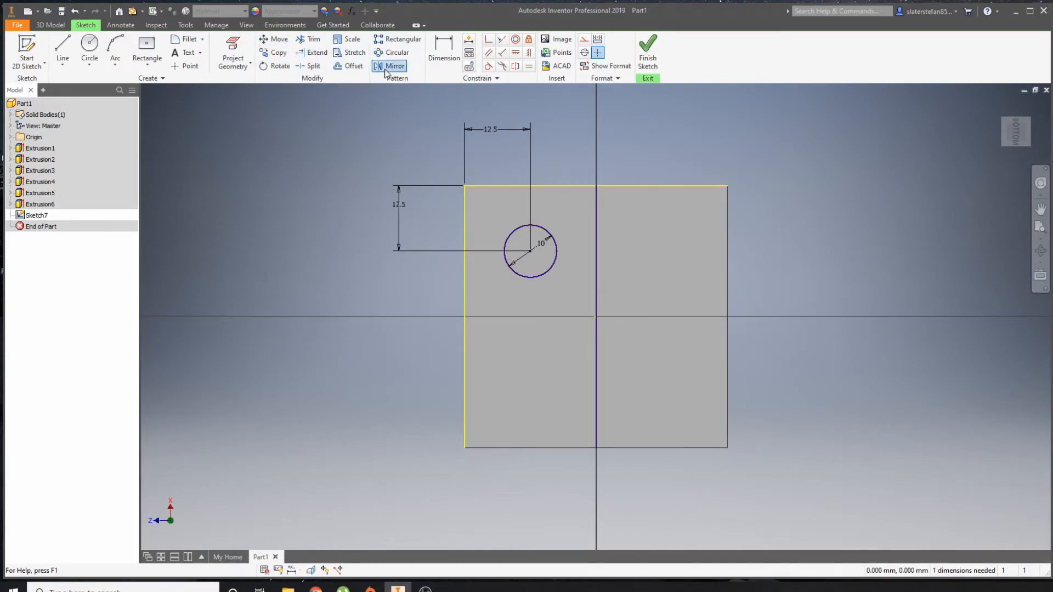
click(395, 65)
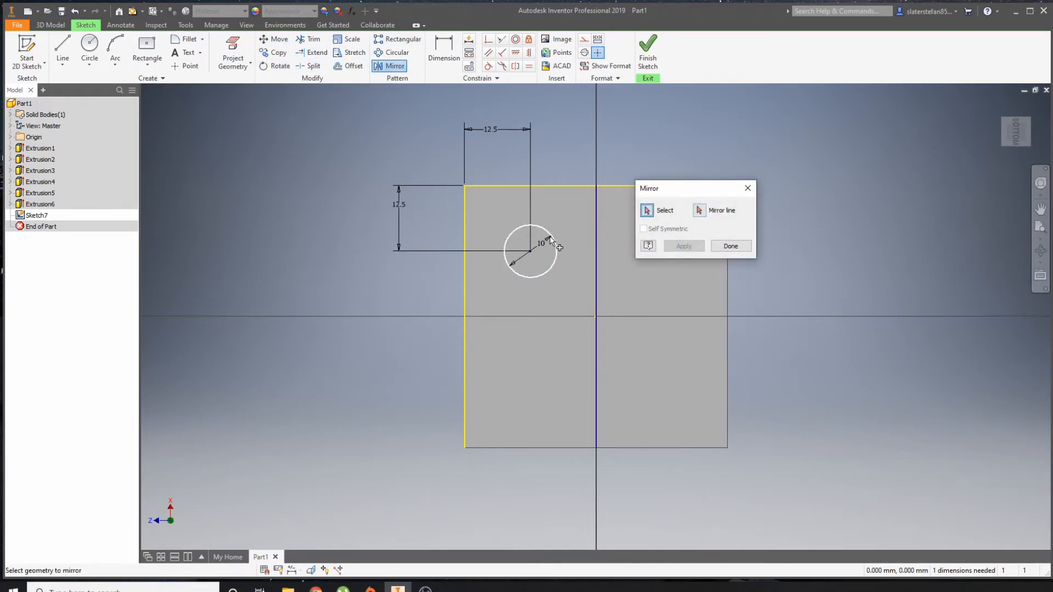
click(529, 252)
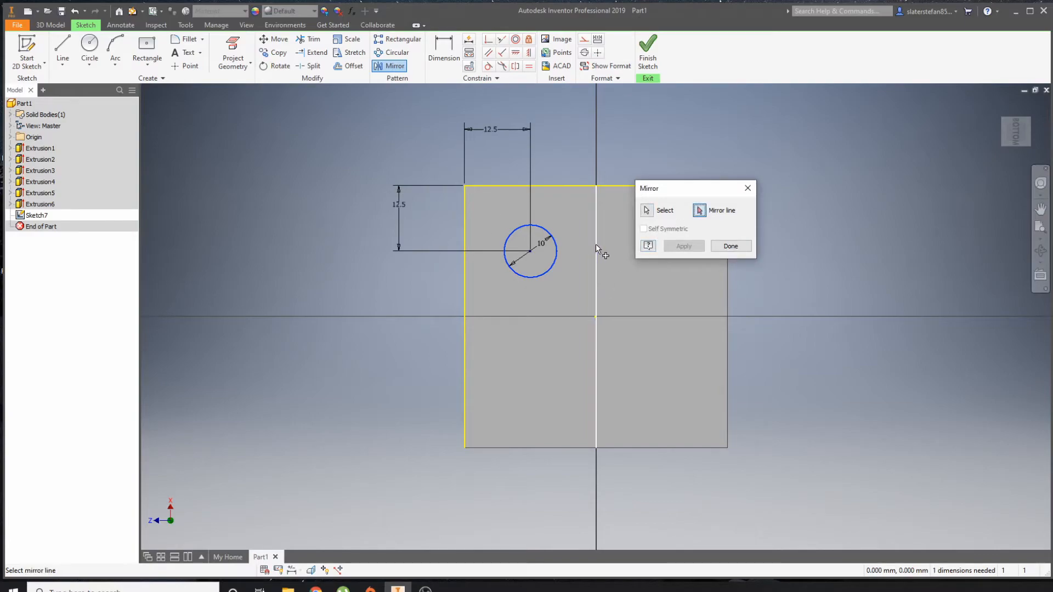
click(682, 245)
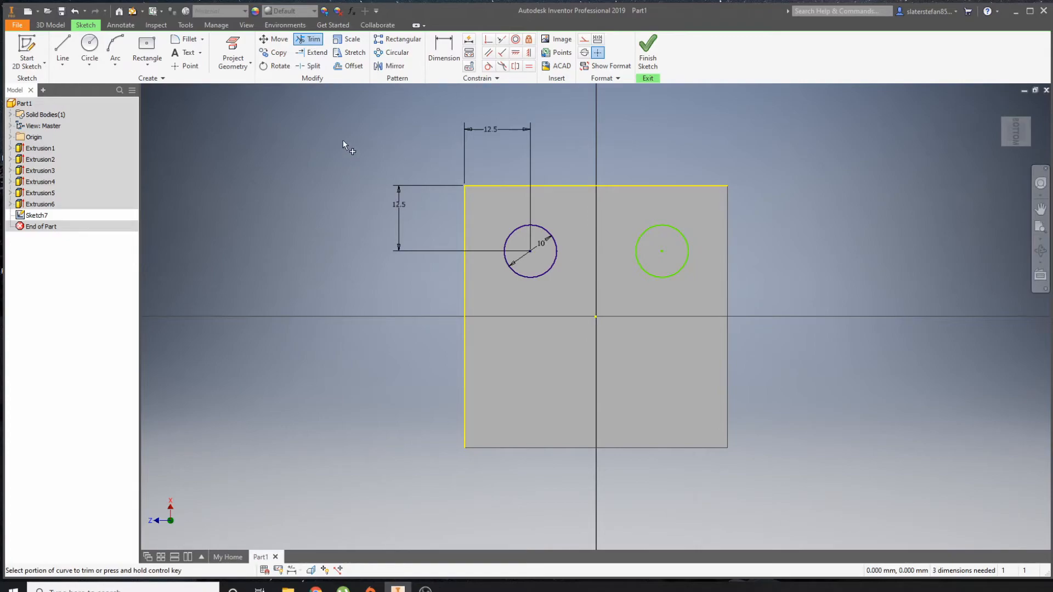
Pattern the two circles down the left edge at 12.5 mm spacing into six pips and cut them as Extrusion7.
click(398, 40)
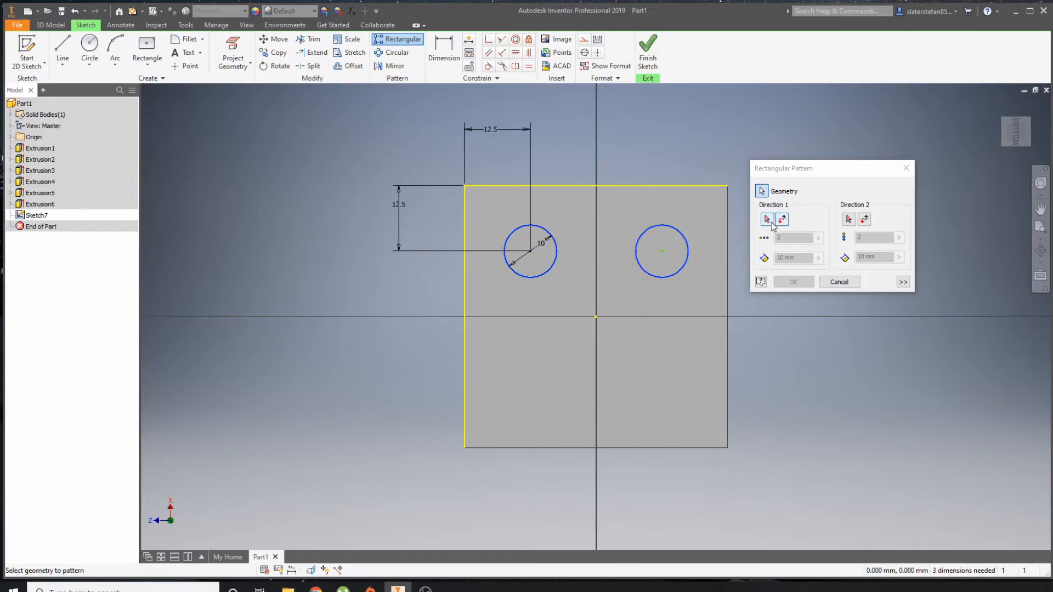
click(782, 219)
text(3)
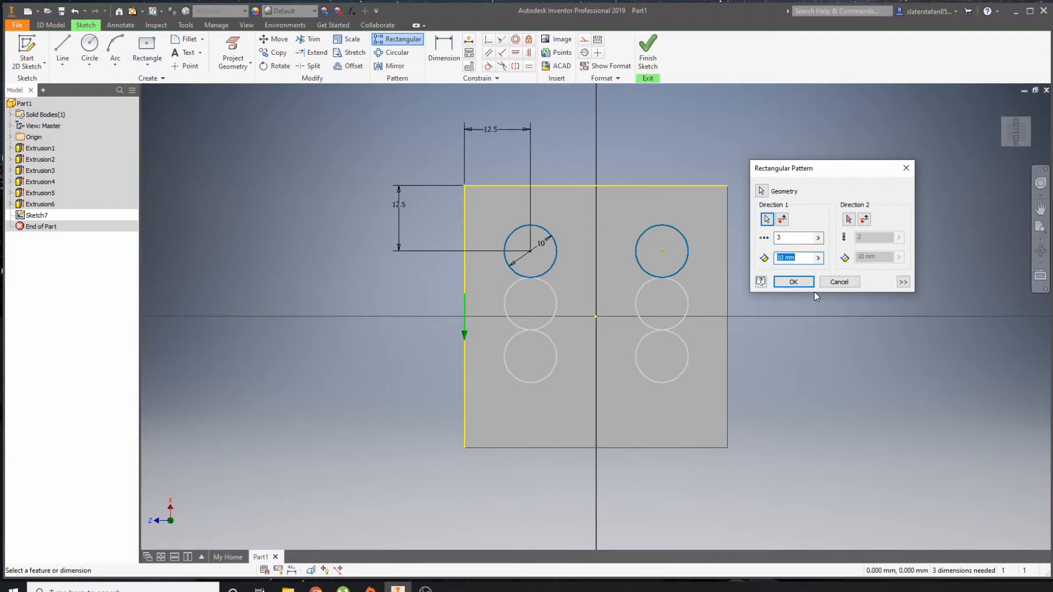
text(12.5)
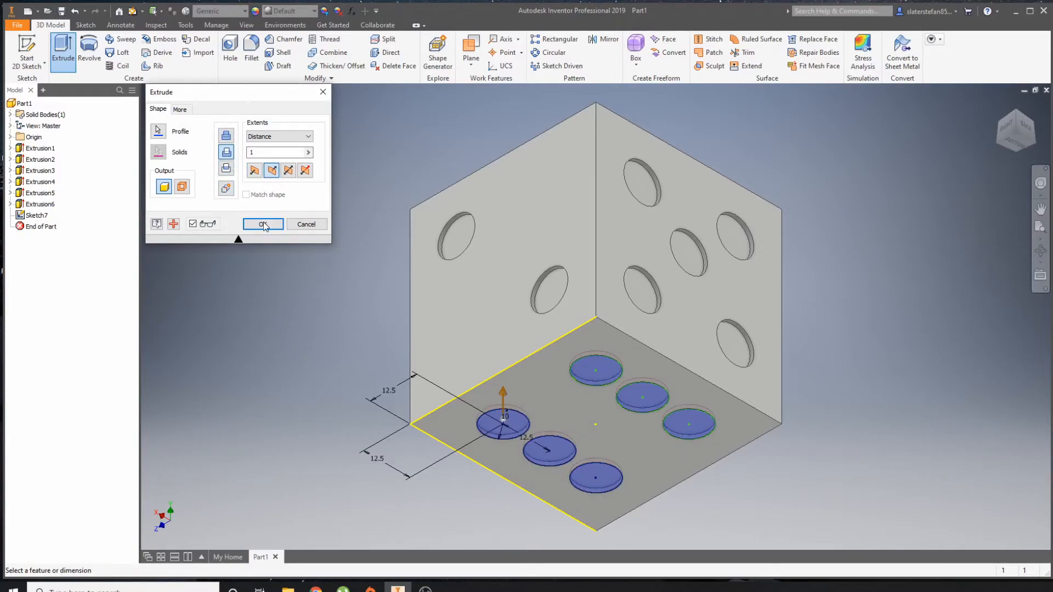
click(262, 224)
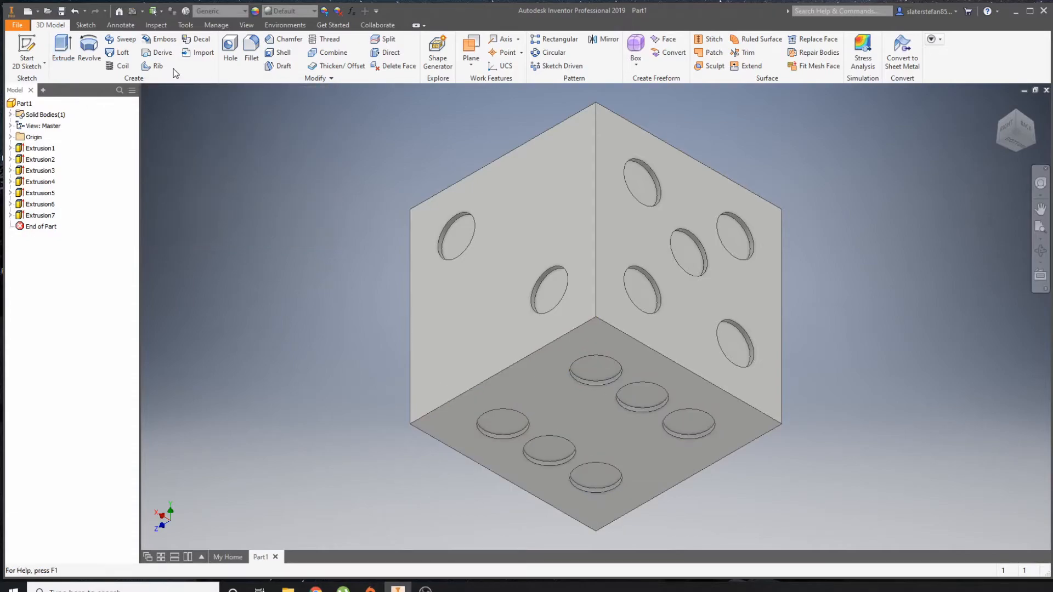
Fillet all twelve cube edges with a 5 mm radius as Fillet1.
click(251, 48)
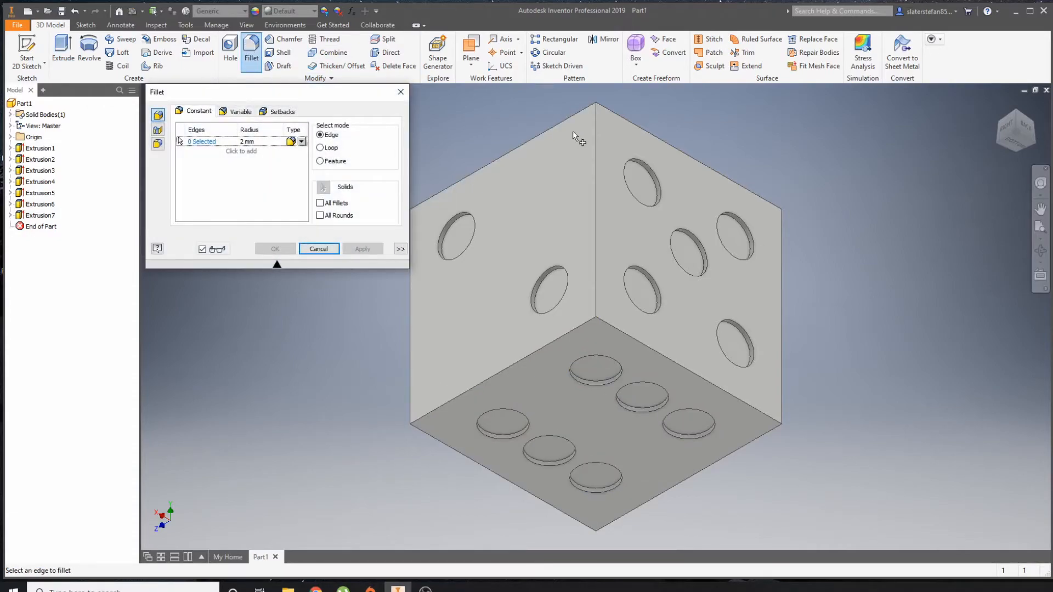
click(598, 202)
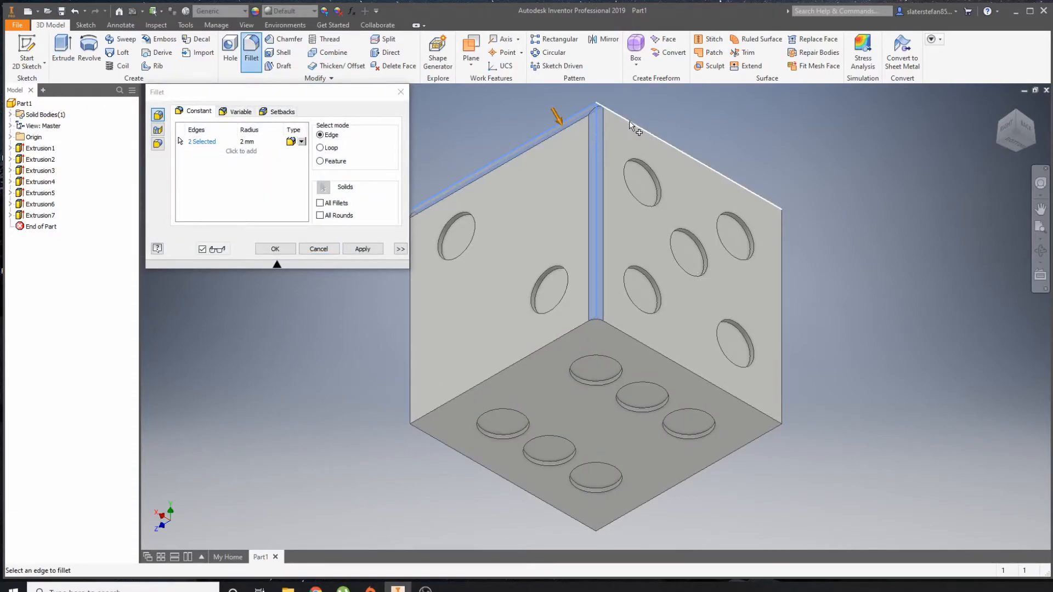
click(524, 357)
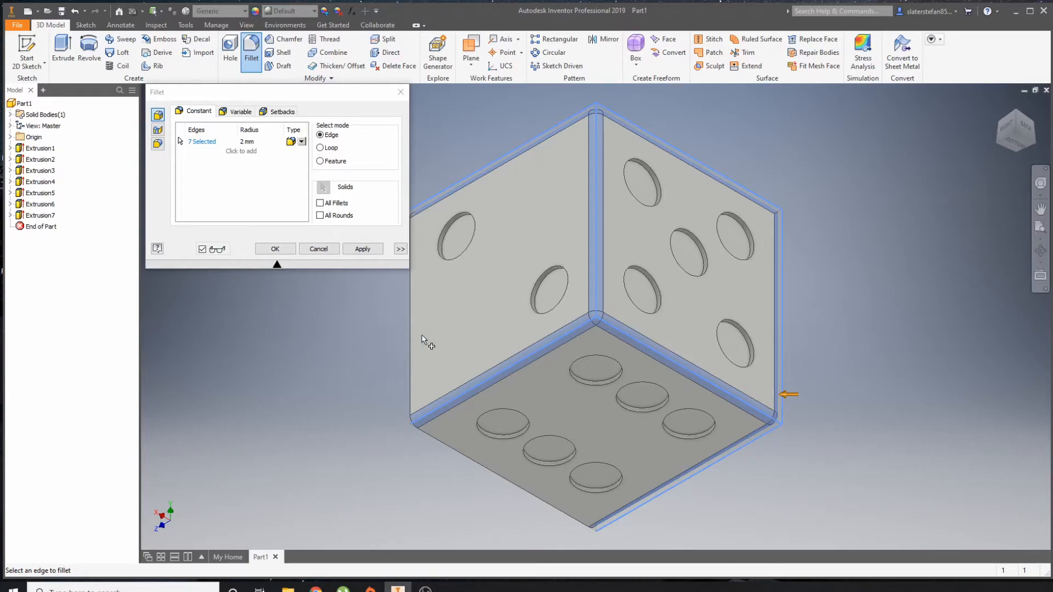
click(471, 465)
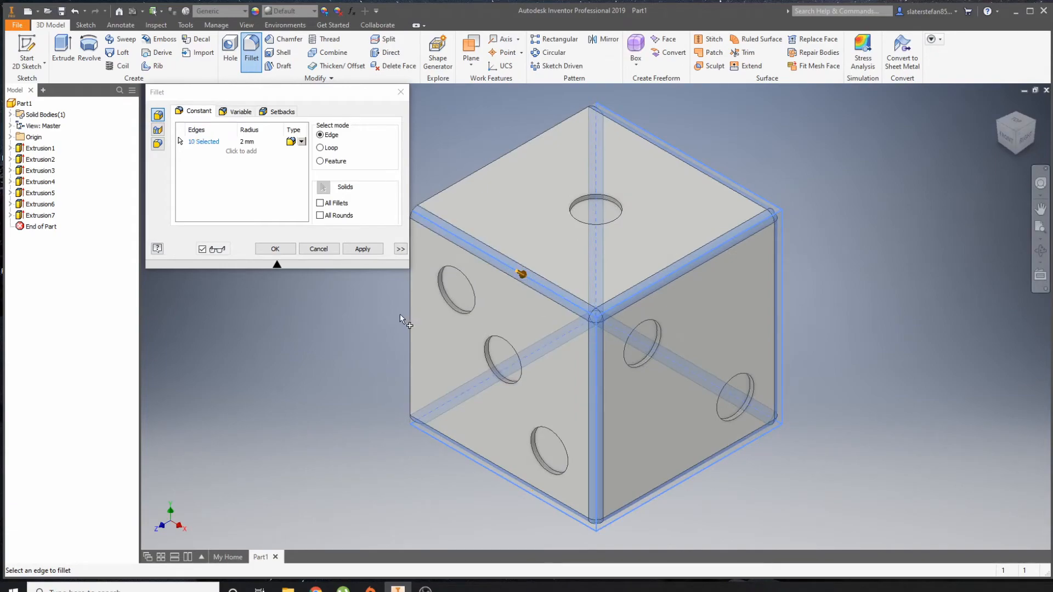
click(507, 165)
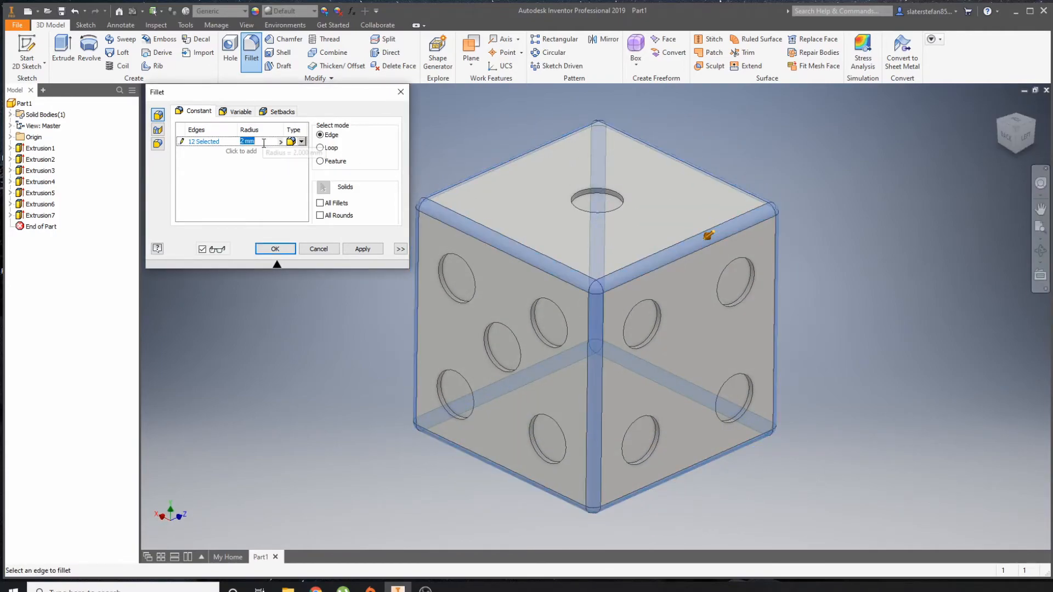
text(5)
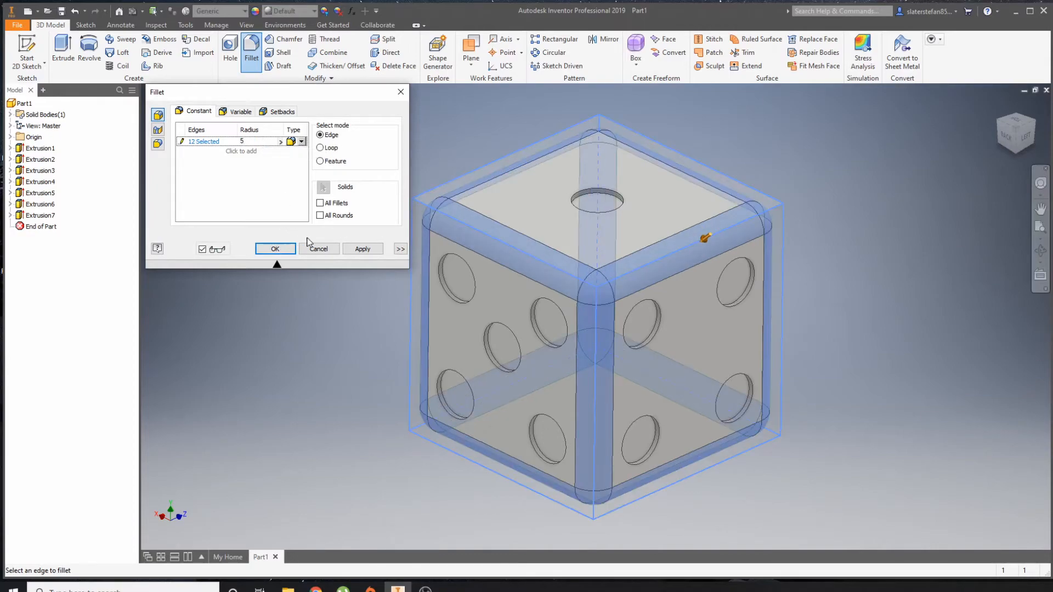
click(274, 249)
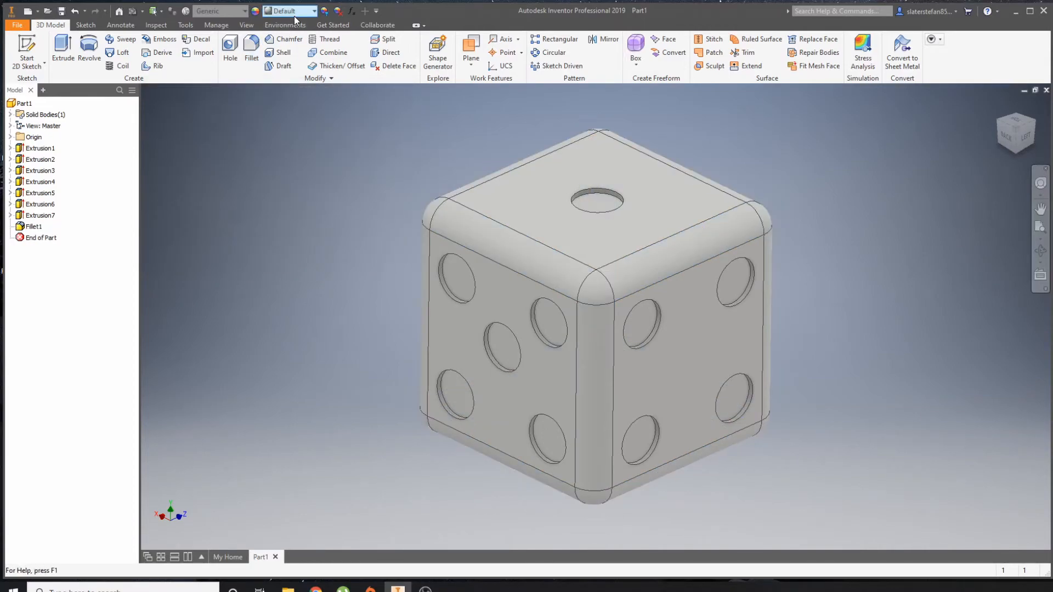
Select the whole die body in Adjust appearance and tint it a blue shade on the colour wheel.
click(313, 11)
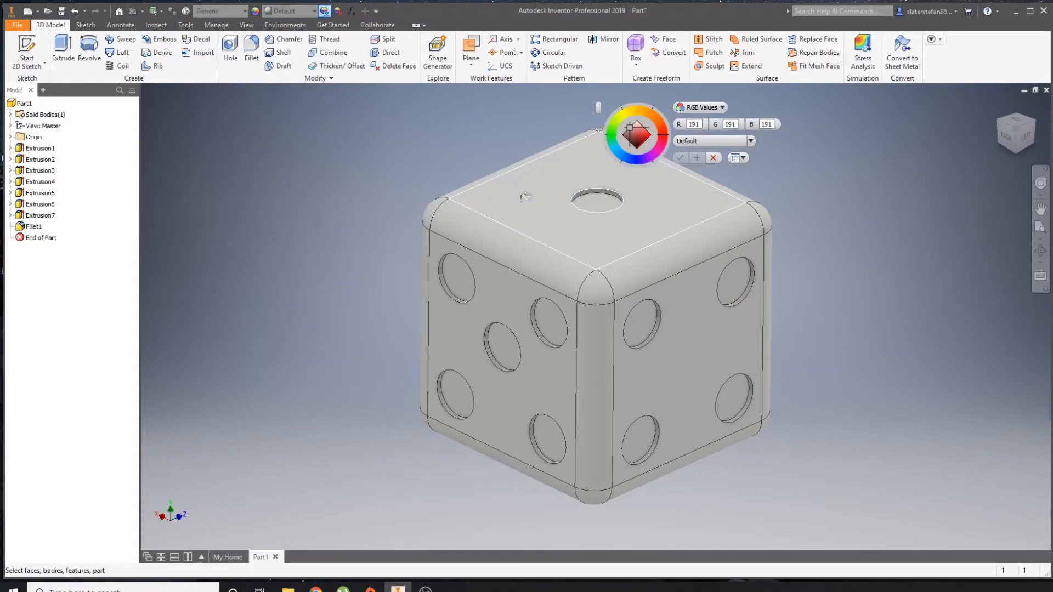
click(595, 208)
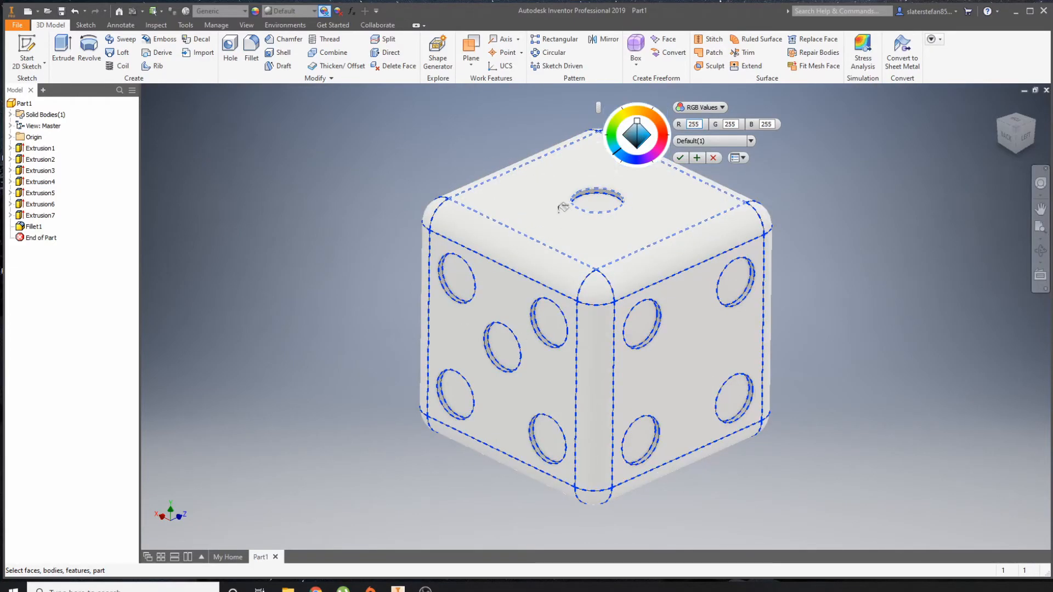
click(636, 138)
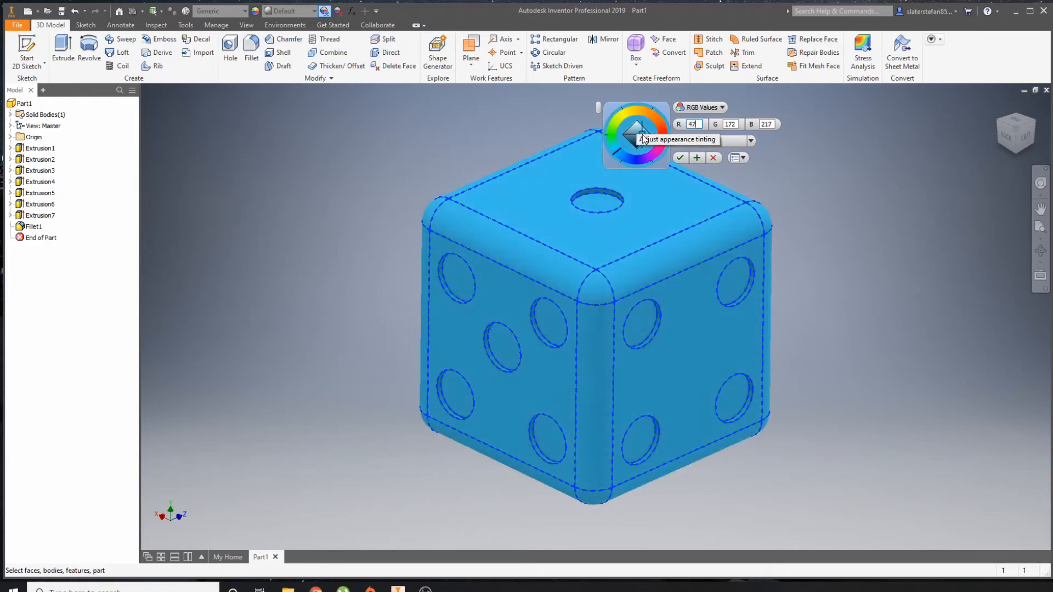
click(712, 157)
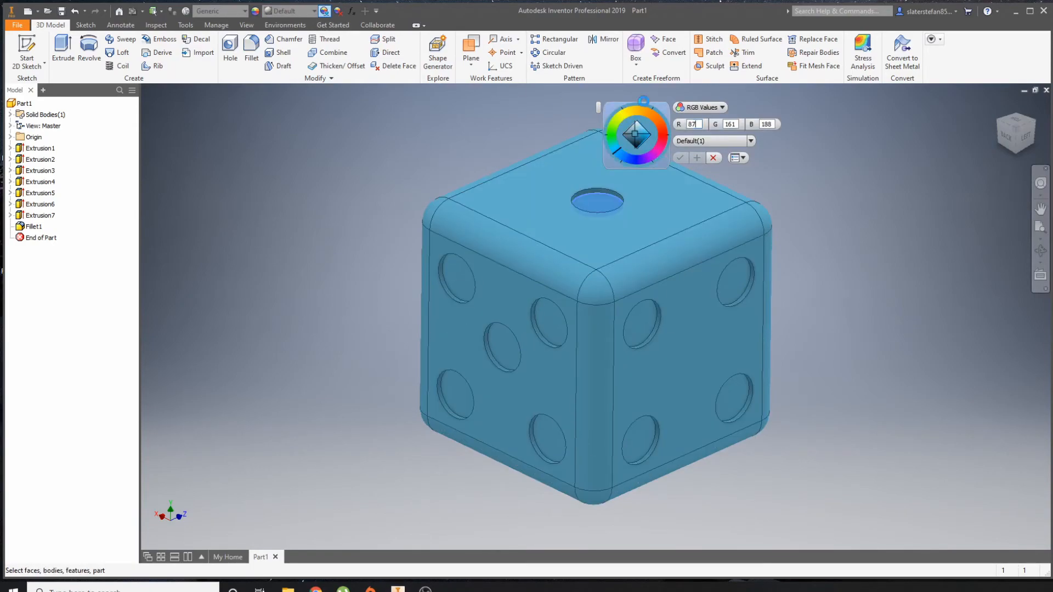
Colour all pip hole faces white (RGB 255,255,255) and apply, leaving the die blue.
click(637, 122)
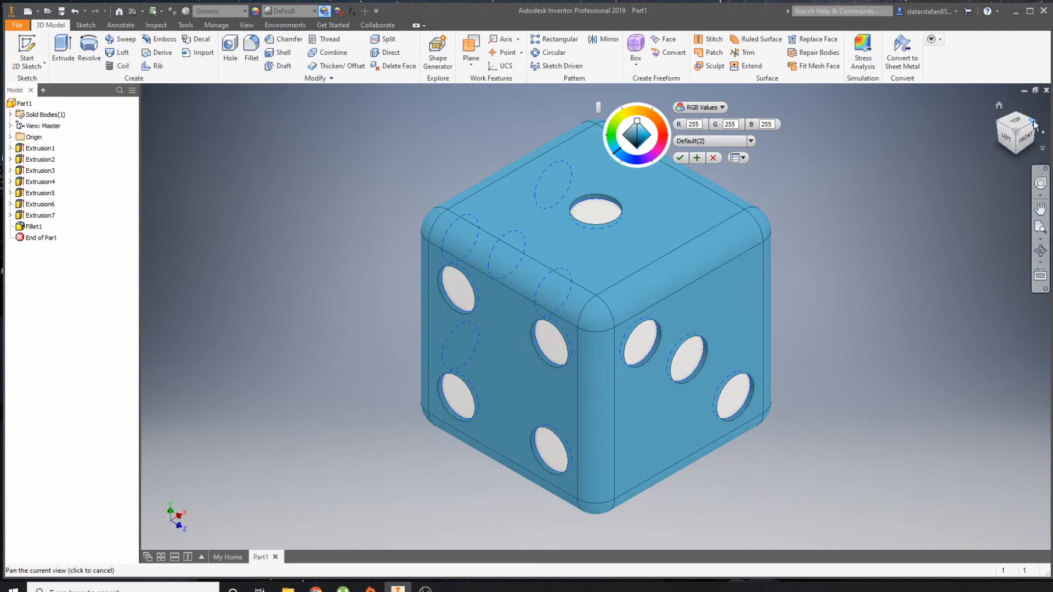
click(1034, 125)
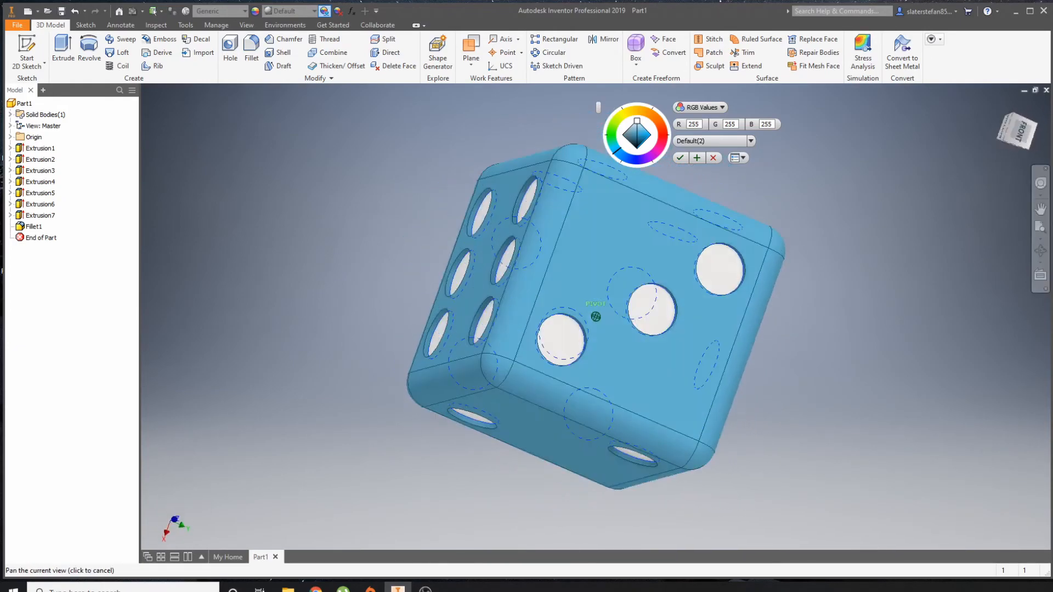
click(680, 157)
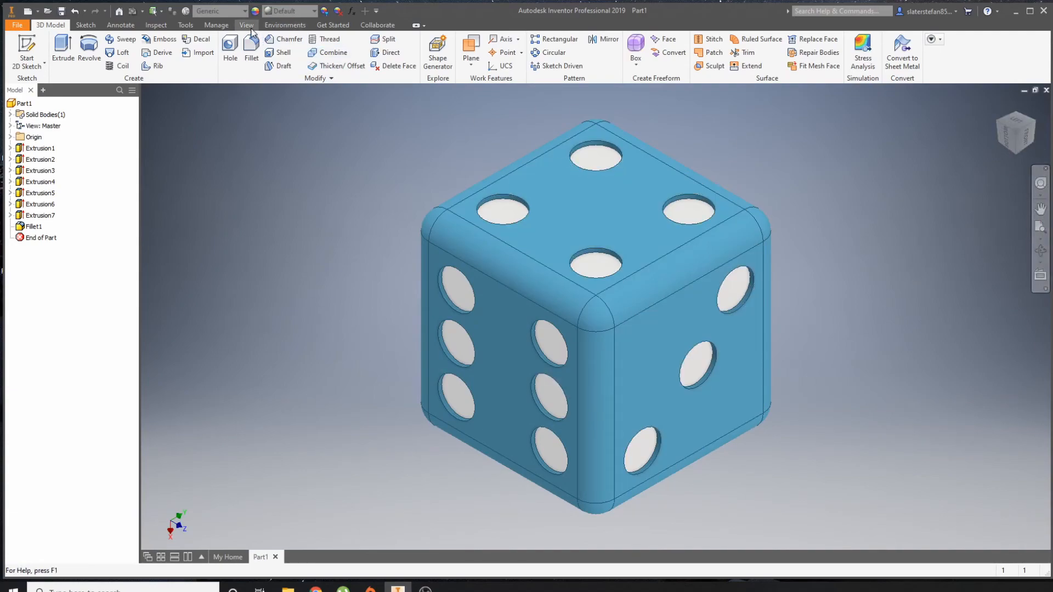
Show the die in perspective projection with edge lines hidden via the View ribbon.
click(246, 25)
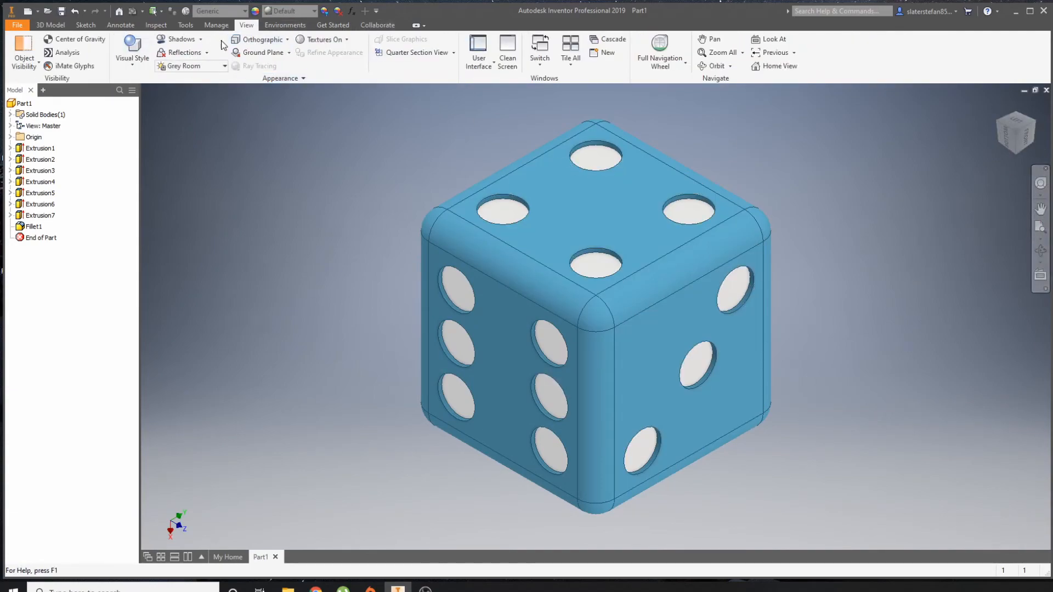
click(131, 53)
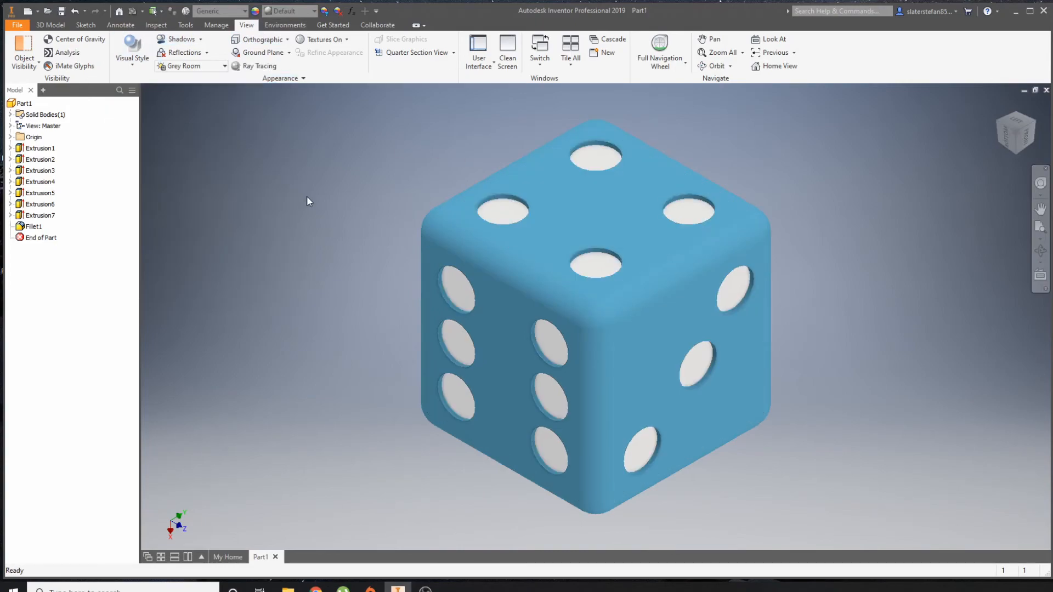
click(261, 40)
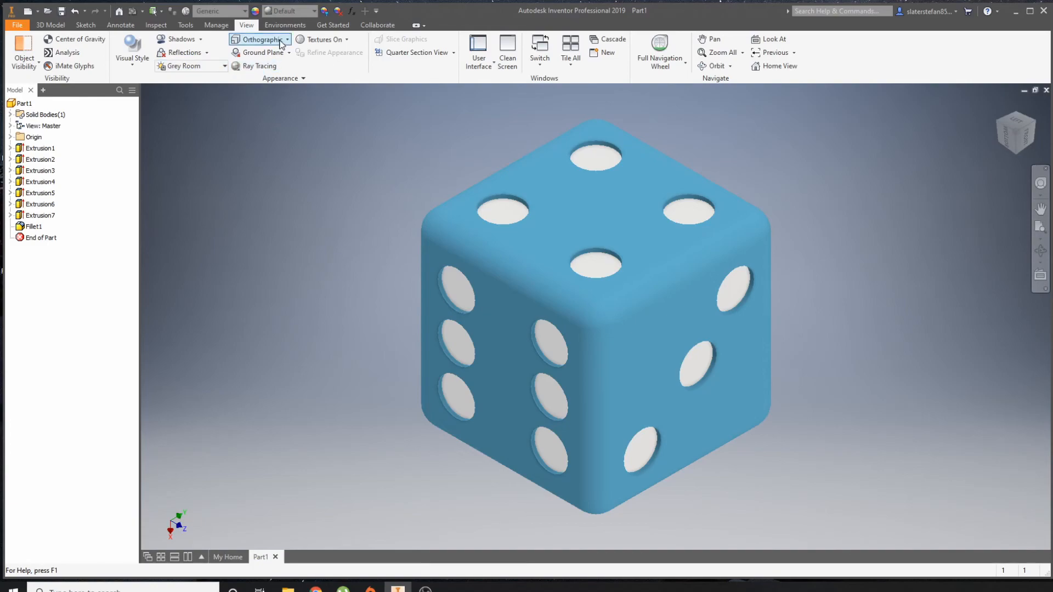
click(259, 39)
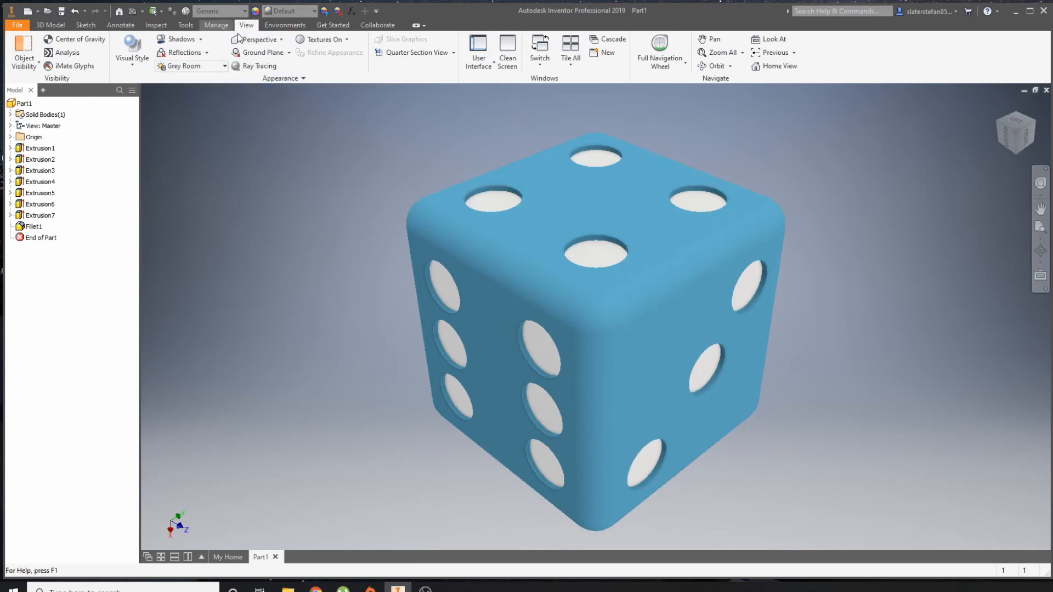
Try Wireframe with Hidden Edges and then another visual style on the die.
click(132, 51)
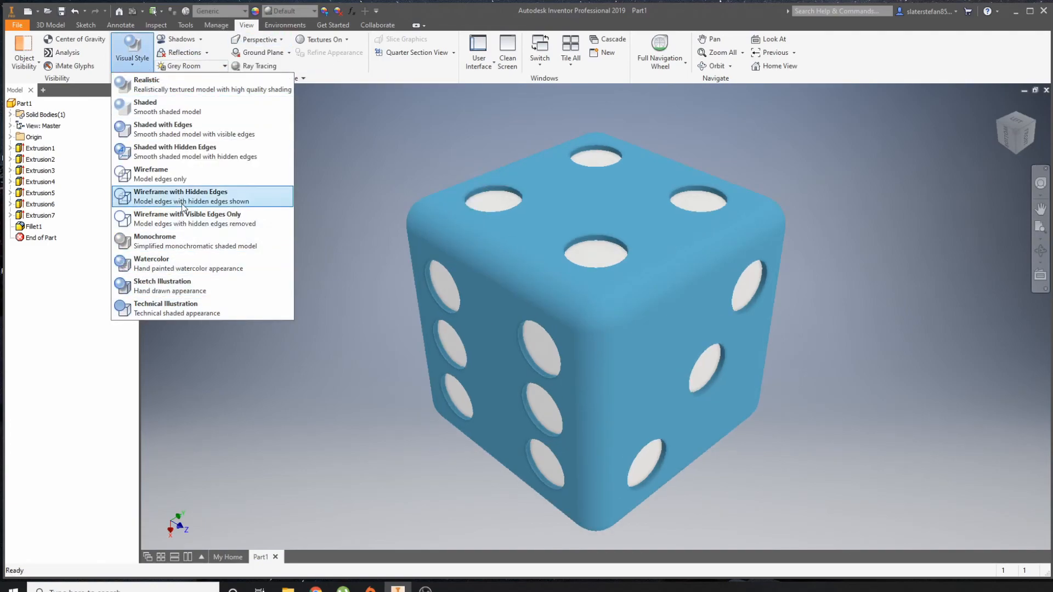
click(181, 196)
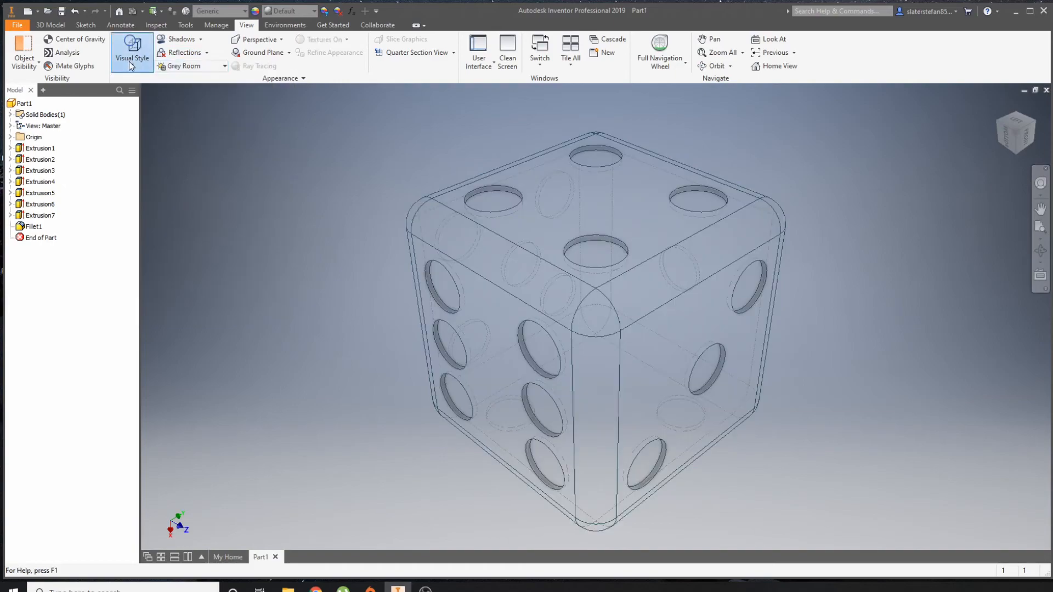
click(132, 52)
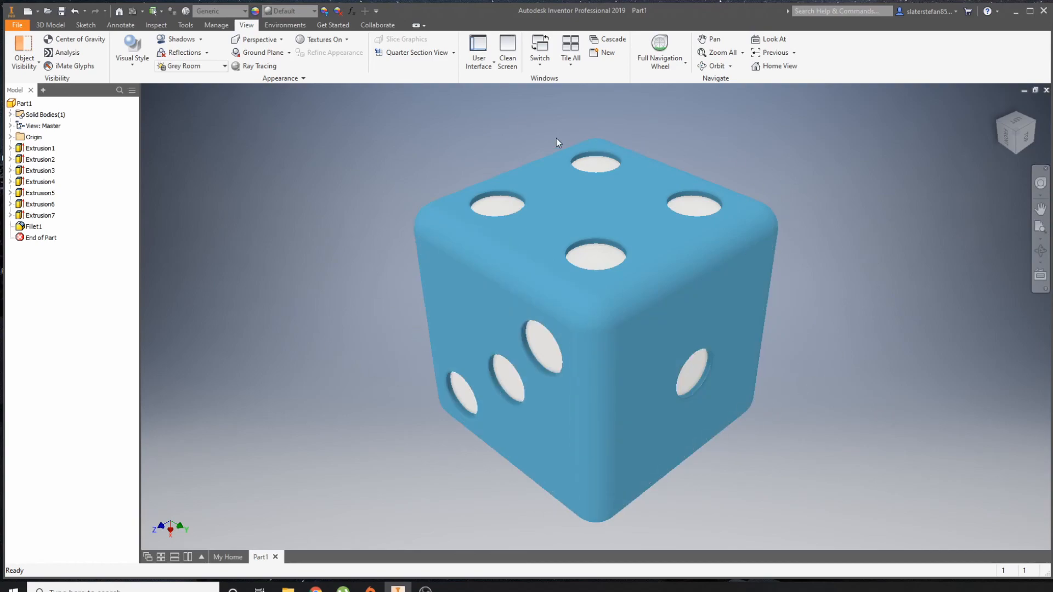
mouse_move(899, 303)
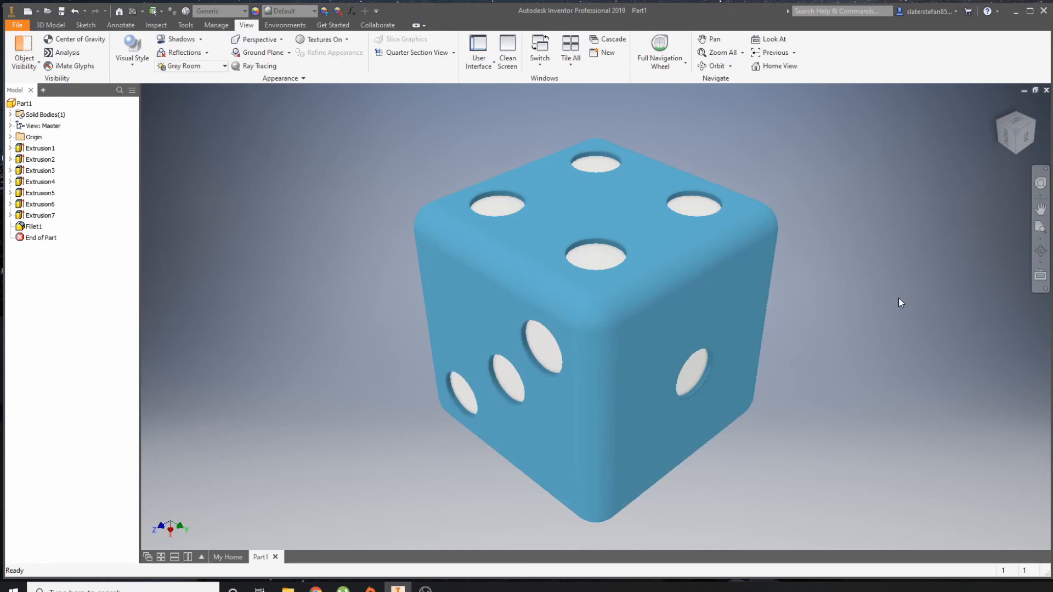
mouse_move(888, 351)
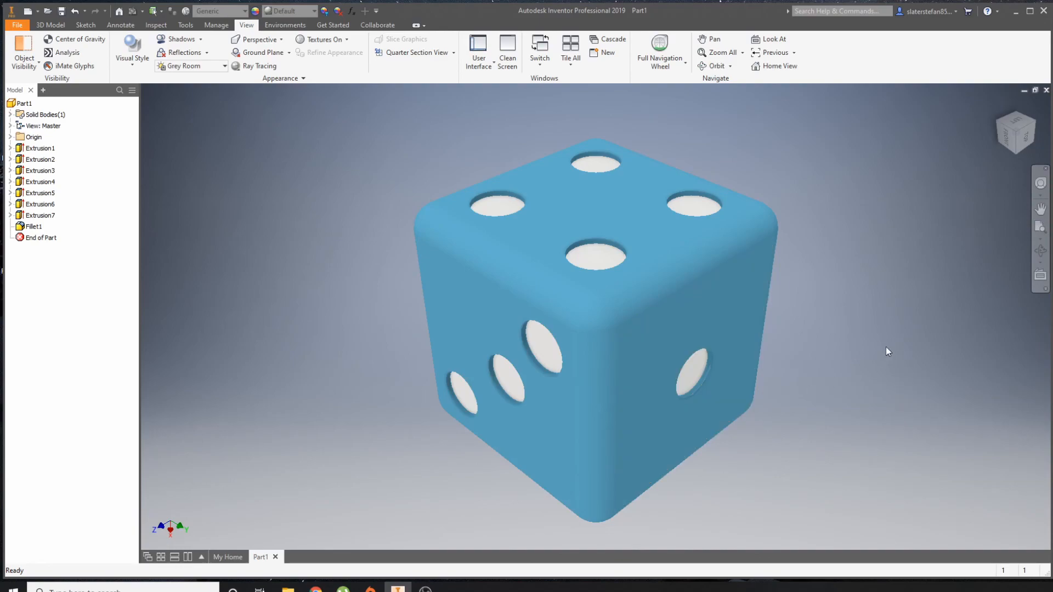